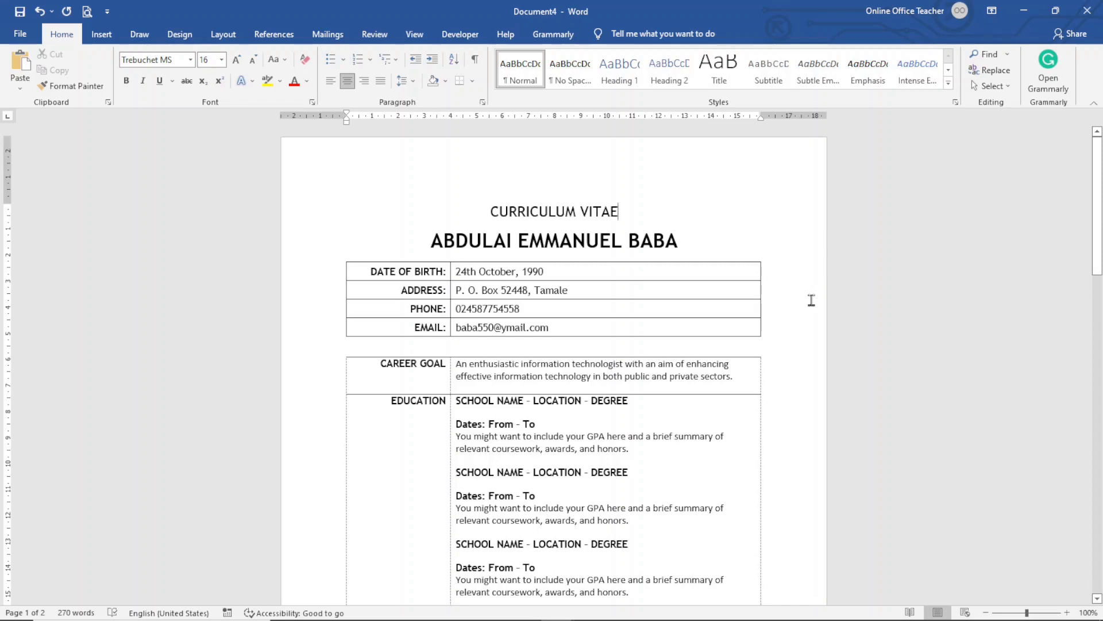
# - Review the two-page sample CV, then start a new blank document
pyautogui.scroll(-3)
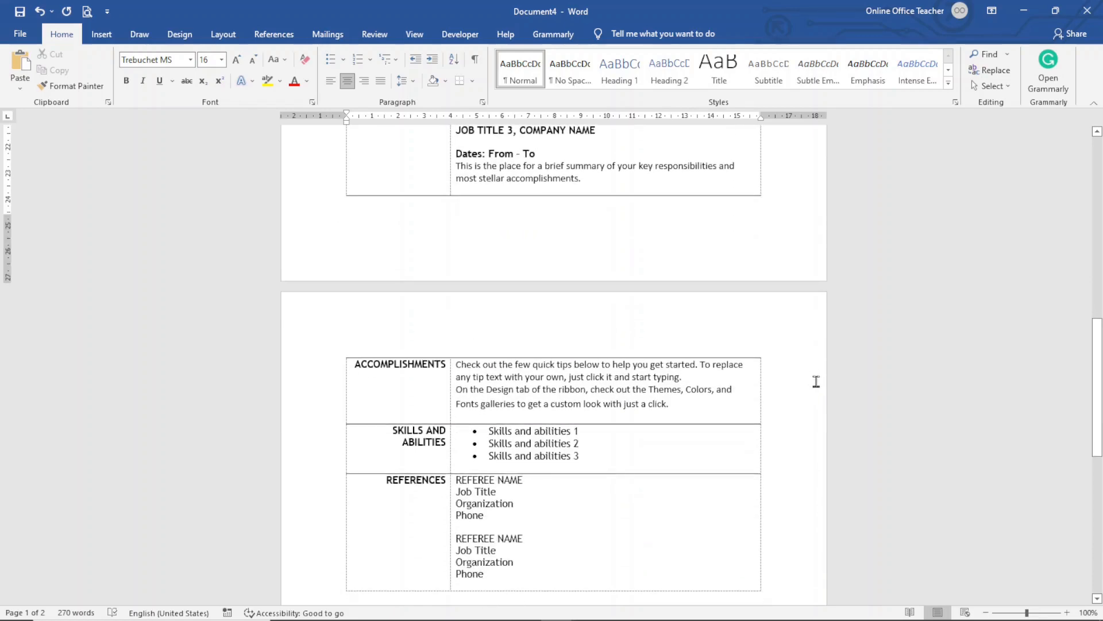
pyautogui.scroll(3)
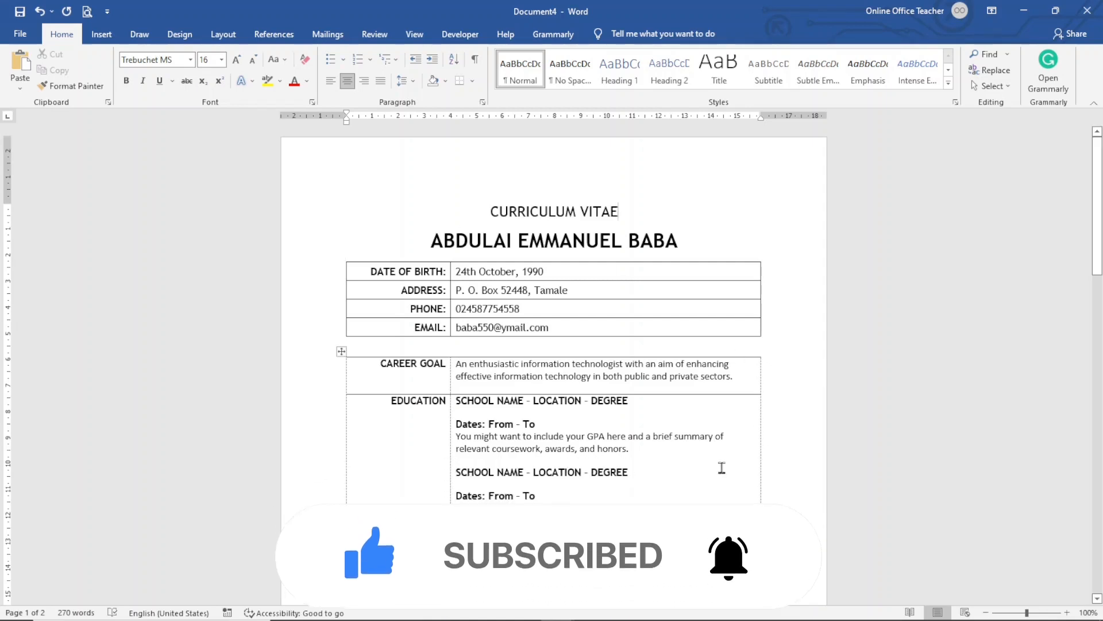
pyautogui.press('Ctrl+A')
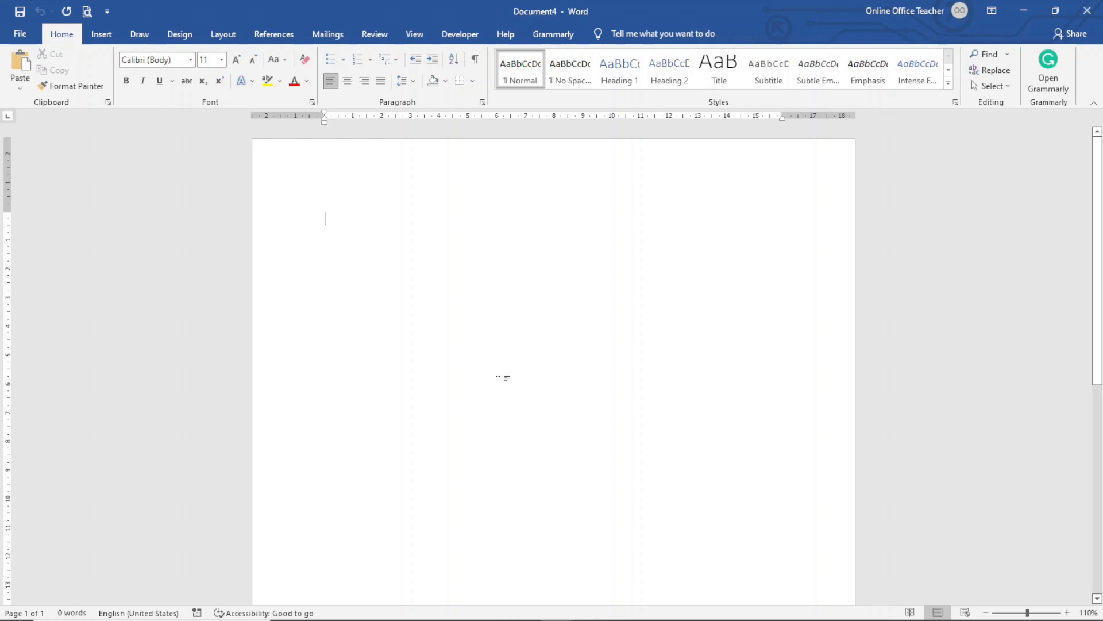
pyautogui.write('Curriculum vitae')
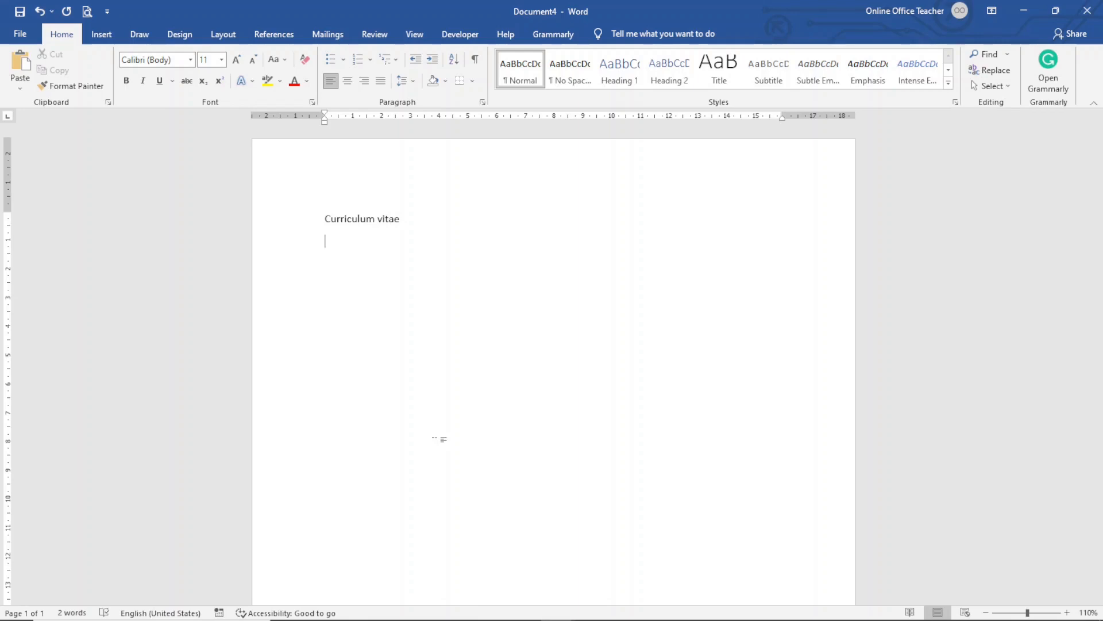
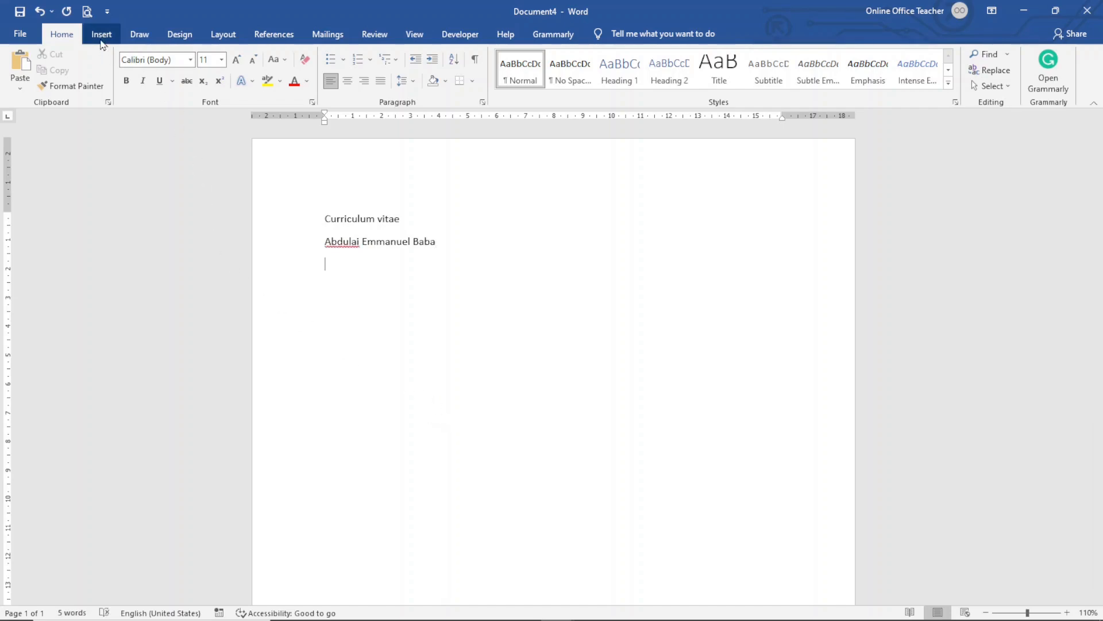
# - Insert a two-column, four-row table under the name
pyautogui.click(101, 33)
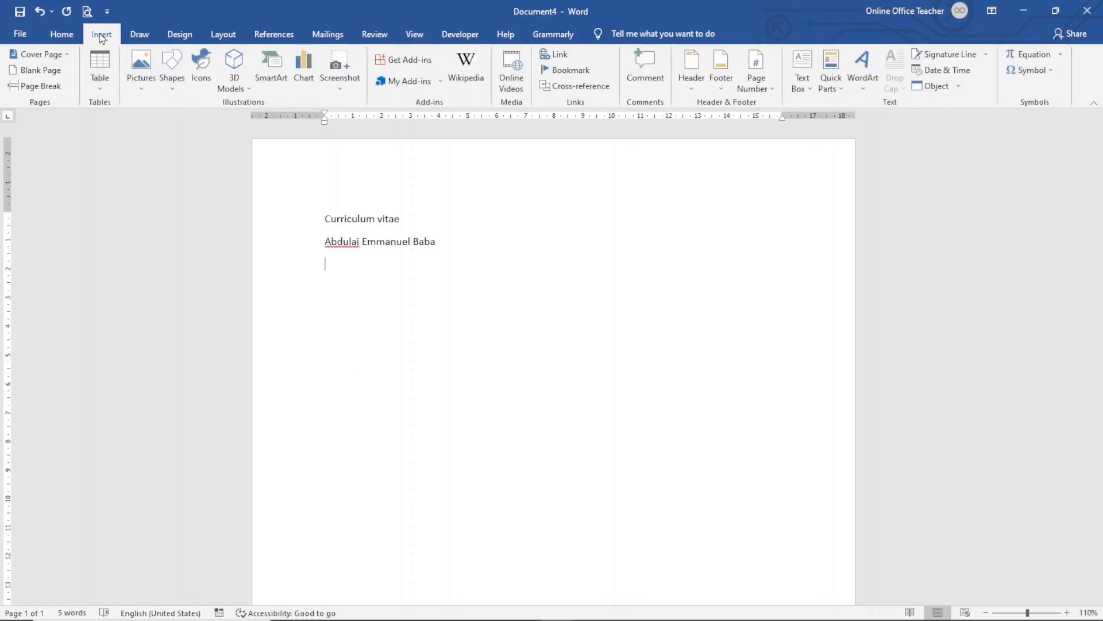
pyautogui.click(99, 67)
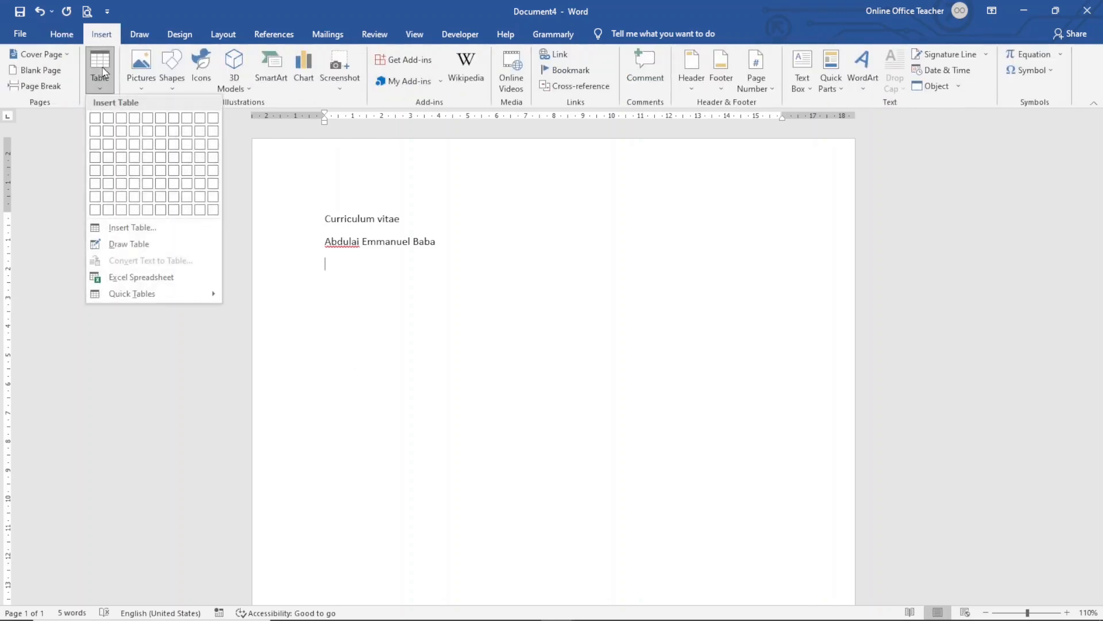
pyautogui.click(106, 125)
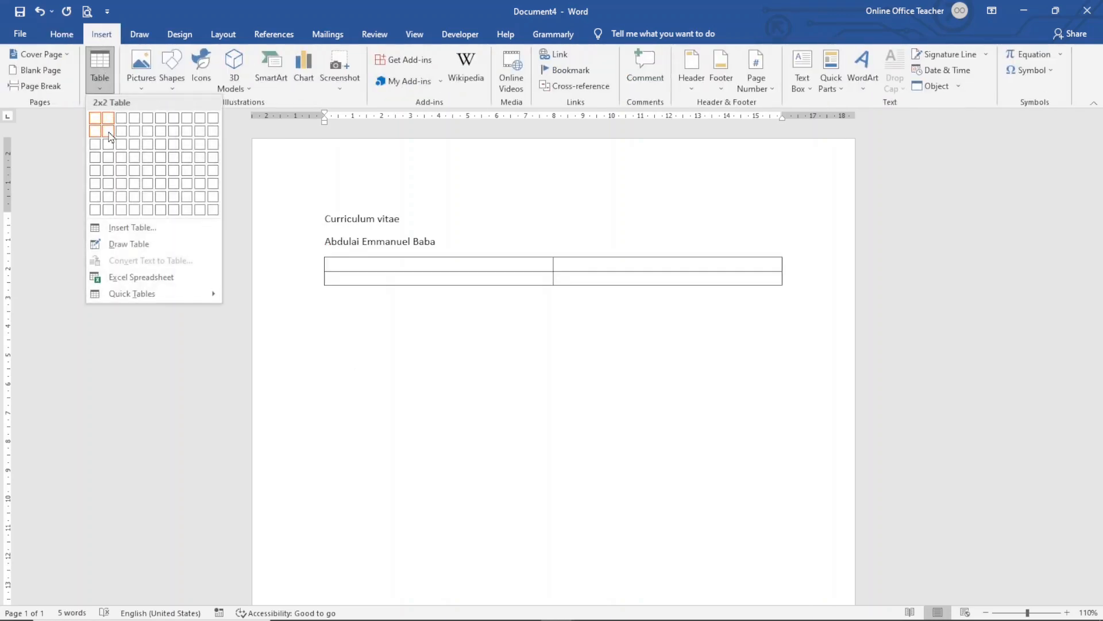
pyautogui.click(108, 127)
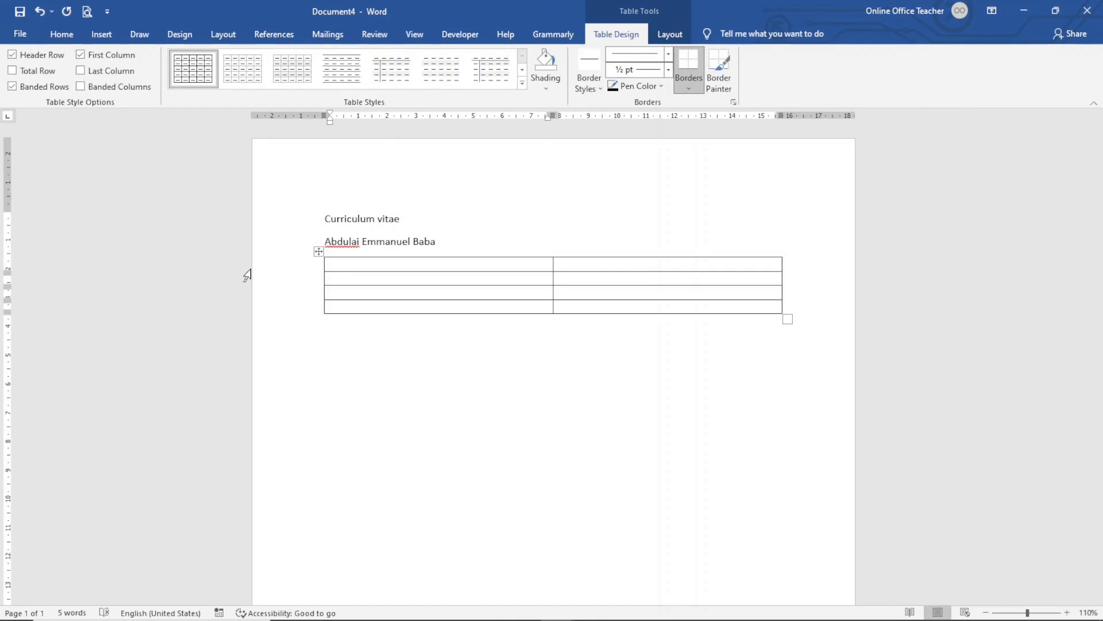
pyautogui.write('Date of Birth:')
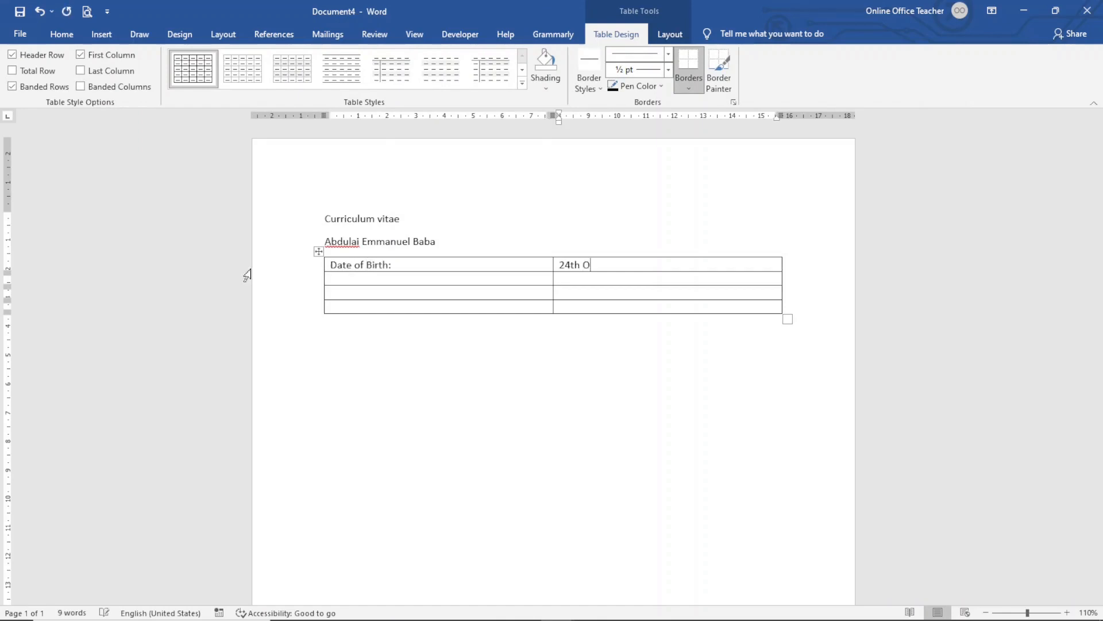
pyautogui.write('ctober, 1990')
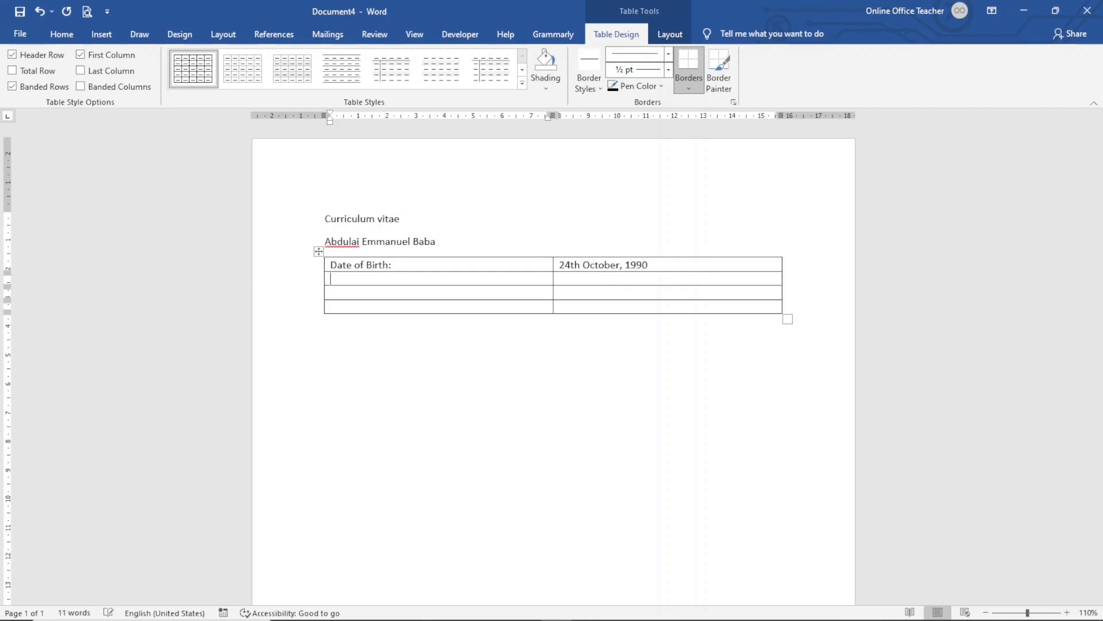
pyautogui.write('adr')
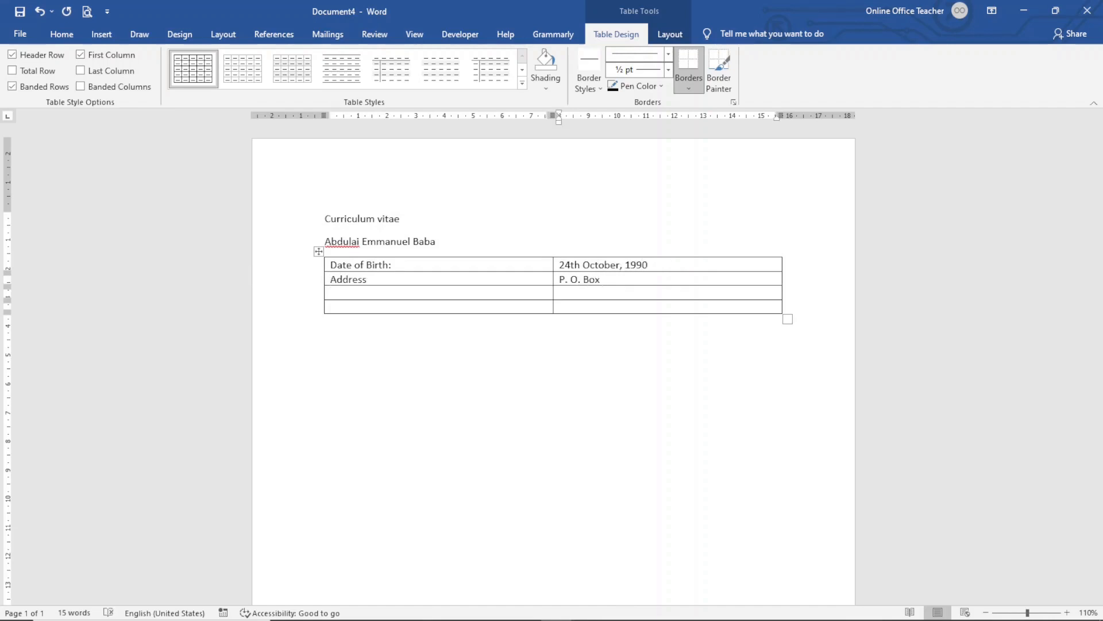
pyautogui.write('52448, Tamale')
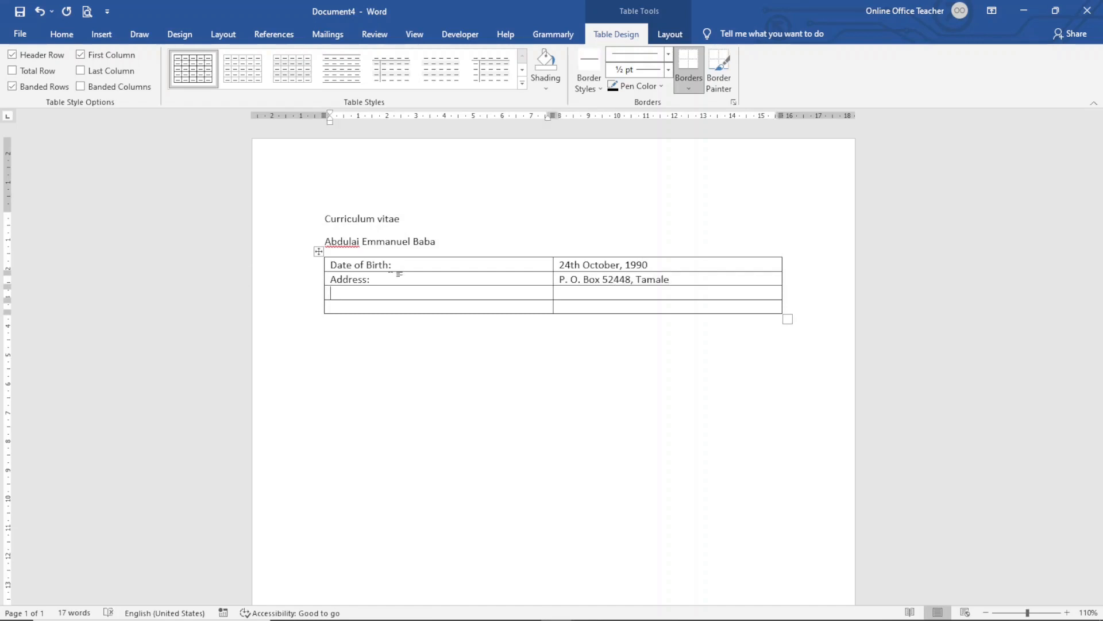
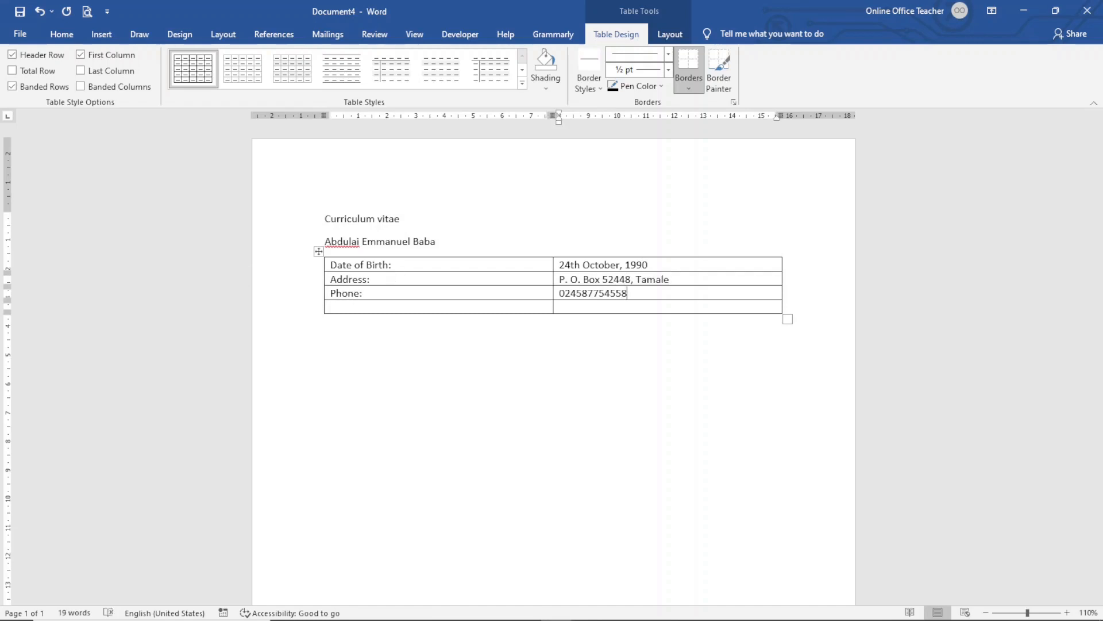
pyautogui.write('email:')
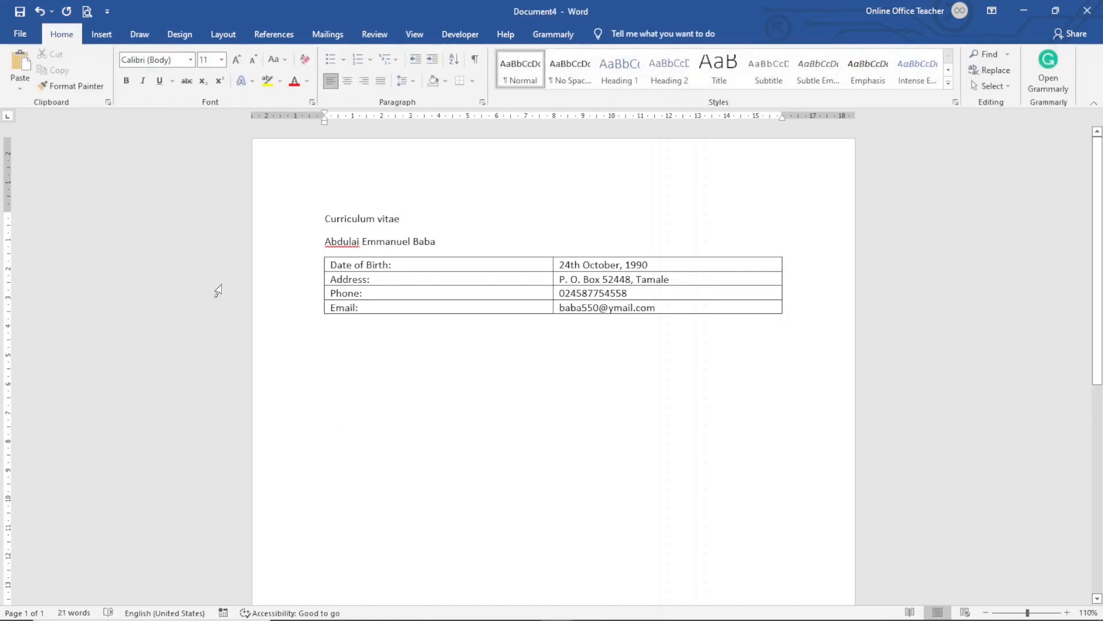
# - Insert a second two-column table and label its first rows Career goal, education and professional experience
pyautogui.click(99, 67)
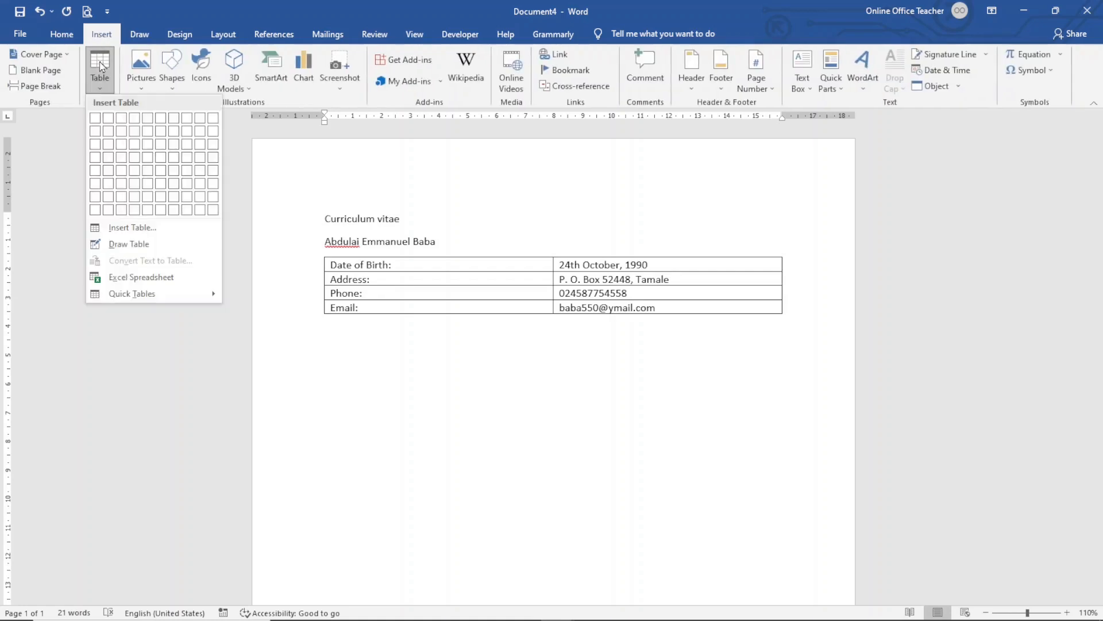
pyautogui.click(111, 171)
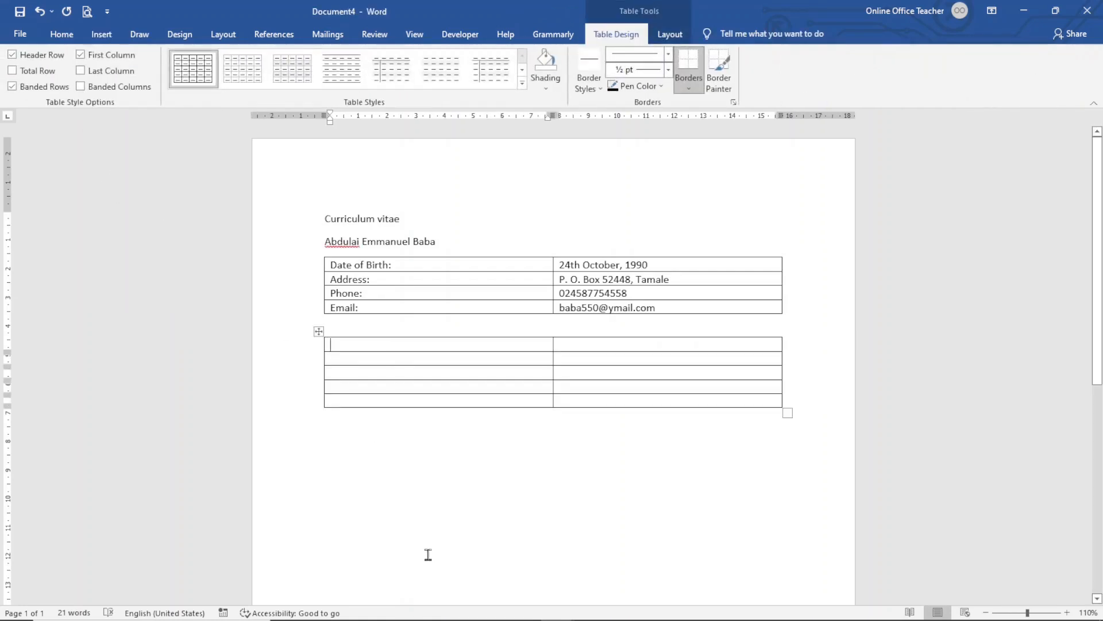
pyautogui.moveTo(373, 447)
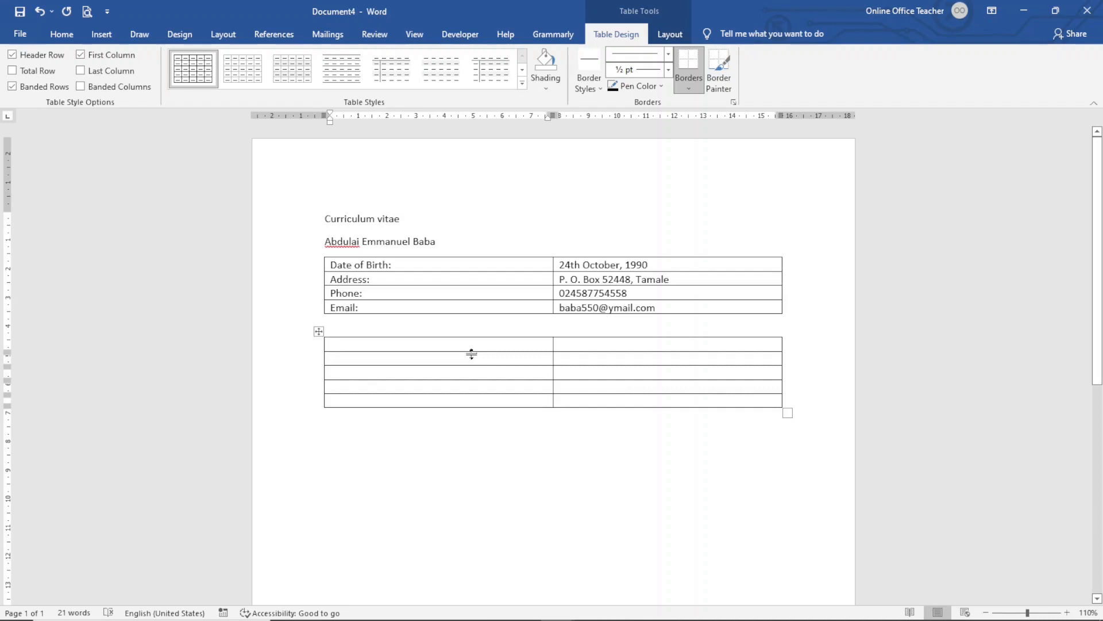
pyautogui.write('Career og')
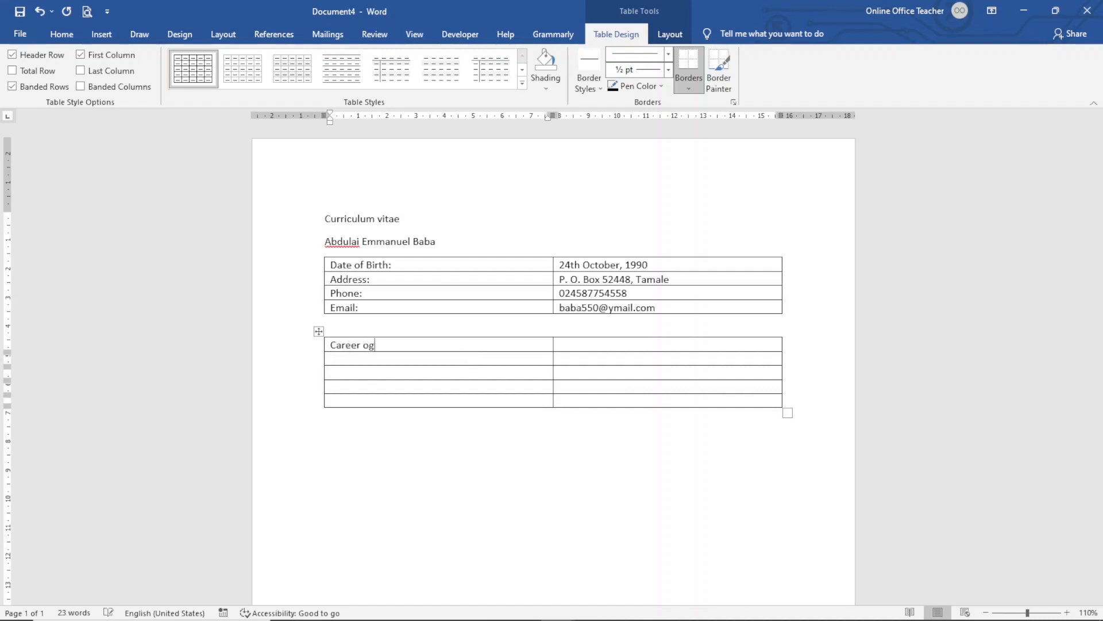
pyautogui.write('al')
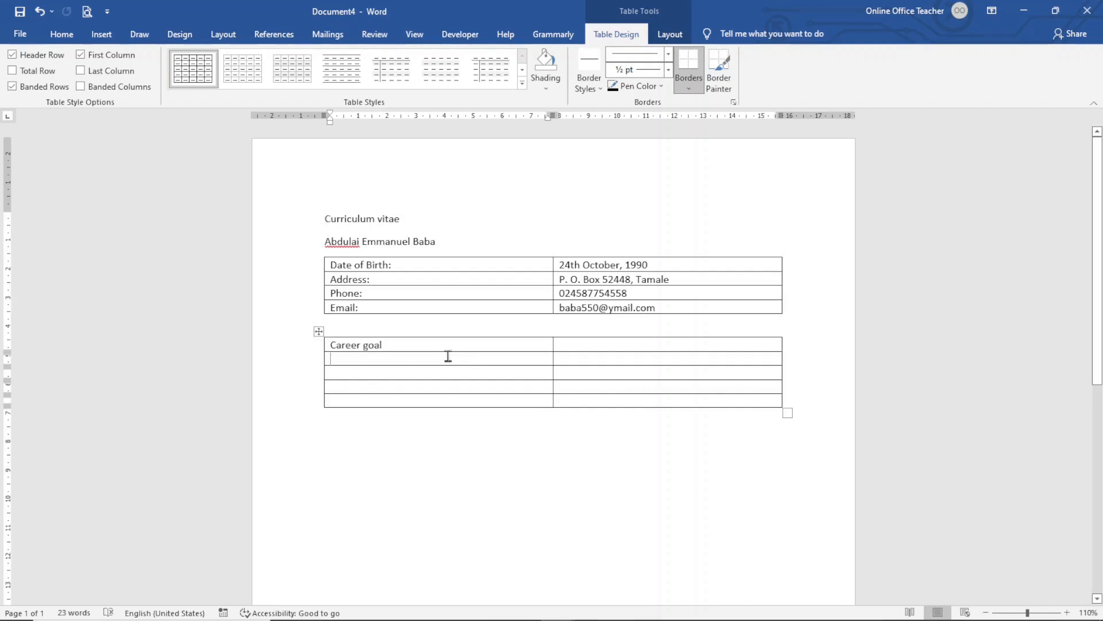
pyautogui.write('educa')
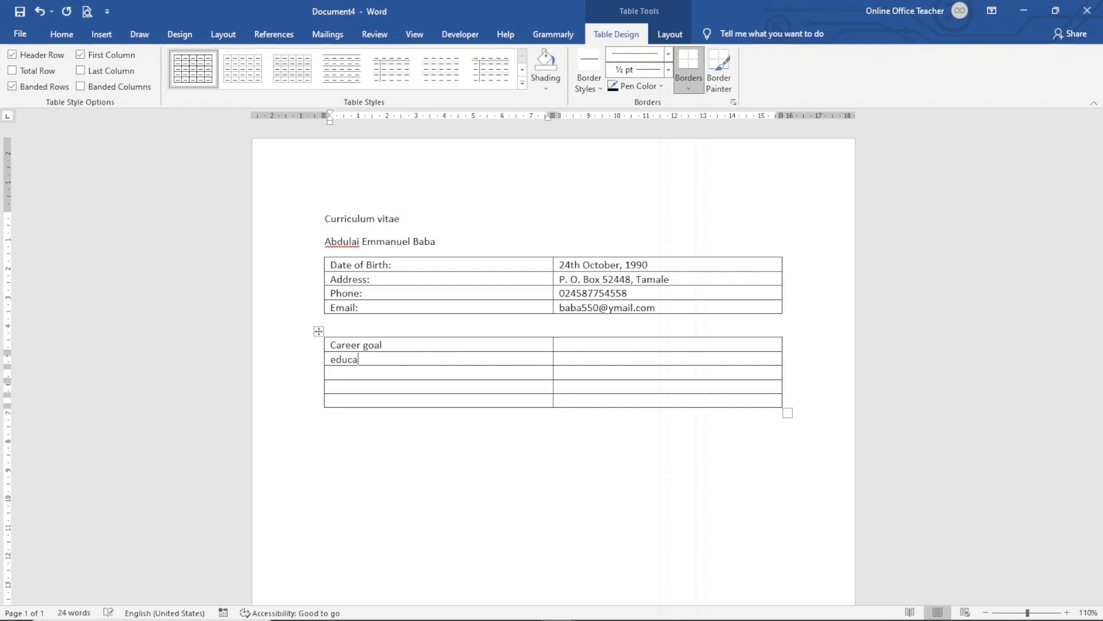
pyautogui.write('tion')
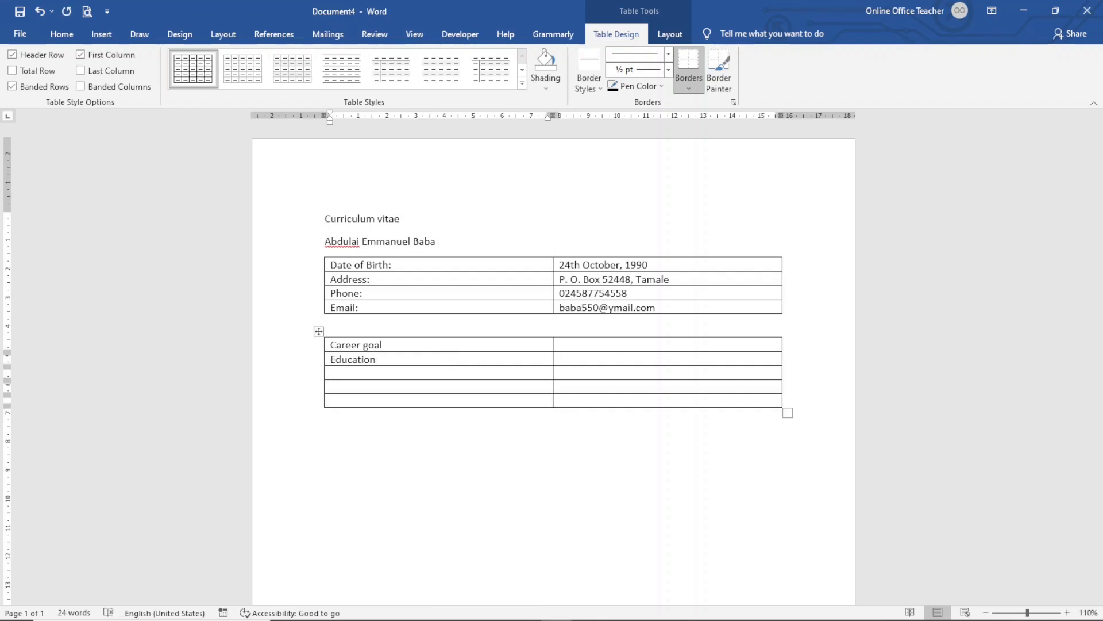
pyautogui.write('professional experienc')
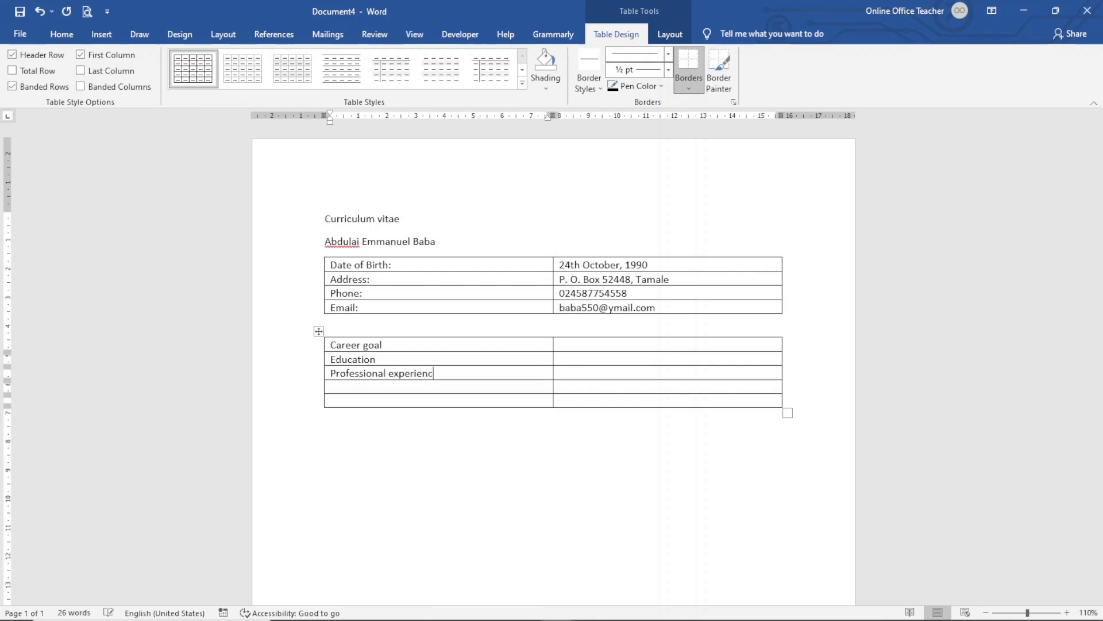
pyautogui.write('e')
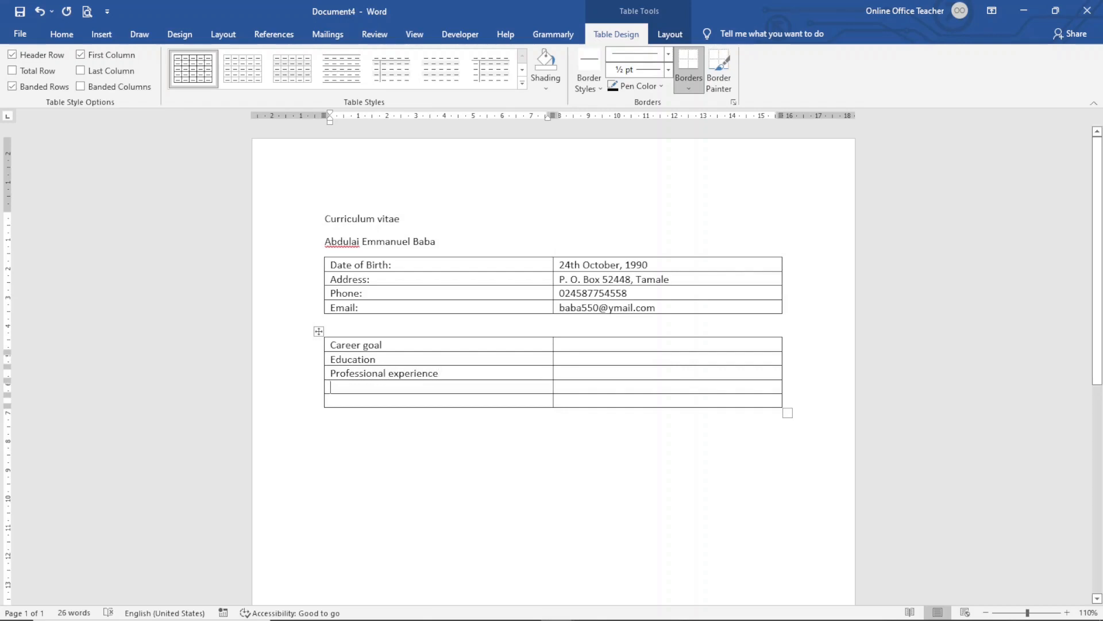
# - Add the remaining section labels: accomplishments, Skills and abilities, and references in a new last row
pyautogui.write('accomplishment')
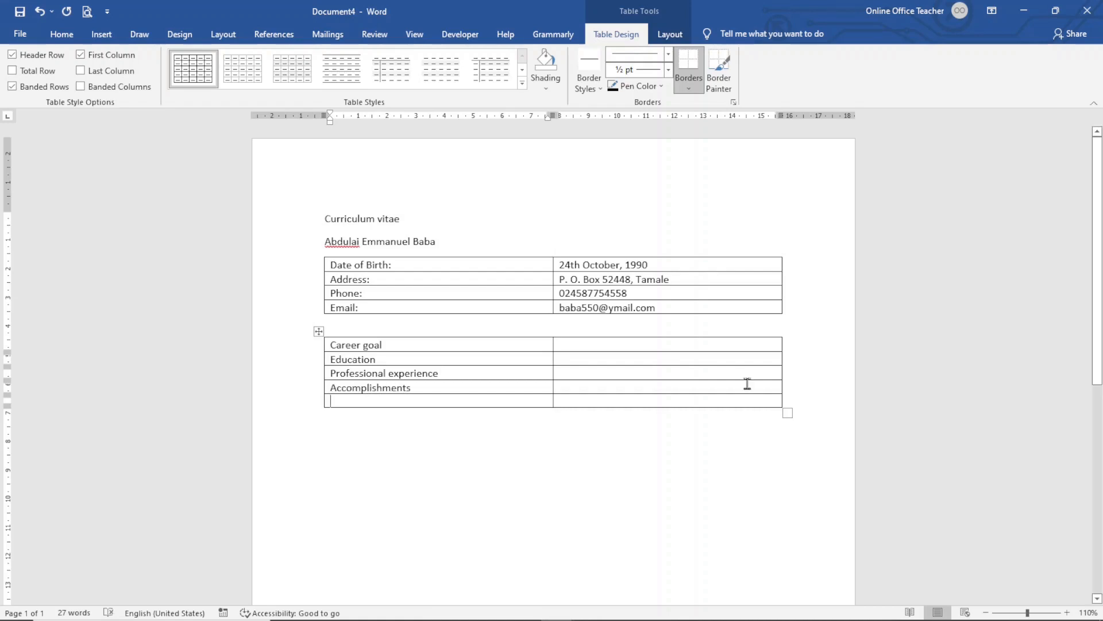
pyautogui.write('skills')
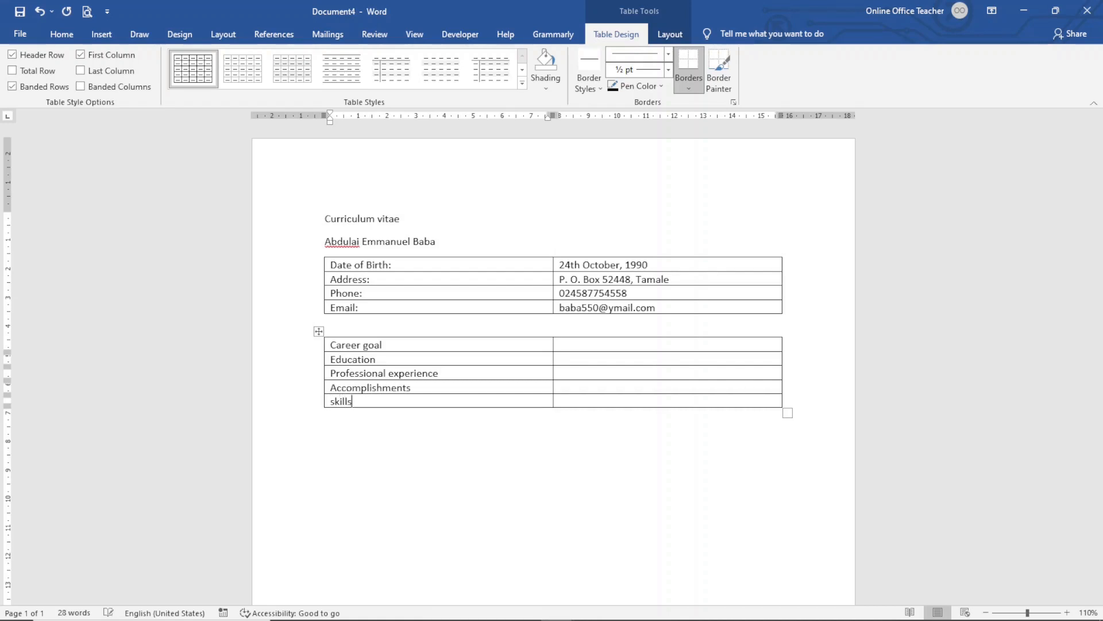
pyautogui.write('Skills and abilities')
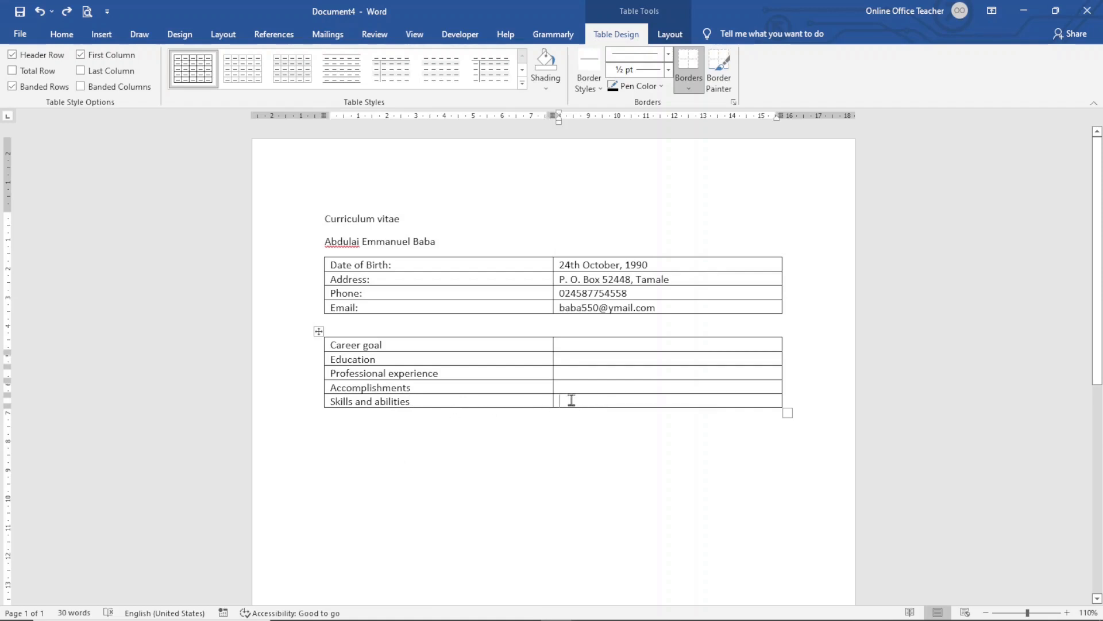
pyautogui.moveTo(561, 487)
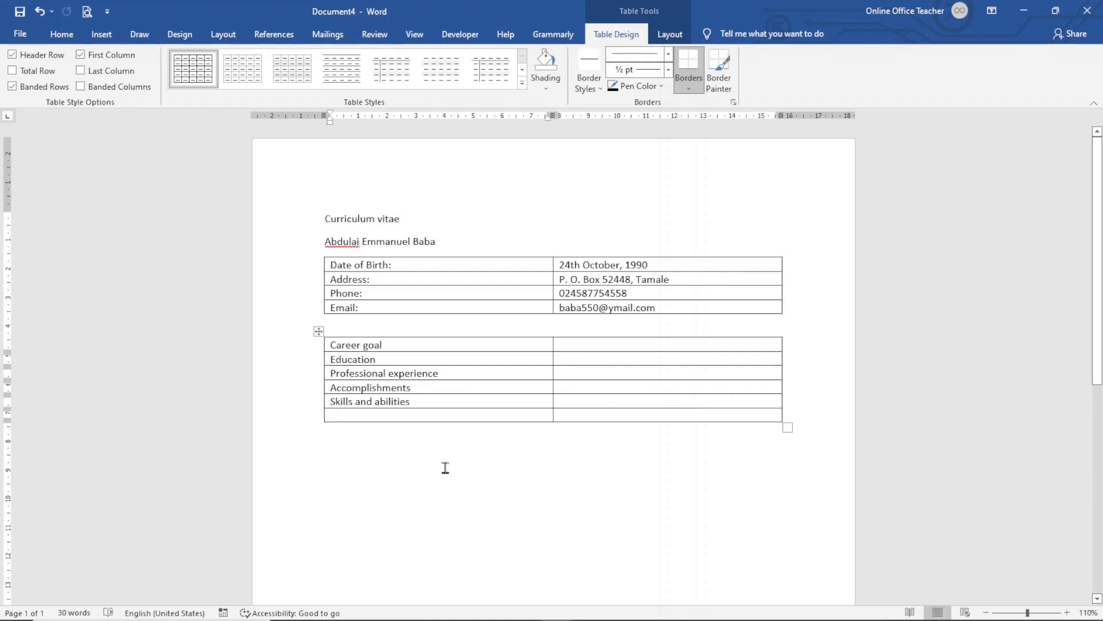
pyautogui.moveTo(432, 499)
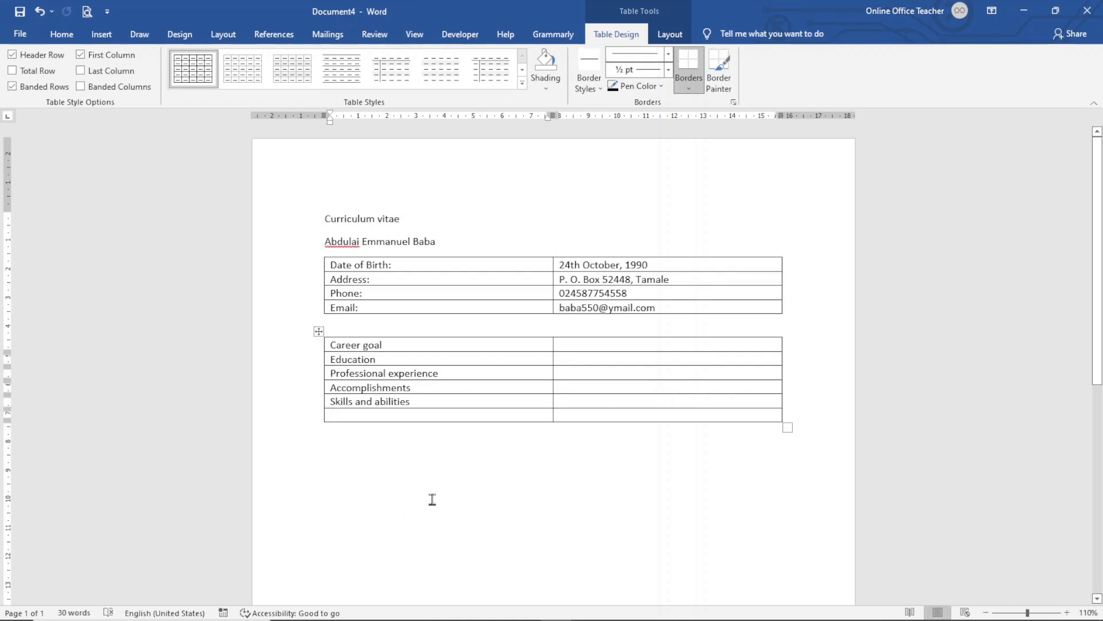
pyautogui.click(335, 415)
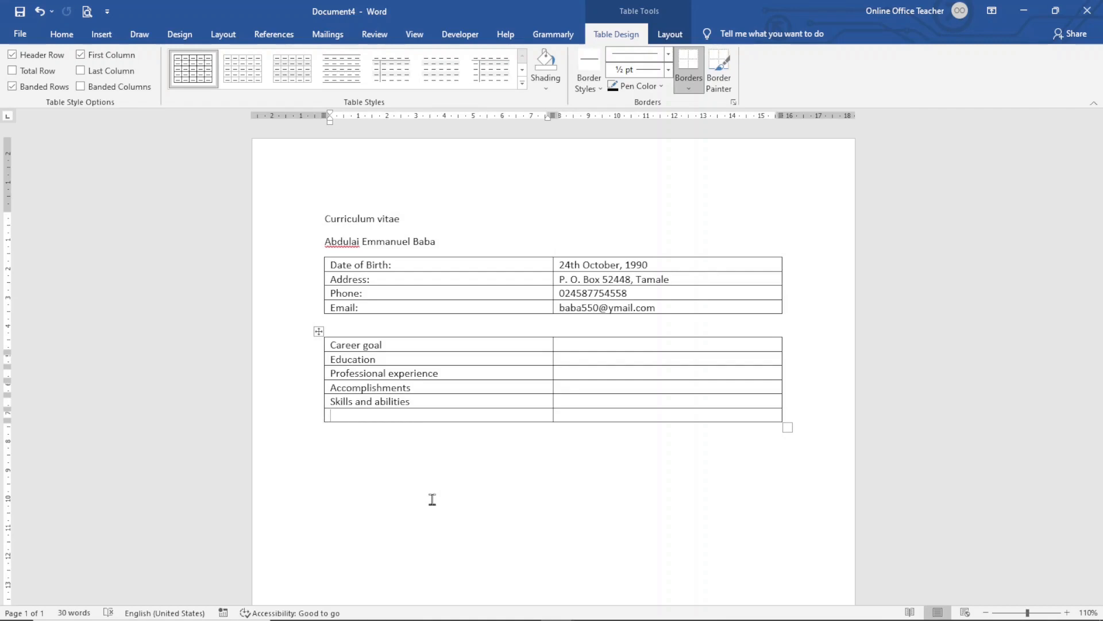
pyautogui.write('references')
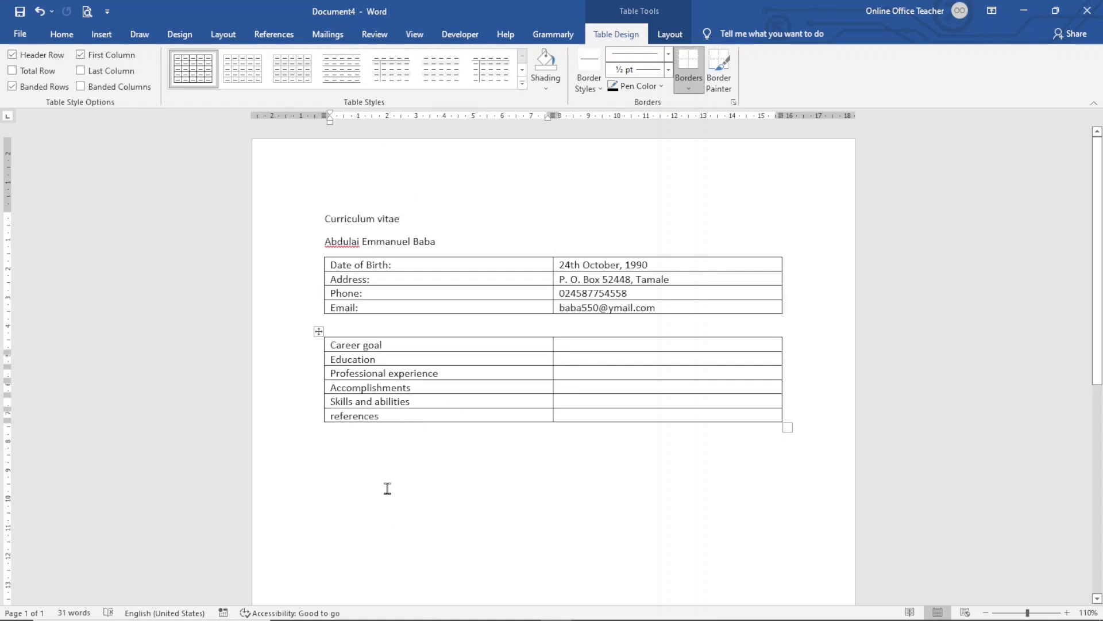
pyautogui.click(61, 33)
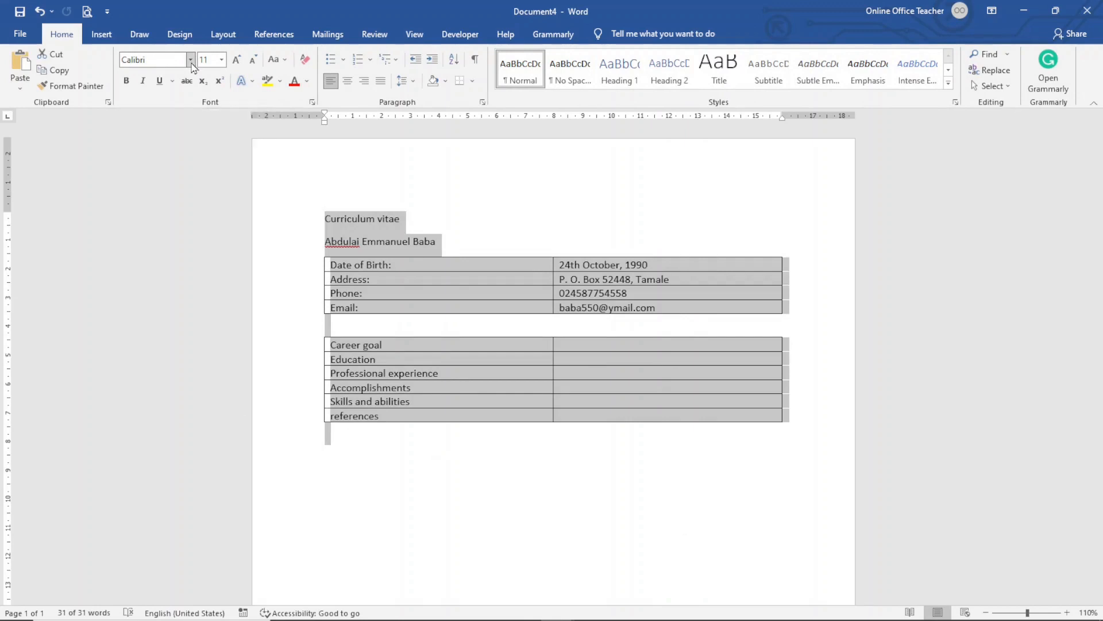
# - Apply the Trebuchet MS font to the whole selected document
pyautogui.click(189, 59)
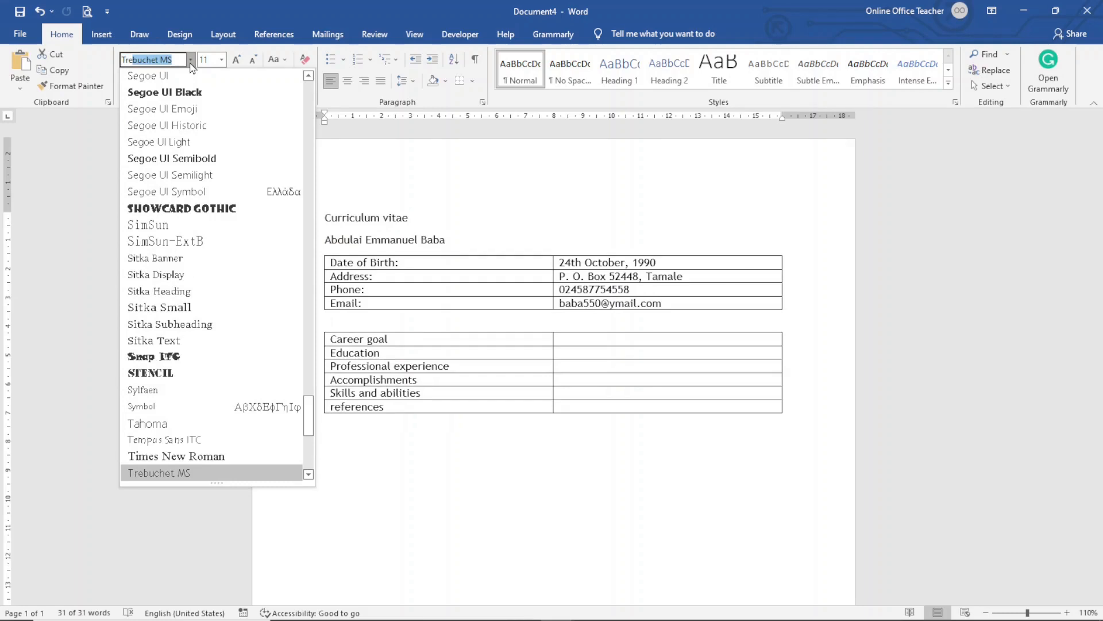
pyautogui.scroll(-3)
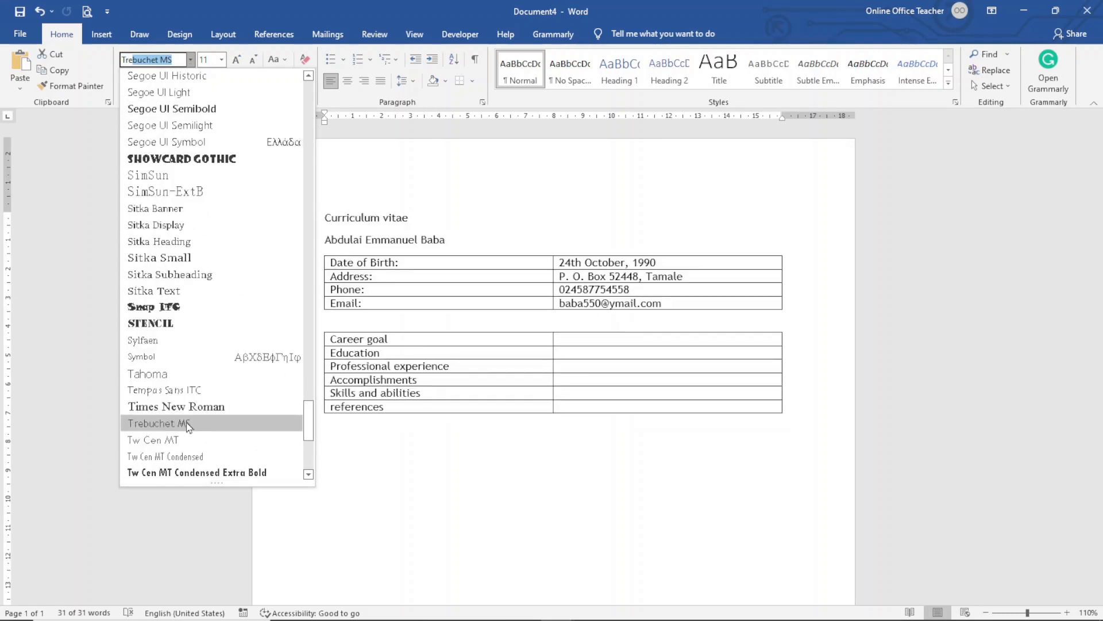
pyautogui.click(159, 423)
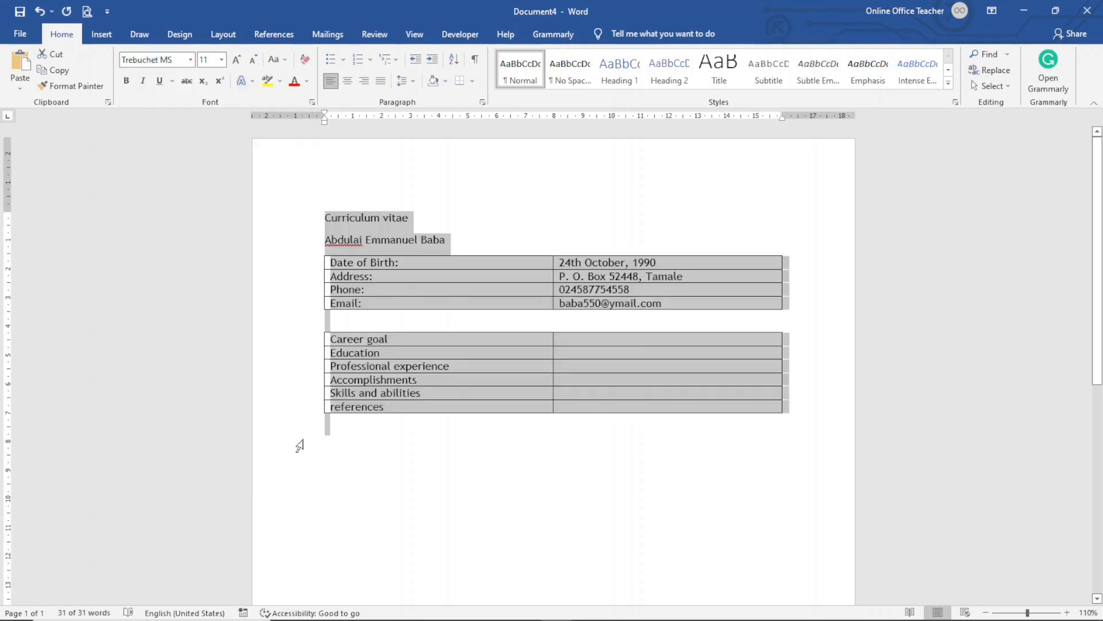
pyautogui.moveTo(295, 223)
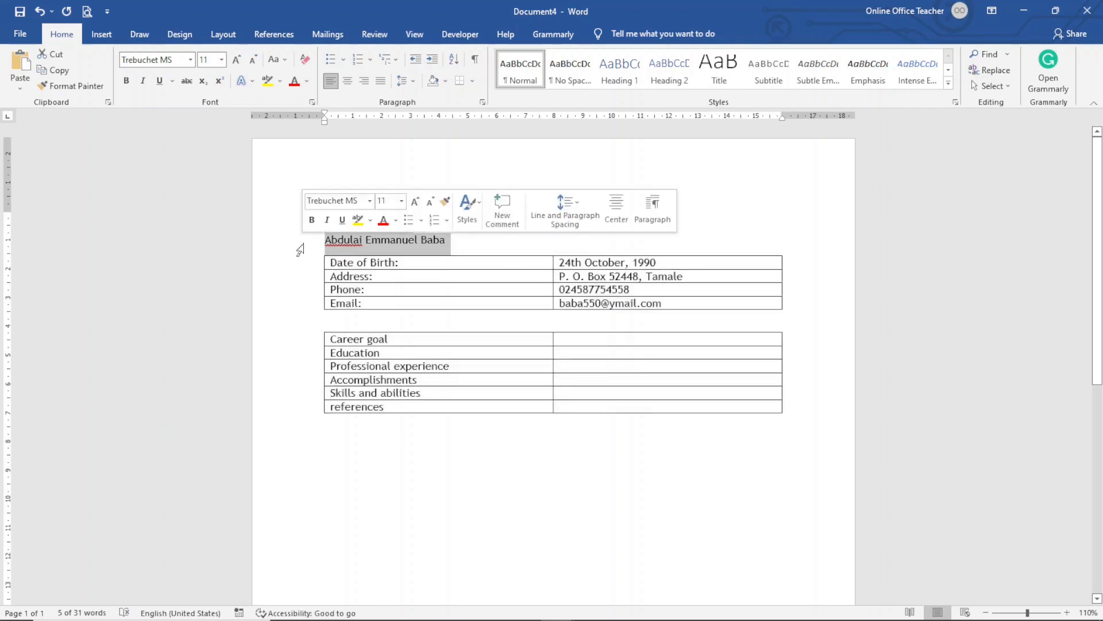
# - Centre and uppercase the title and name, grow both twice, then enlarge the name further
pyautogui.click(364, 81)
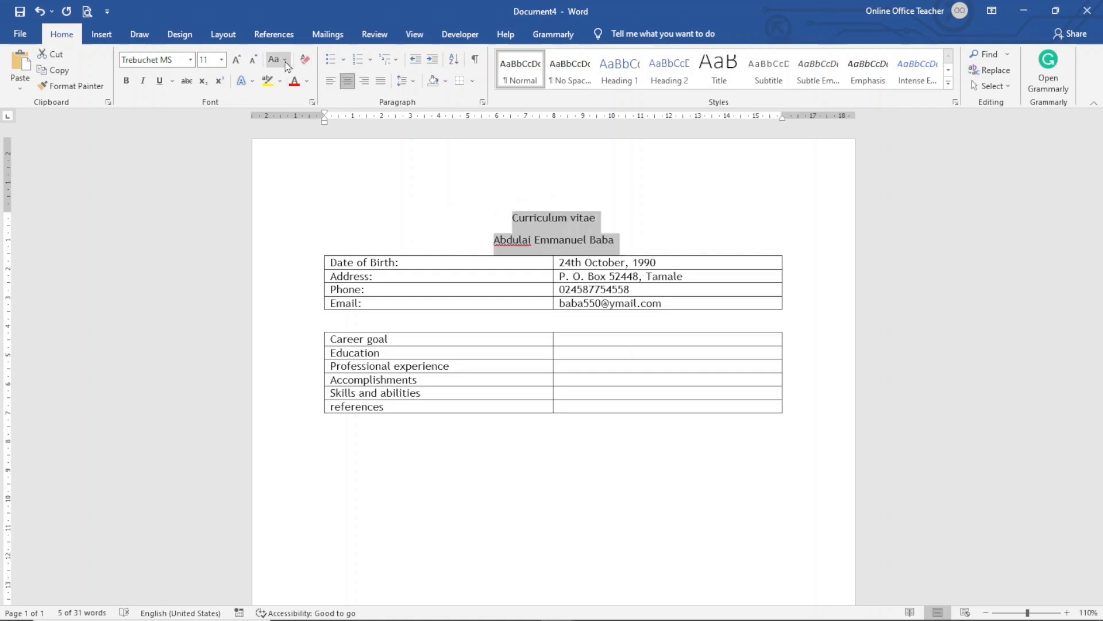
pyautogui.click(274, 59)
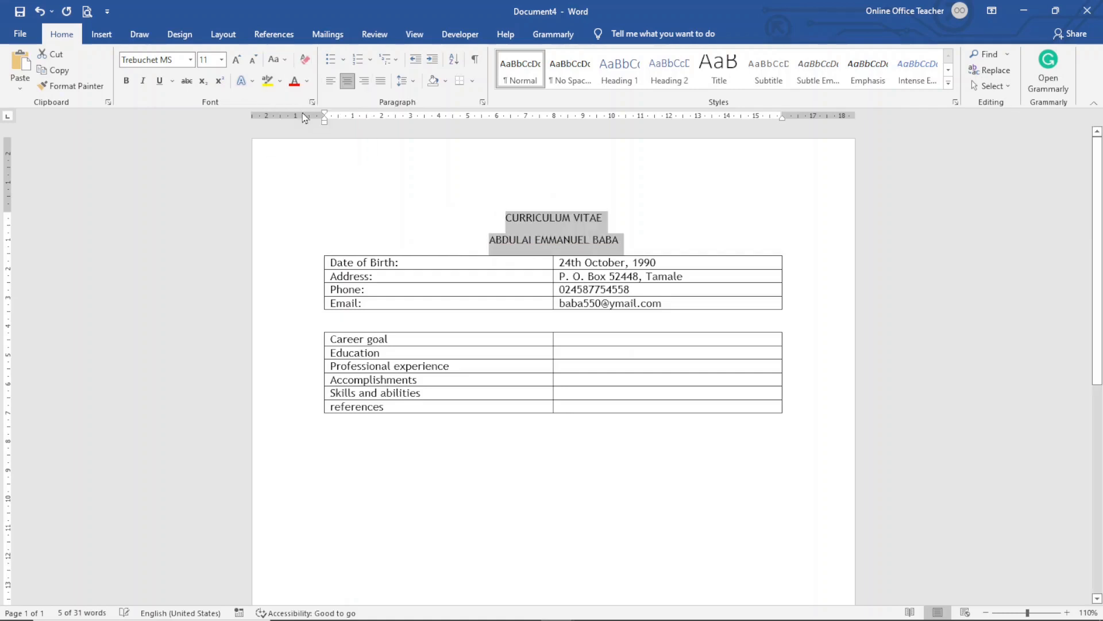
pyautogui.click(237, 59)
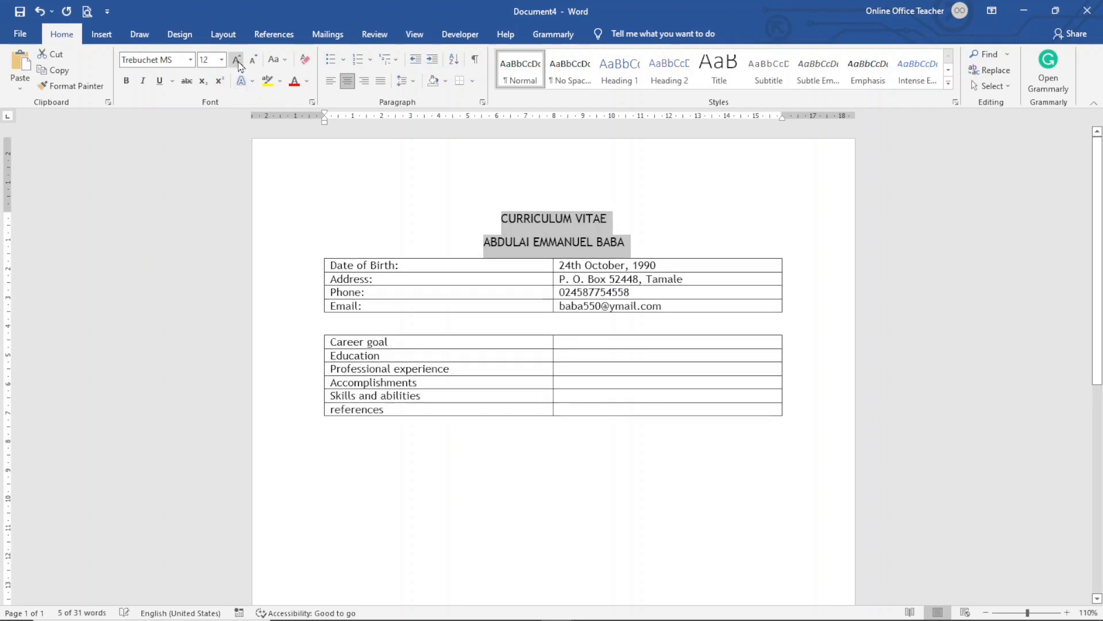
pyautogui.click(237, 59)
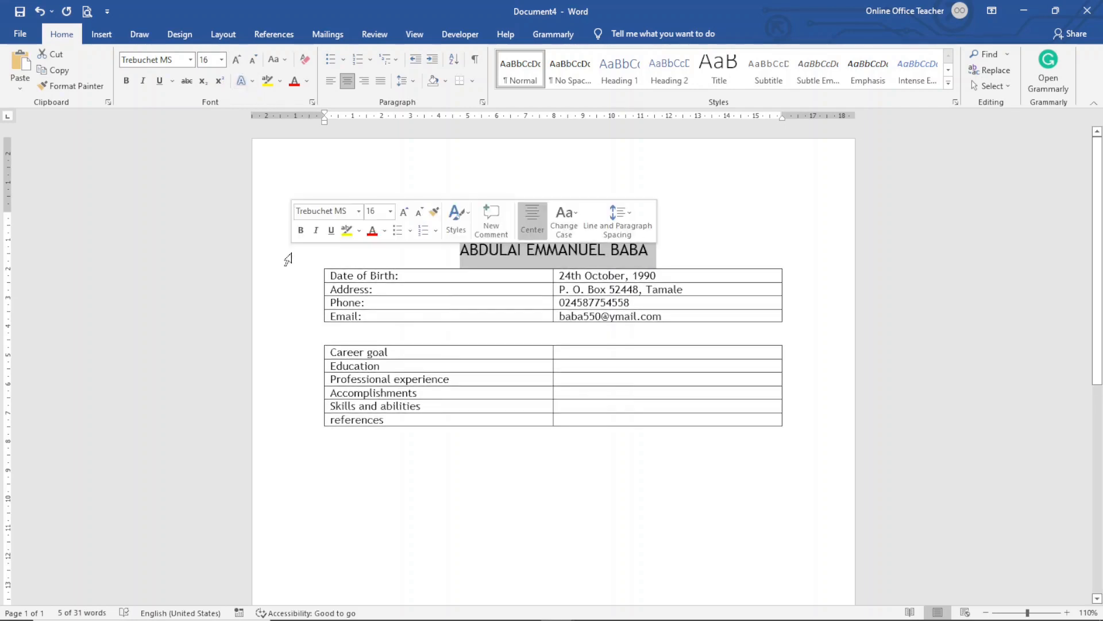
pyautogui.click(237, 60)
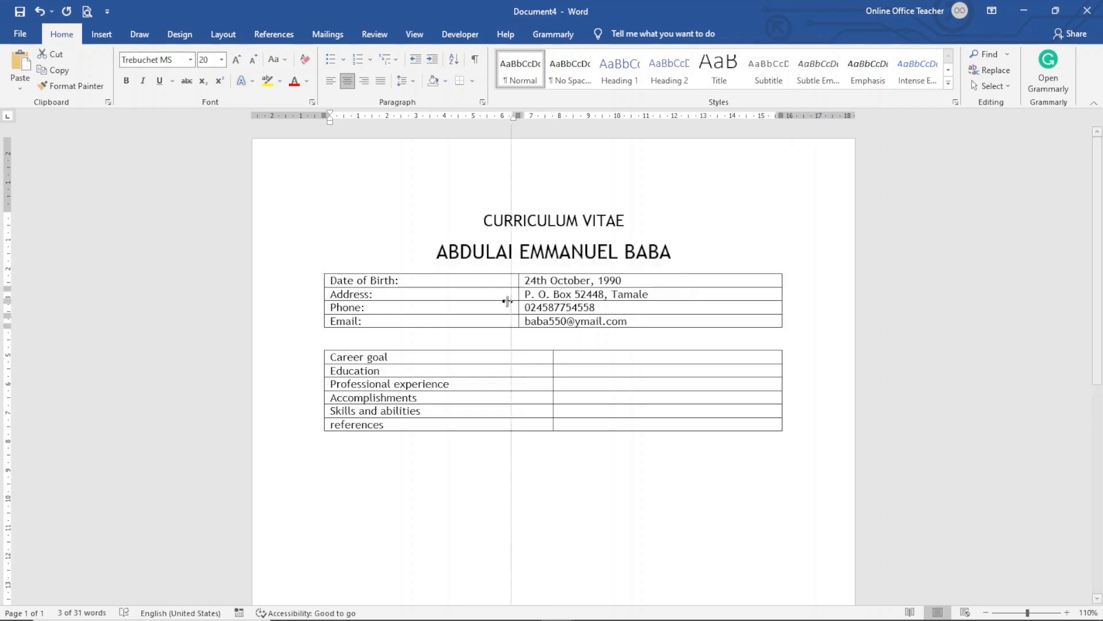
# - Drag the middle border left in both tables so the label columns narrow and values widen
pyautogui.moveTo(510, 302); pyautogui.dragTo(414, 301)
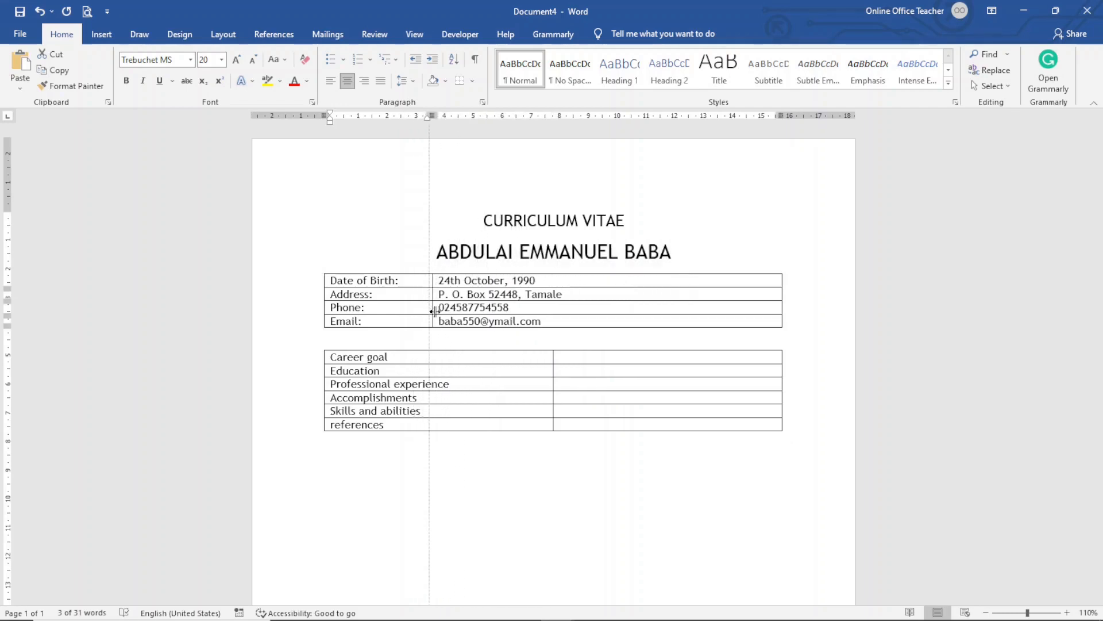
pyautogui.tripleClick(554, 252)
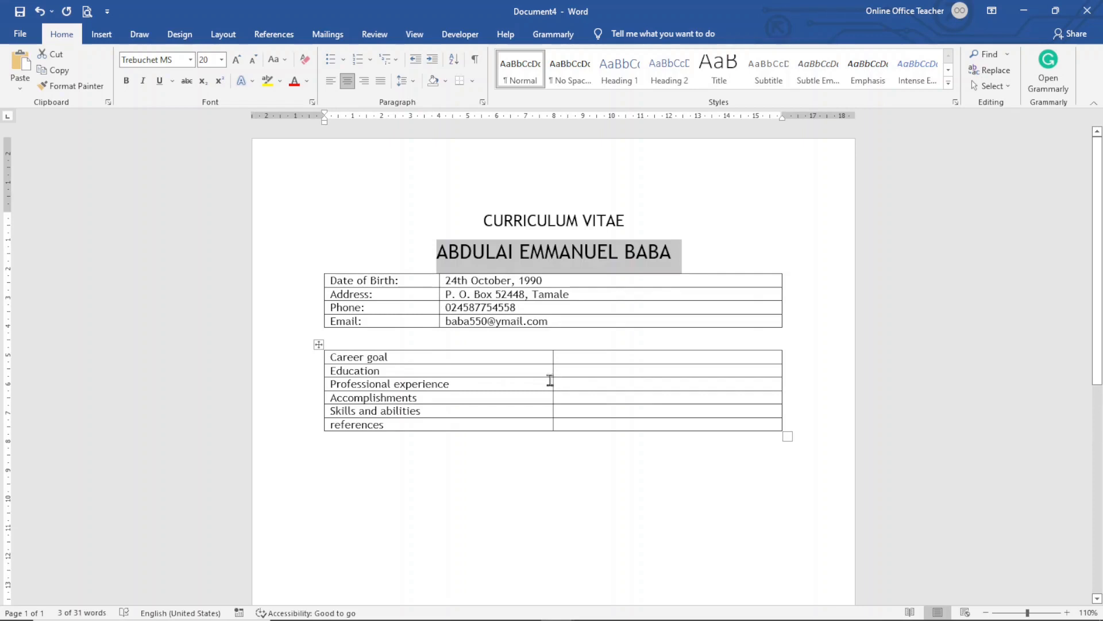
pyautogui.moveTo(553, 384); pyautogui.dragTo(465, 387)
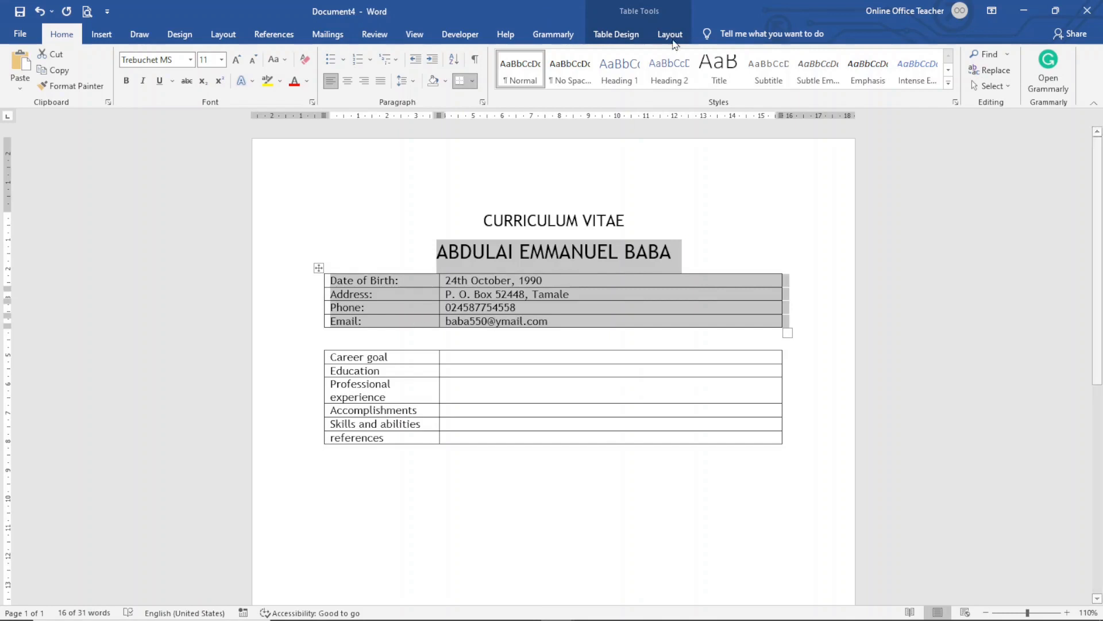
# - Set the details table rows to 0.6 cm with text aligned centre-left, and raise the sections table row height
pyautogui.click(668, 33)
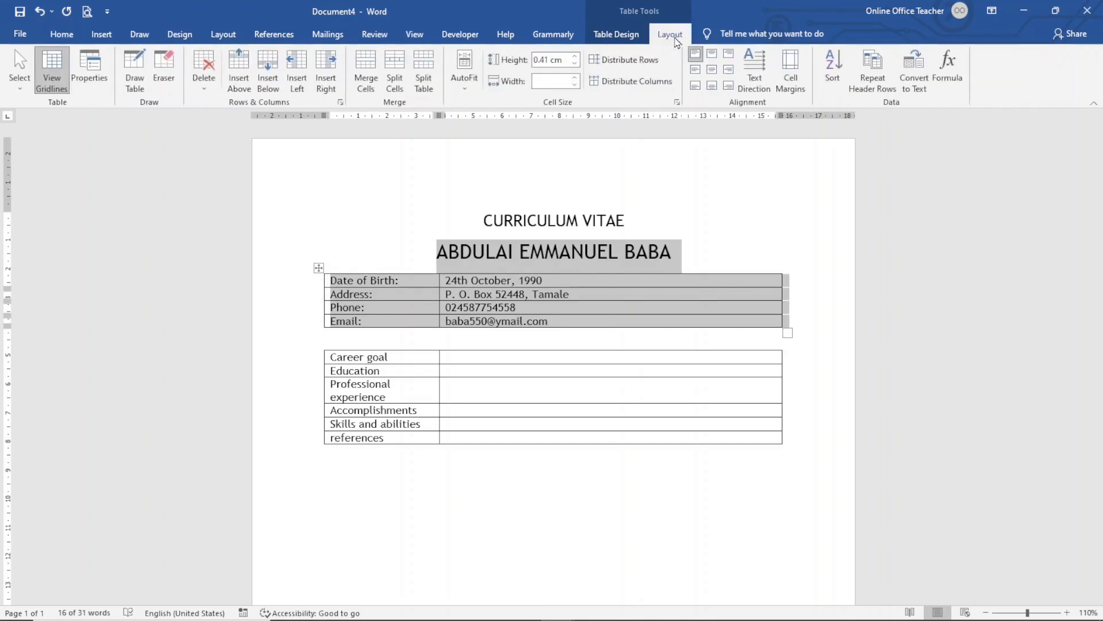
pyautogui.moveTo(554, 59)
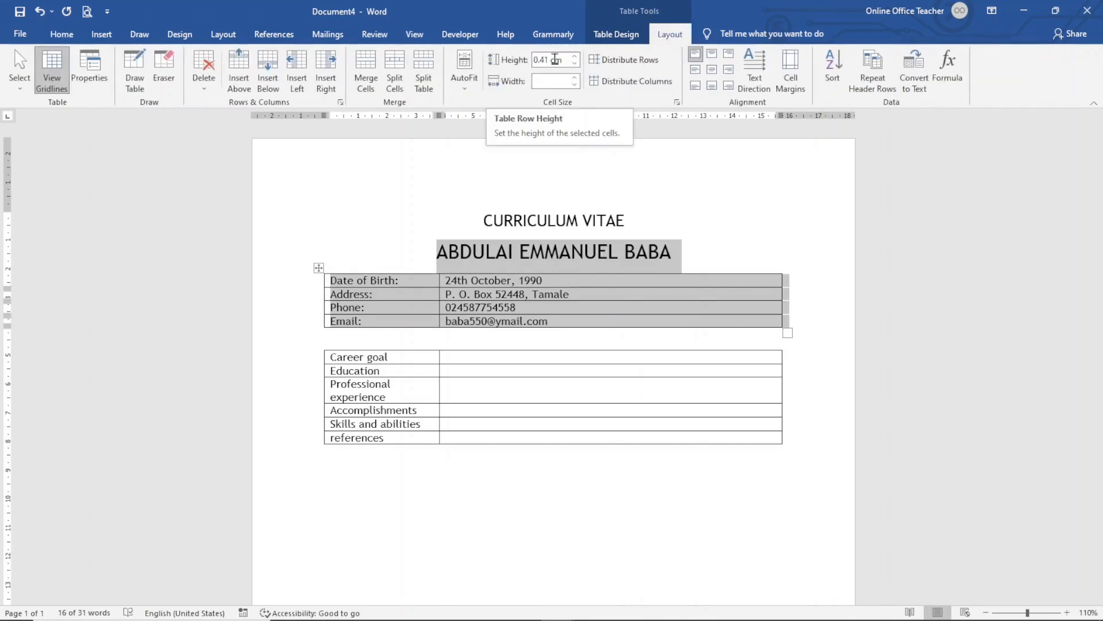
pyautogui.click(574, 56)
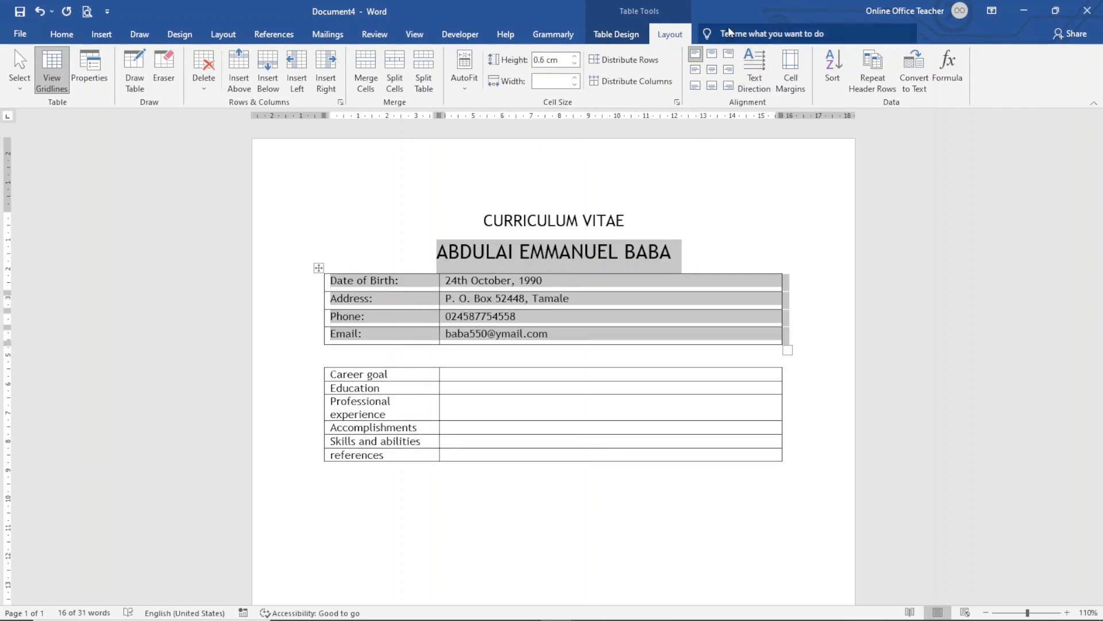
pyautogui.moveTo(694, 76)
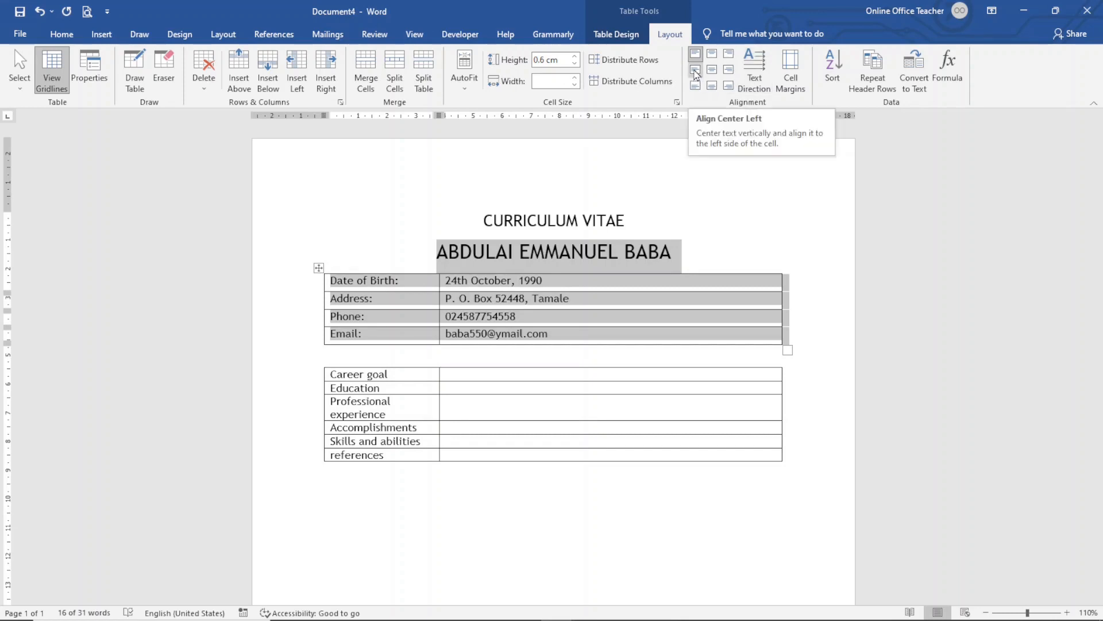
pyautogui.click(694, 68)
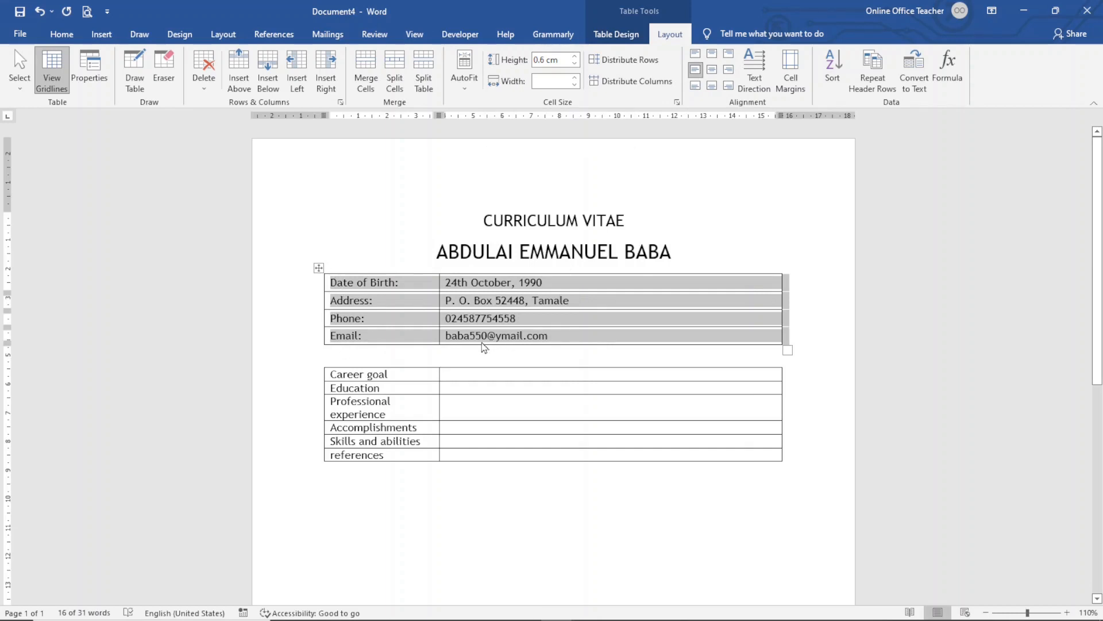
pyautogui.click(575, 56)
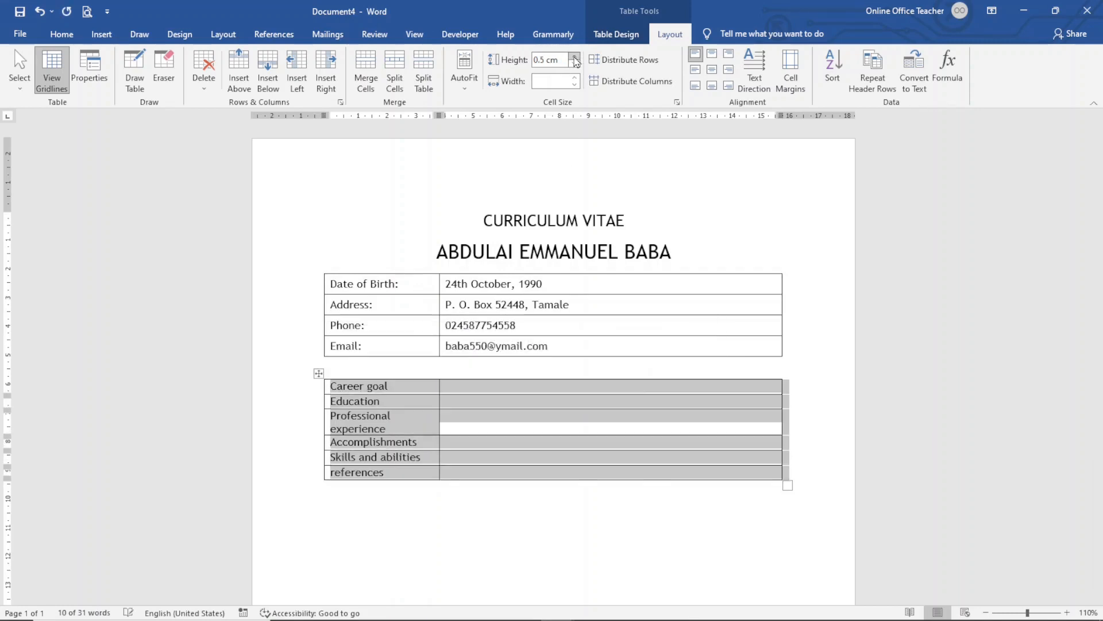
pyautogui.click(575, 56)
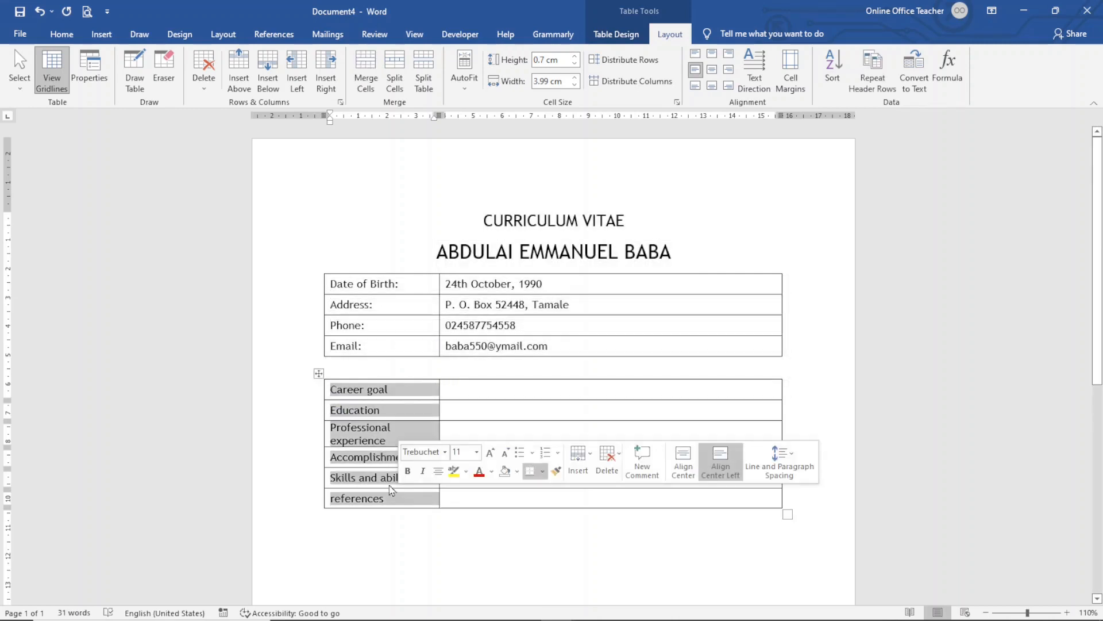
# - Make the label columns of both tables uppercase and right-aligned
pyautogui.click(61, 33)
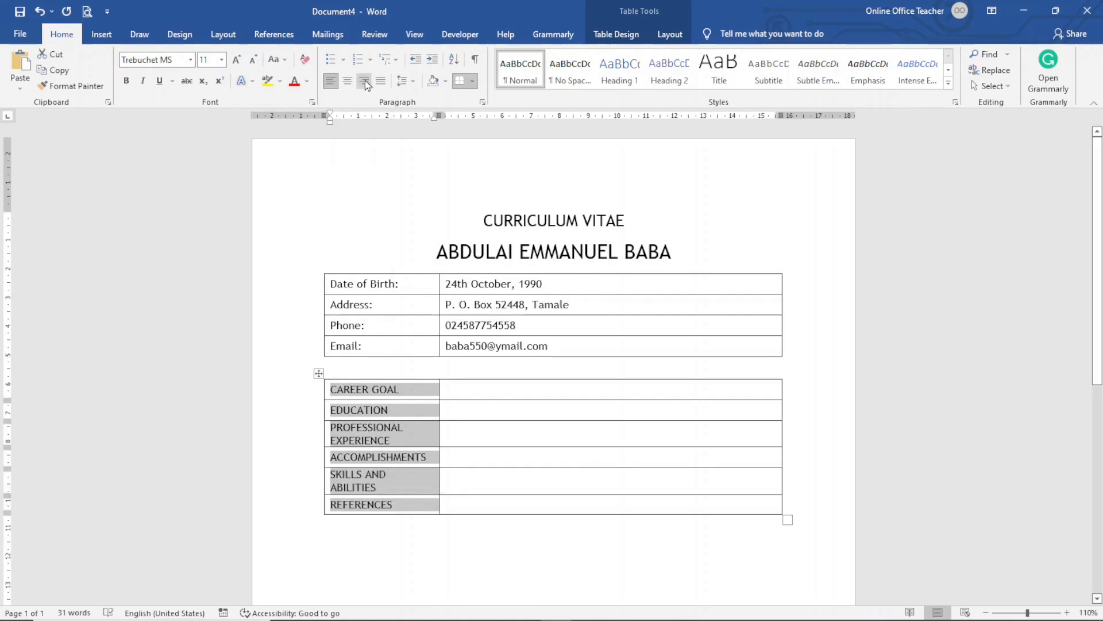
pyautogui.click(364, 80)
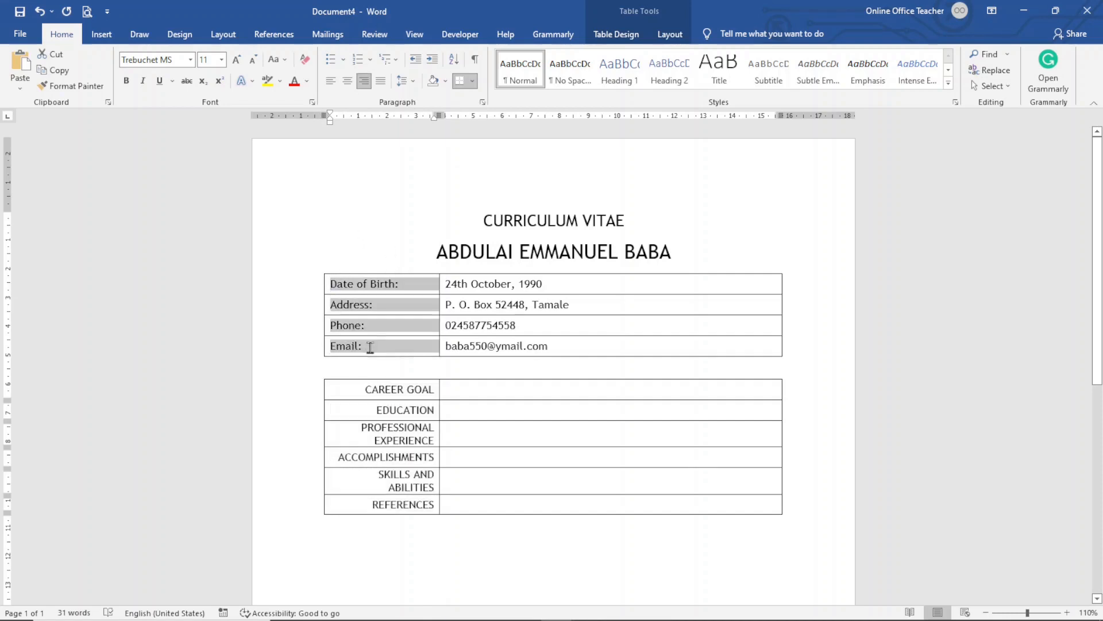
pyautogui.click(275, 59)
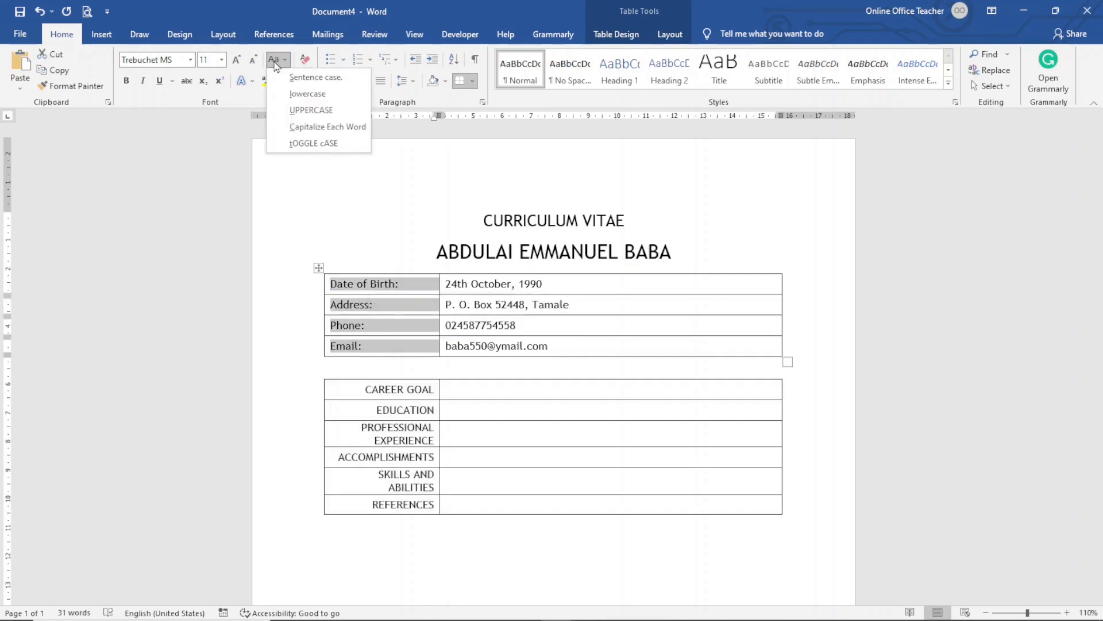
pyautogui.click(310, 110)
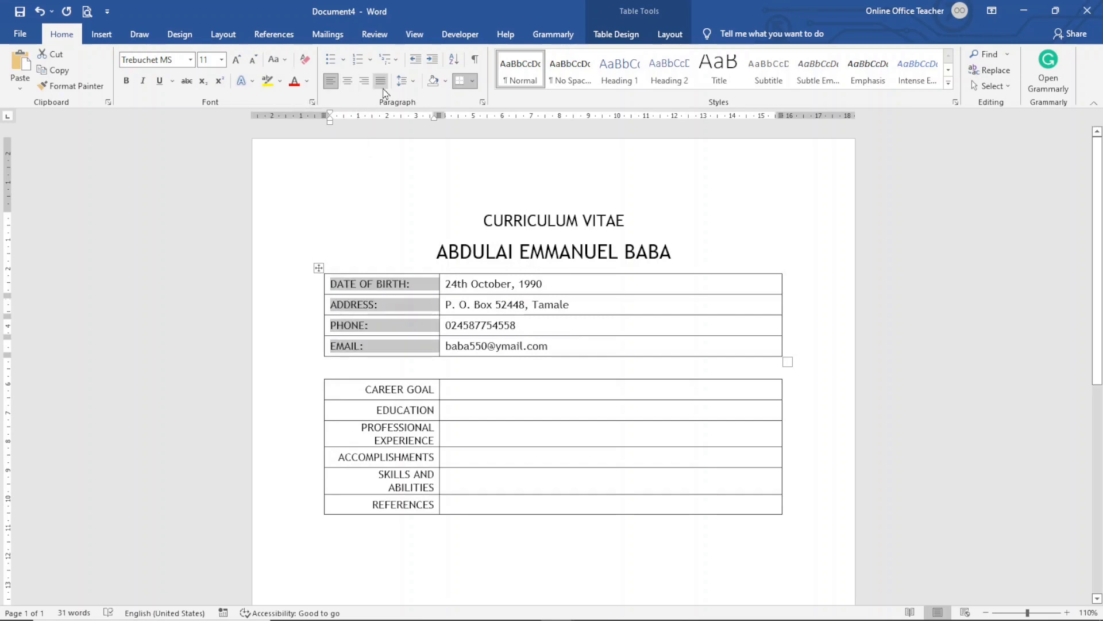
pyautogui.click(364, 81)
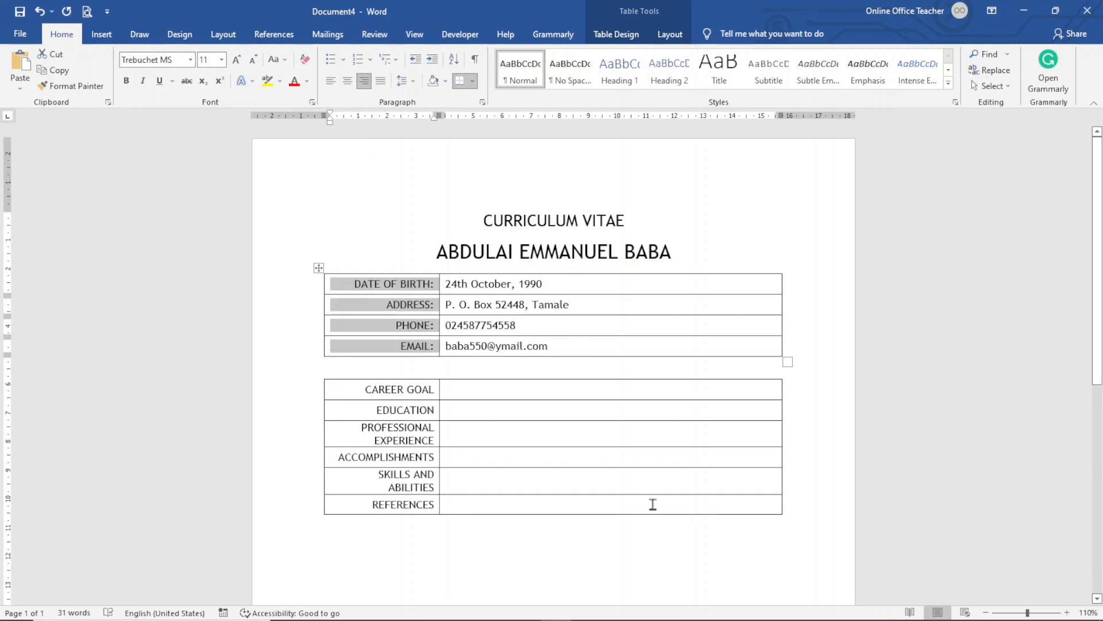
pyautogui.moveTo(669, 469)
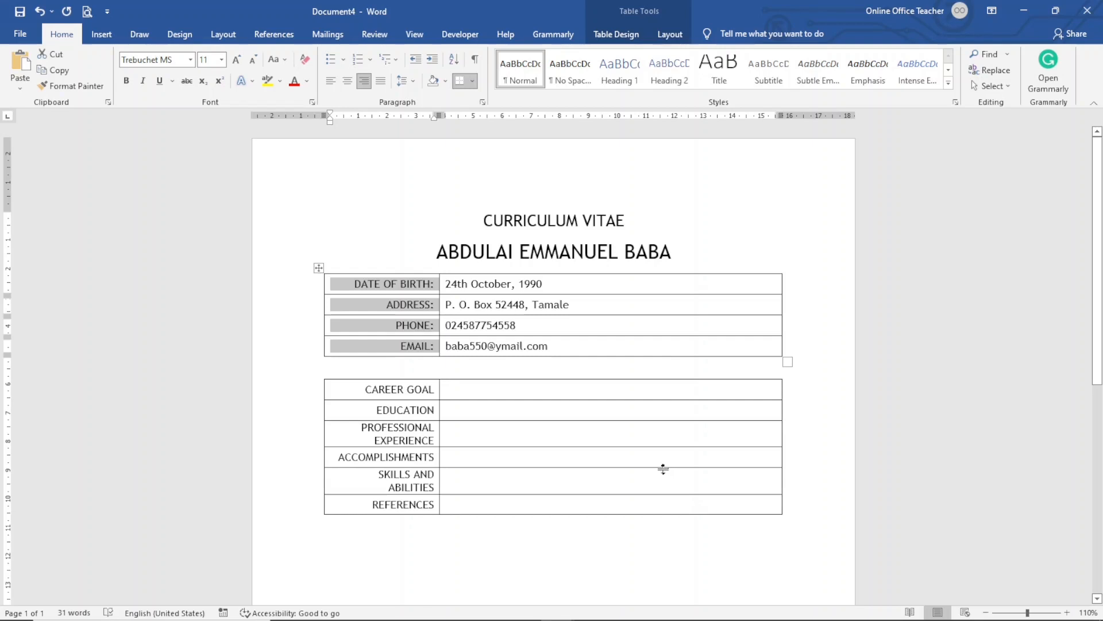
pyautogui.moveTo(648, 464)
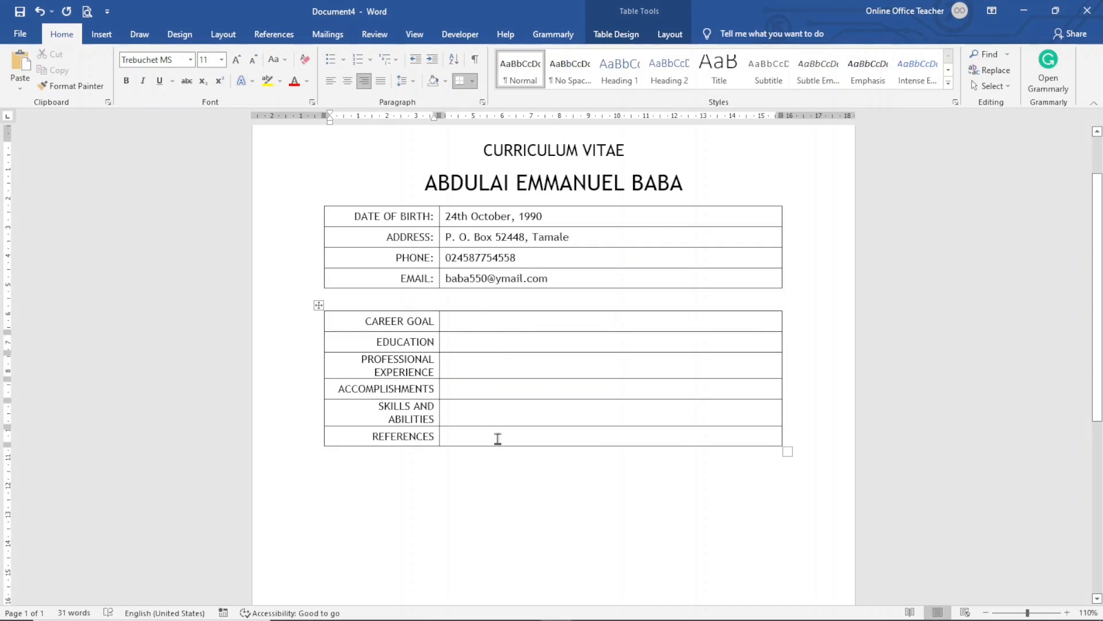
# - Write the career goal statement about an enthusiastic information technologist enhancing effective information
pyautogui.click(493, 321)
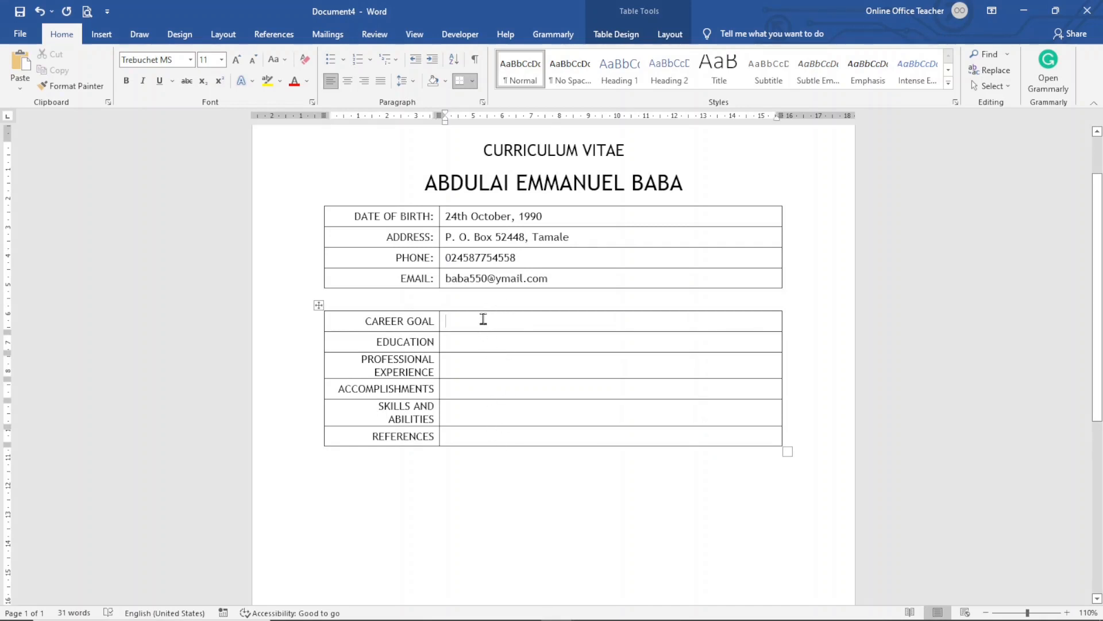
pyautogui.write('An enthusiastic information technologist with an aim of enhancing effective information technology in both public and private sectors.')
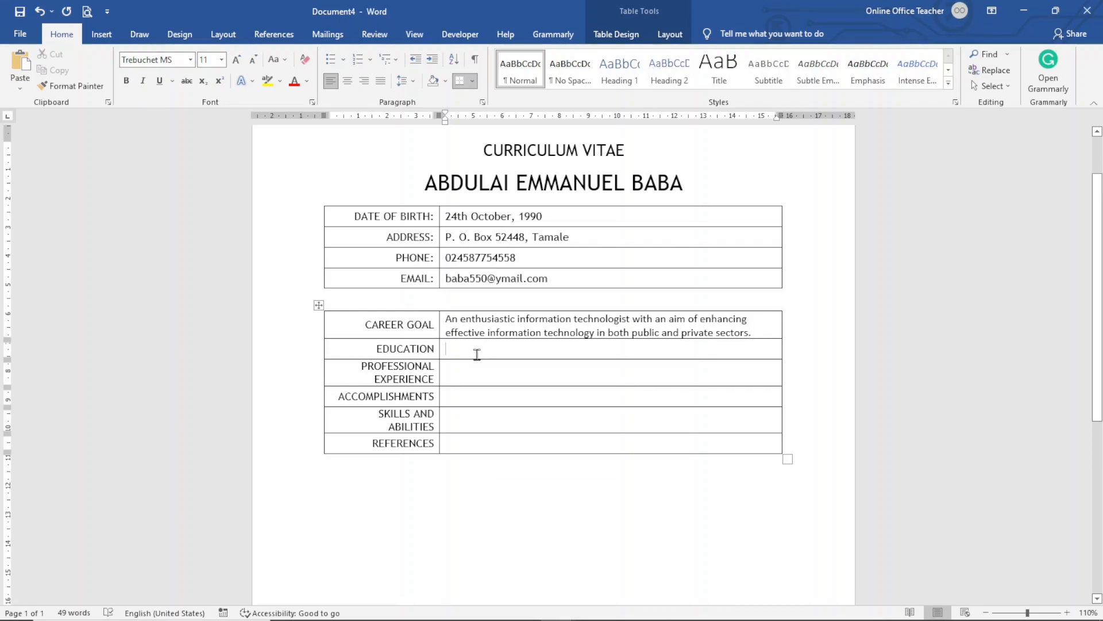
# - Fill the Education cell with SCHOOL NAME, LOCATION - DEGREE and a 'Dates: From - To' line
pyautogui.write('SCHOOL NAME - LO')
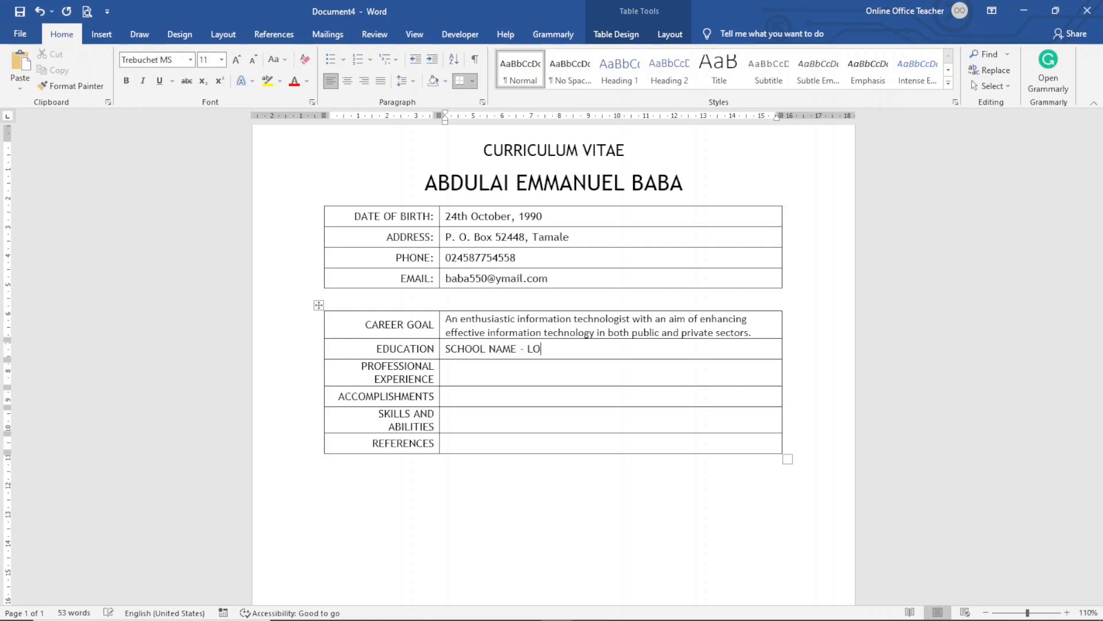
pyautogui.write('CATION -')
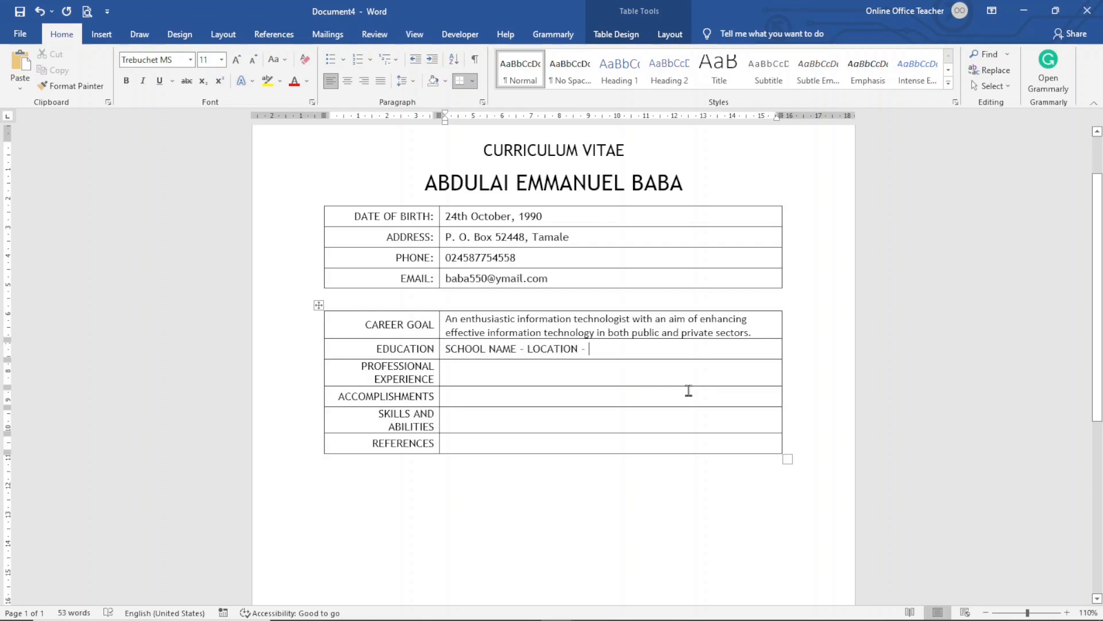
pyautogui.write('DEGREE')
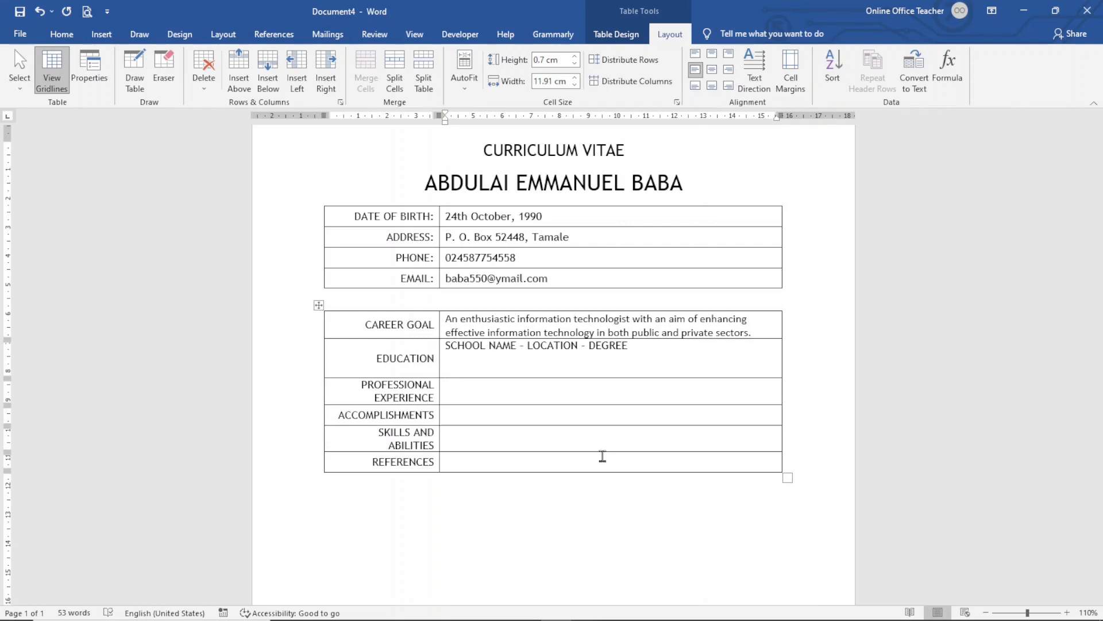
pyautogui.write('Dates:')
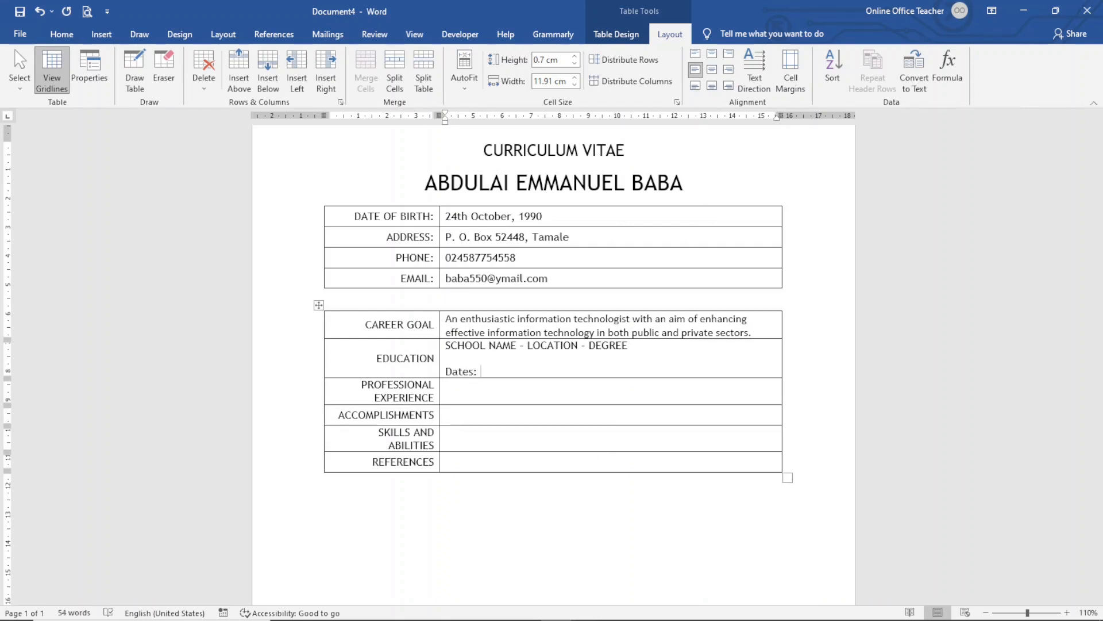
pyautogui.write('From')
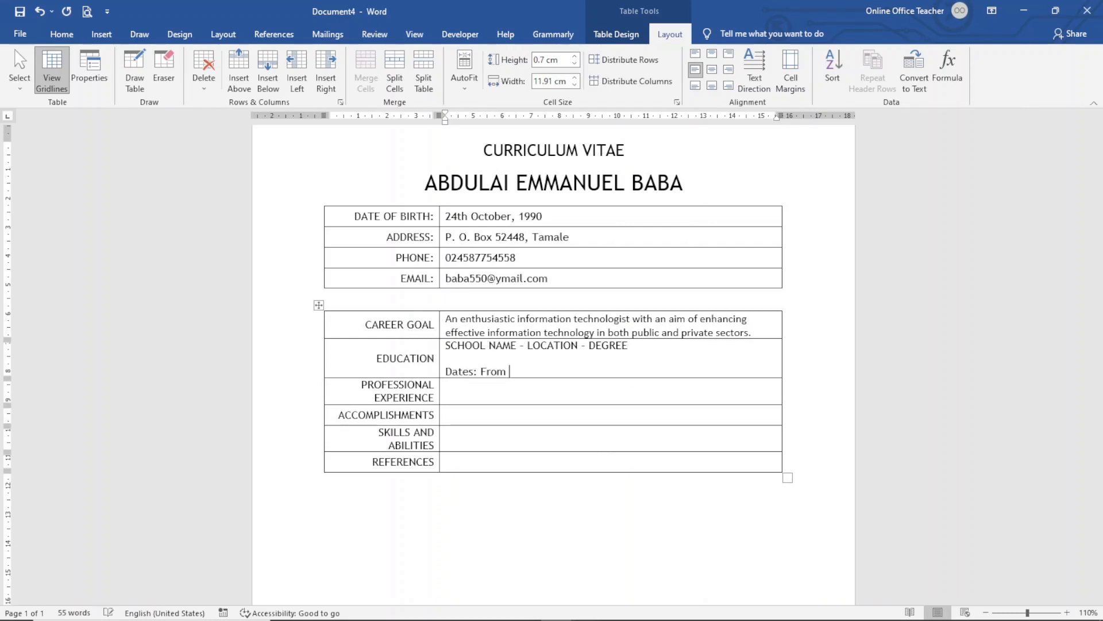
pyautogui.write('- Tod')
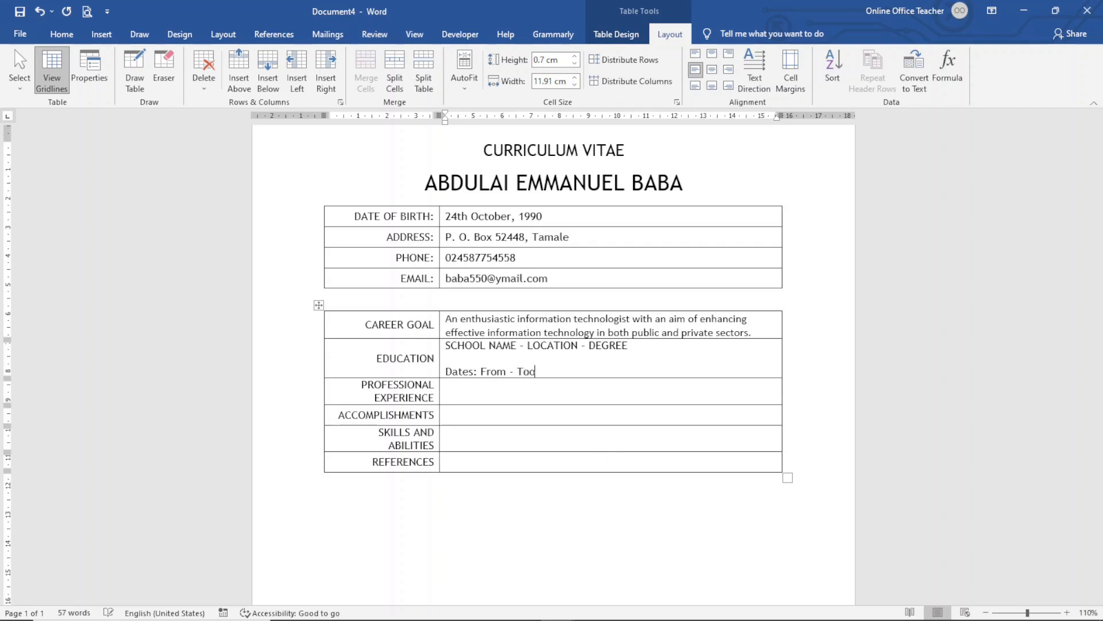
pyautogui.press('enter')
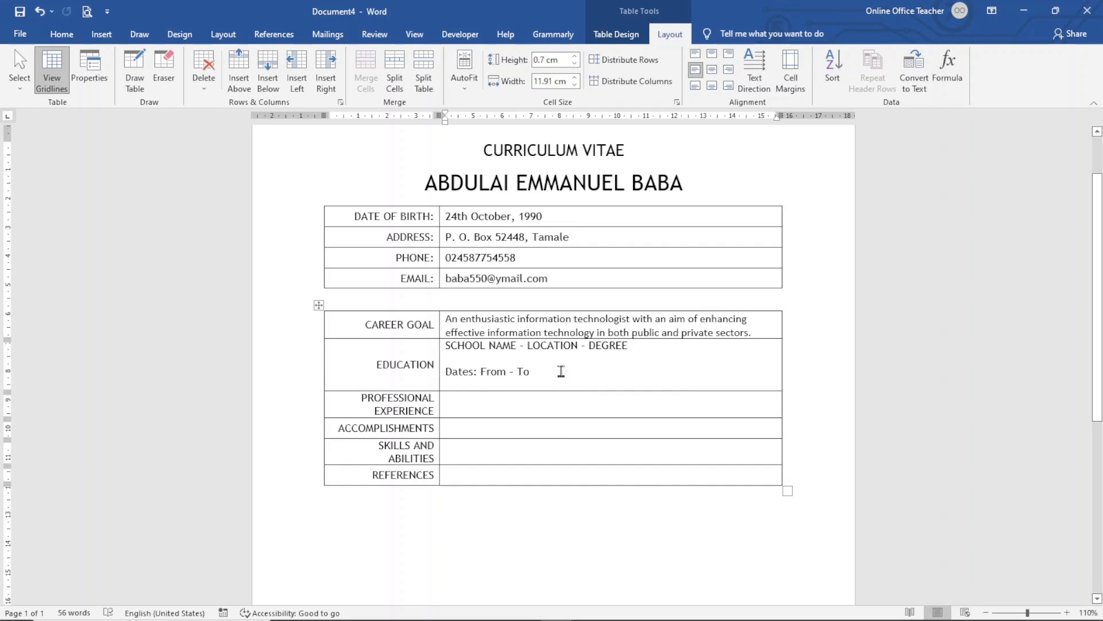
pyautogui.moveTo(560, 371)
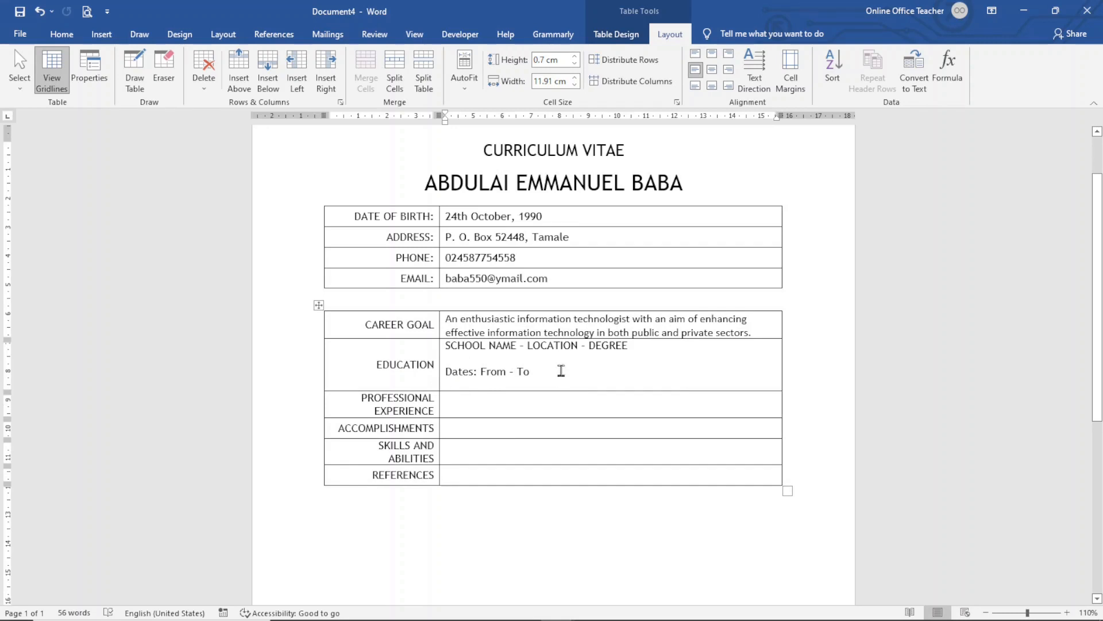
# - Add the GPA note, bold the school-and-dates lines, and duplicate the entry into three education blocks
pyautogui.write('You might want to include your GPA here and a brief summary of relevant coursework, awards, and honors.')
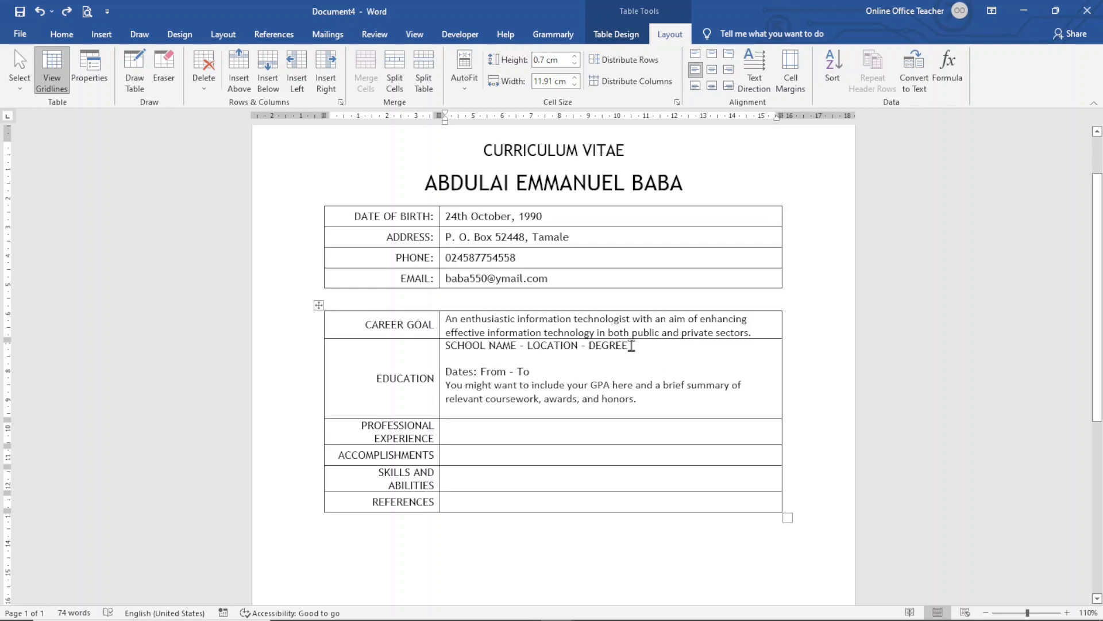
pyautogui.moveTo(446, 346); pyautogui.dragTo(633, 346)
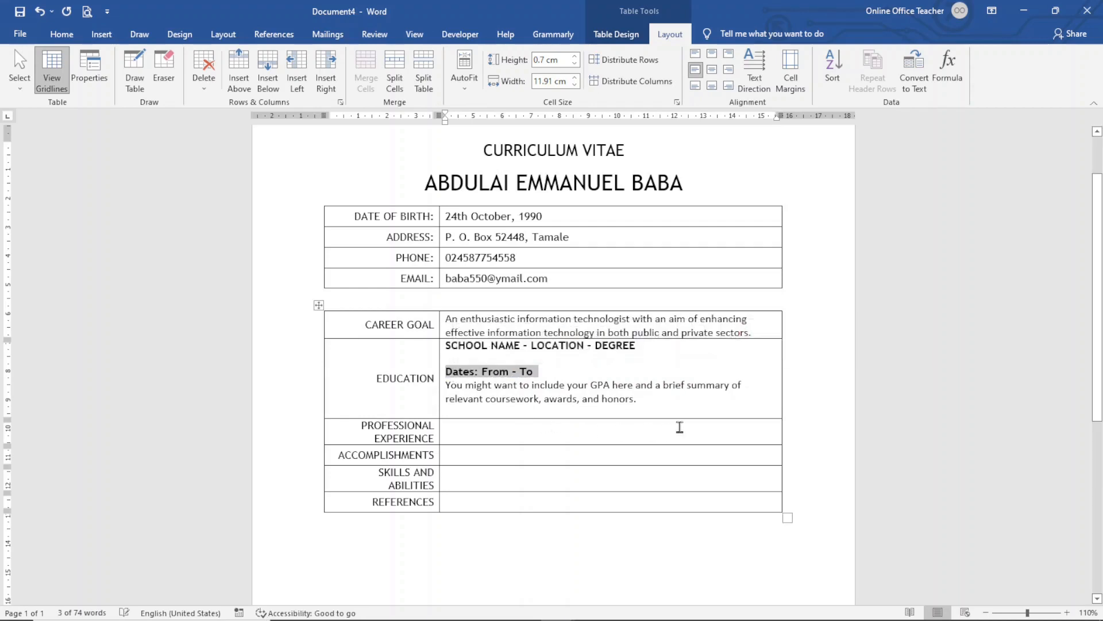
pyautogui.moveTo(446, 345); pyautogui.dragTo(635, 399)
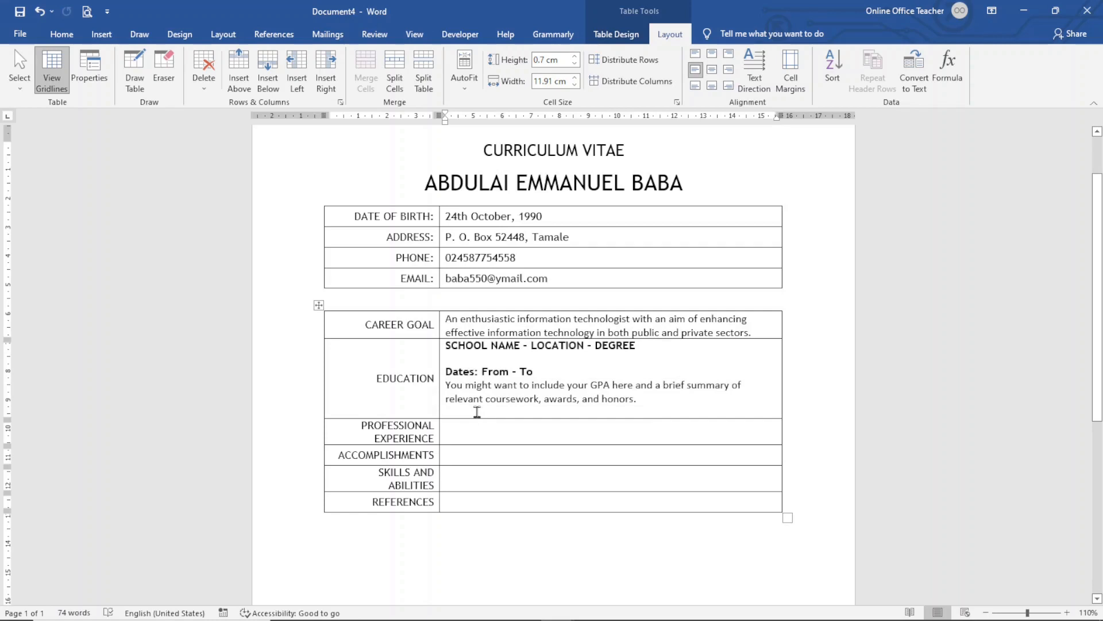
pyautogui.press('enter')
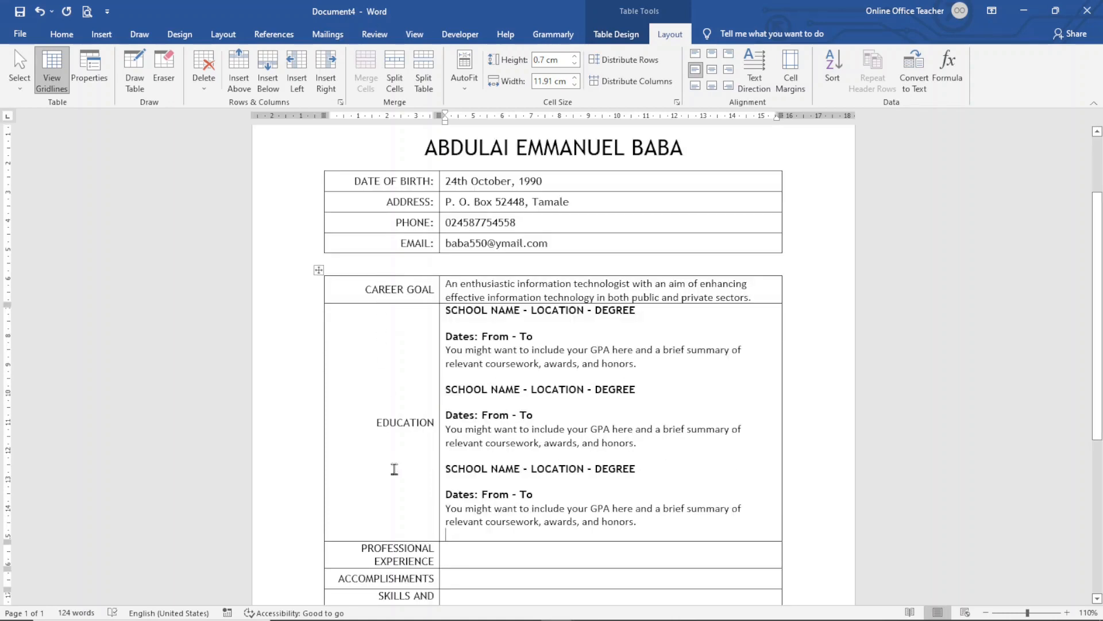
pyautogui.moveTo(390, 279)
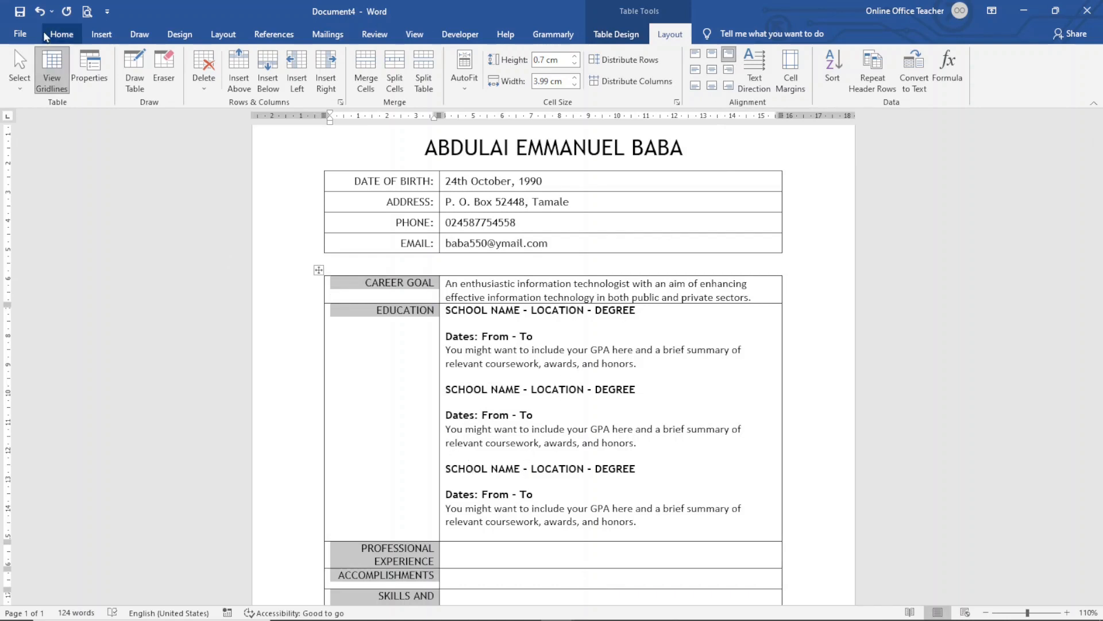
# - Make the left-column section labels bold from the Home ribbon
pyautogui.click(61, 33)
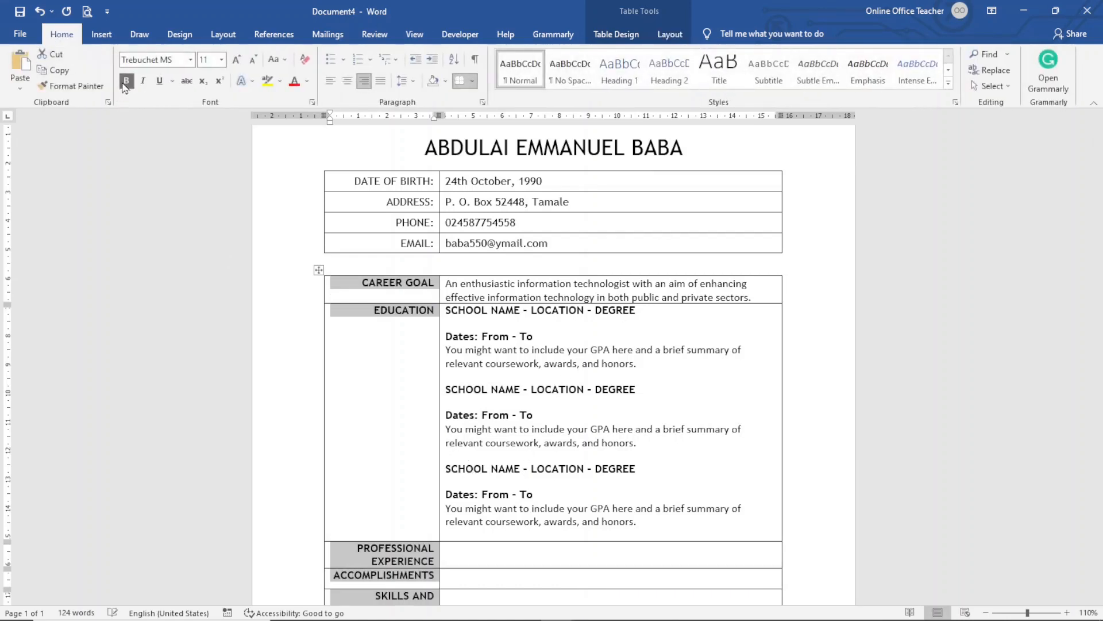
pyautogui.scroll(-3)
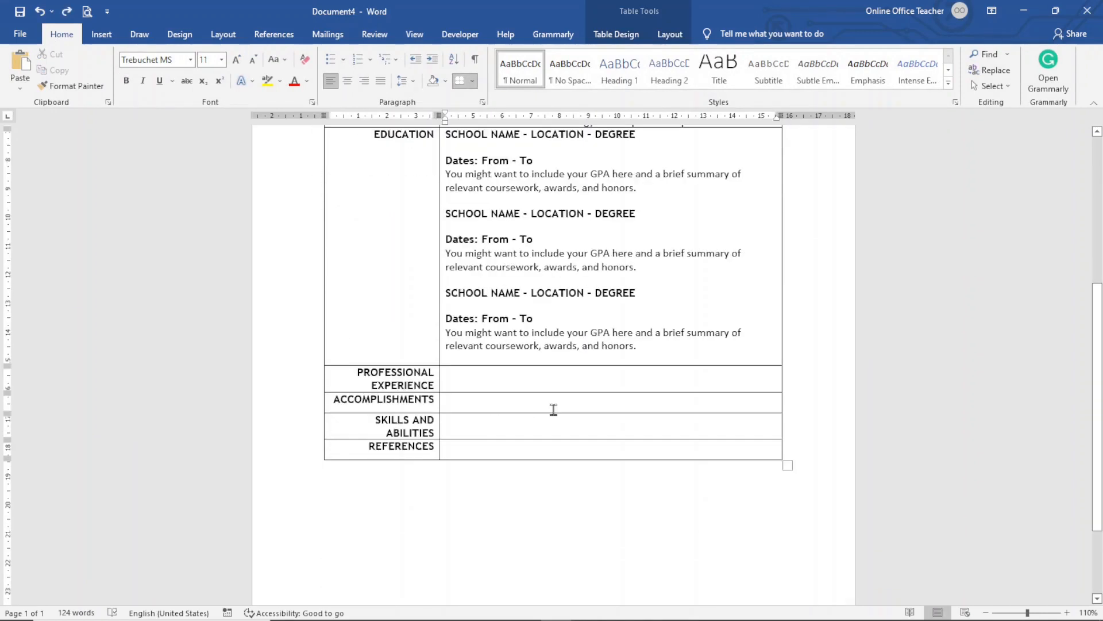
# - Enter the heading line 'JOB TITLE 1, COMPANY NAME' in the Professional Experience cell
pyautogui.write('JOB')
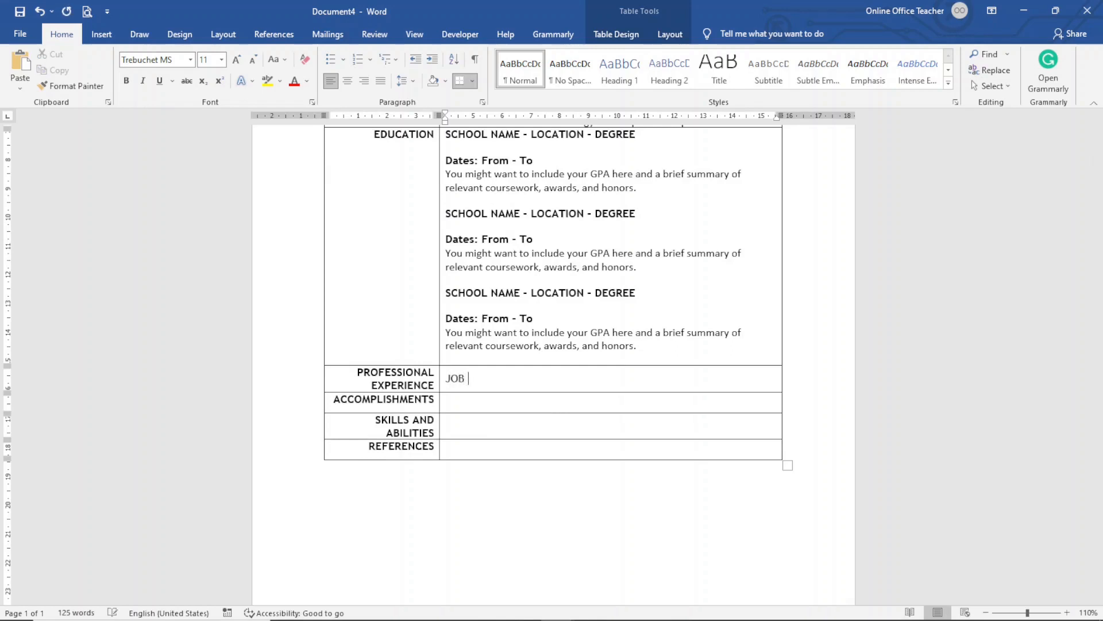
pyautogui.write('TITLE 1,')
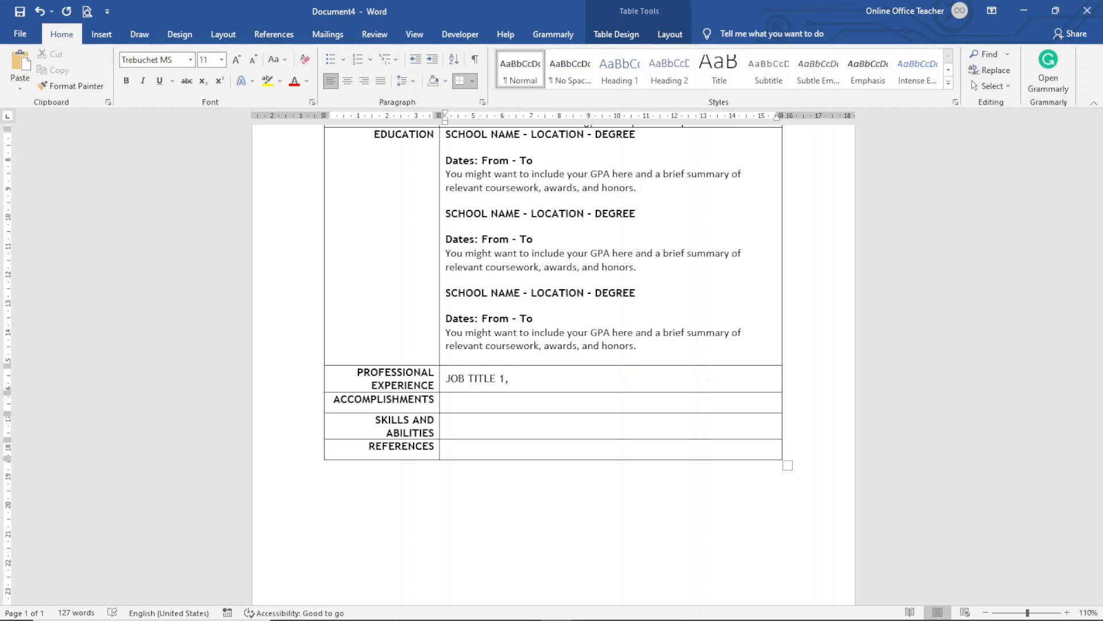
pyautogui.write('COMPANY NAME')
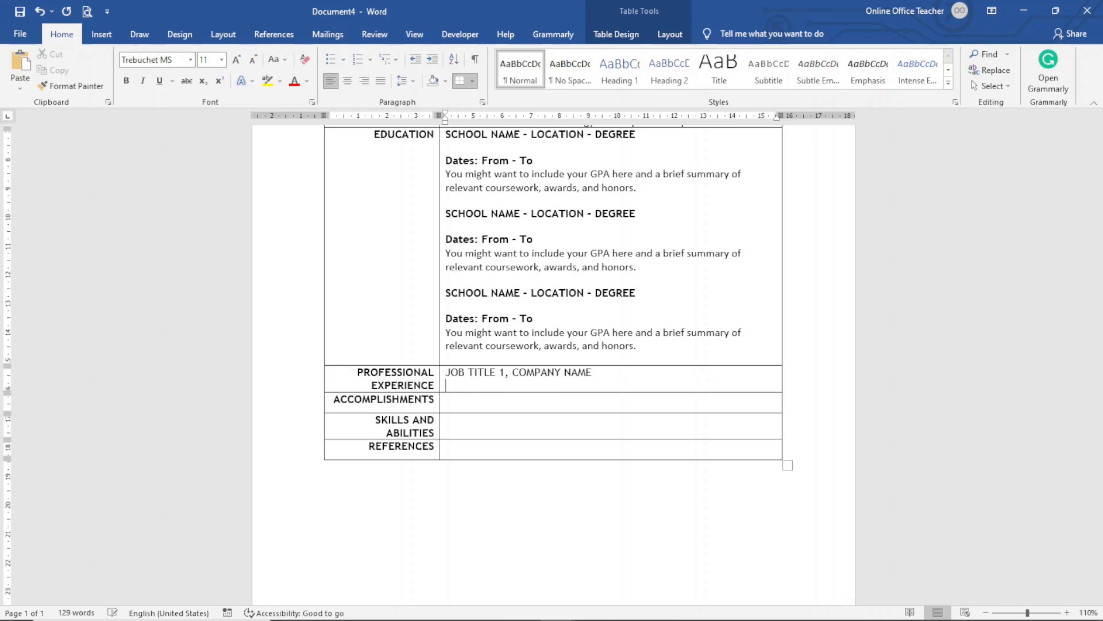
pyautogui.press('enter')
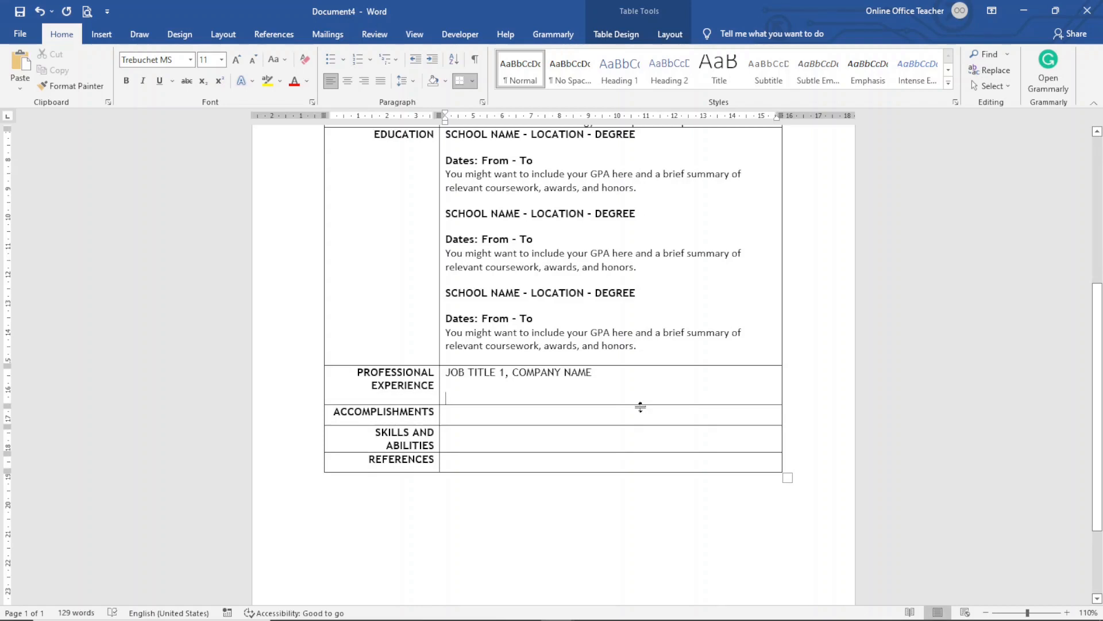
# - Add the 'Dates: From - To' line and the key-responsibilities summary beneath the job heading
pyautogui.write('Dates: From - To')
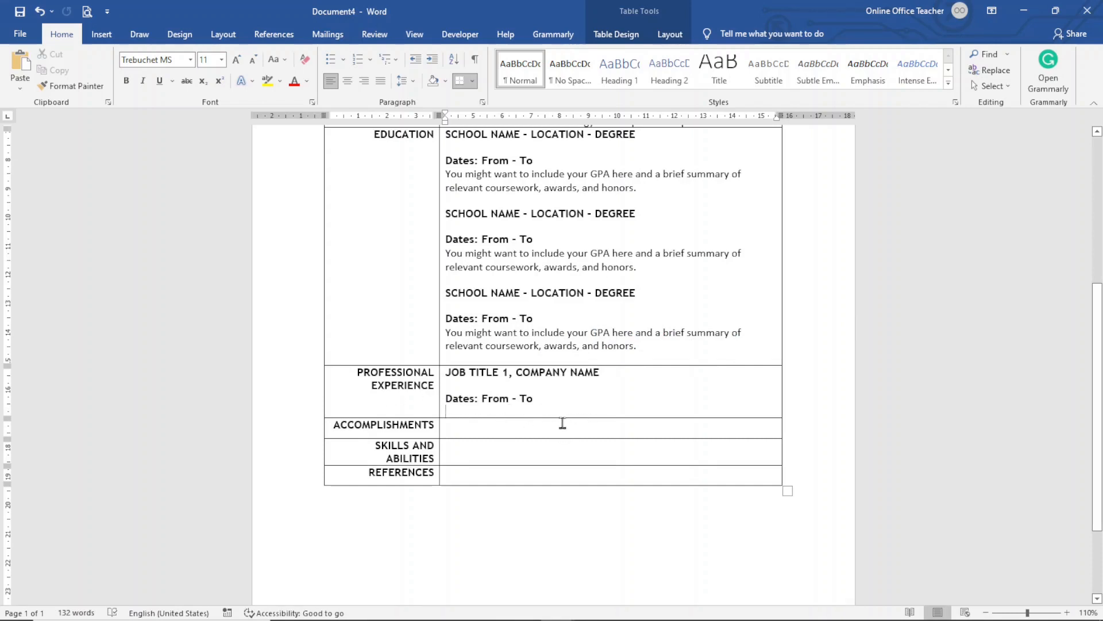
pyautogui.write('This is the place for a brief summary of your key responsibilities and most stellar accomplishments.')
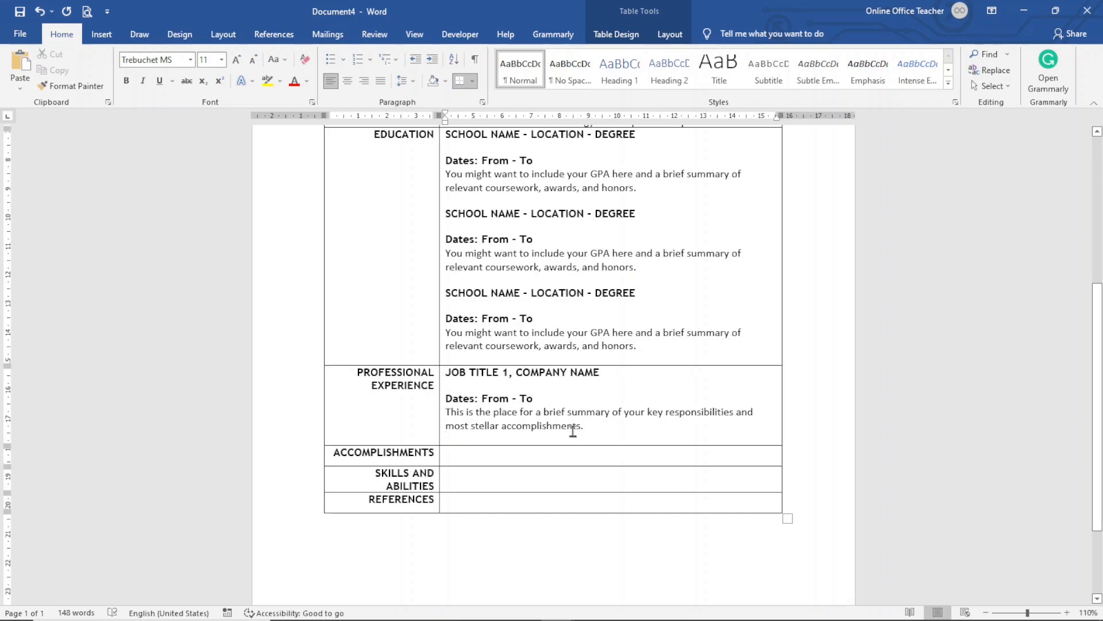
pyautogui.moveTo(489, 384)
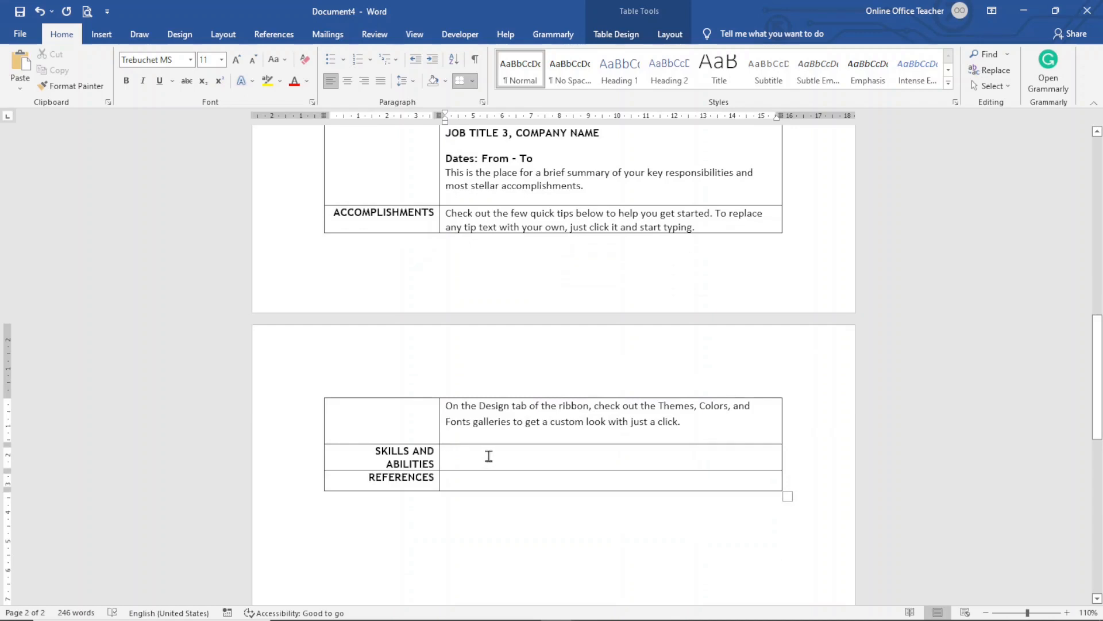
pyautogui.moveTo(331, 80)
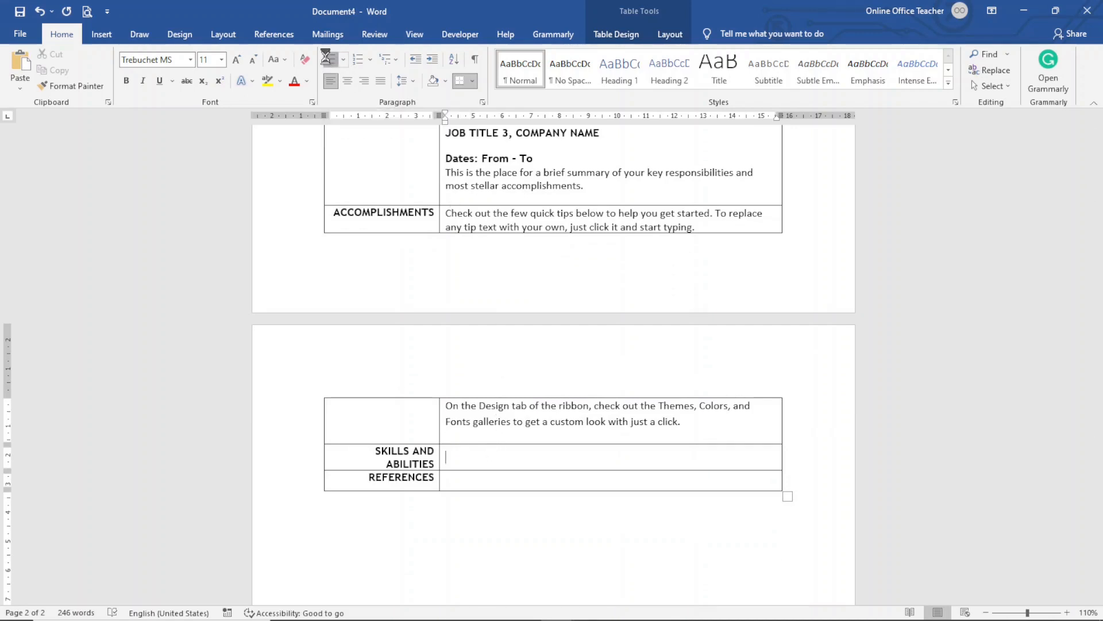
# - List three 'Skills and abilities' items as bullets in the Skills cell
pyautogui.write('skil')
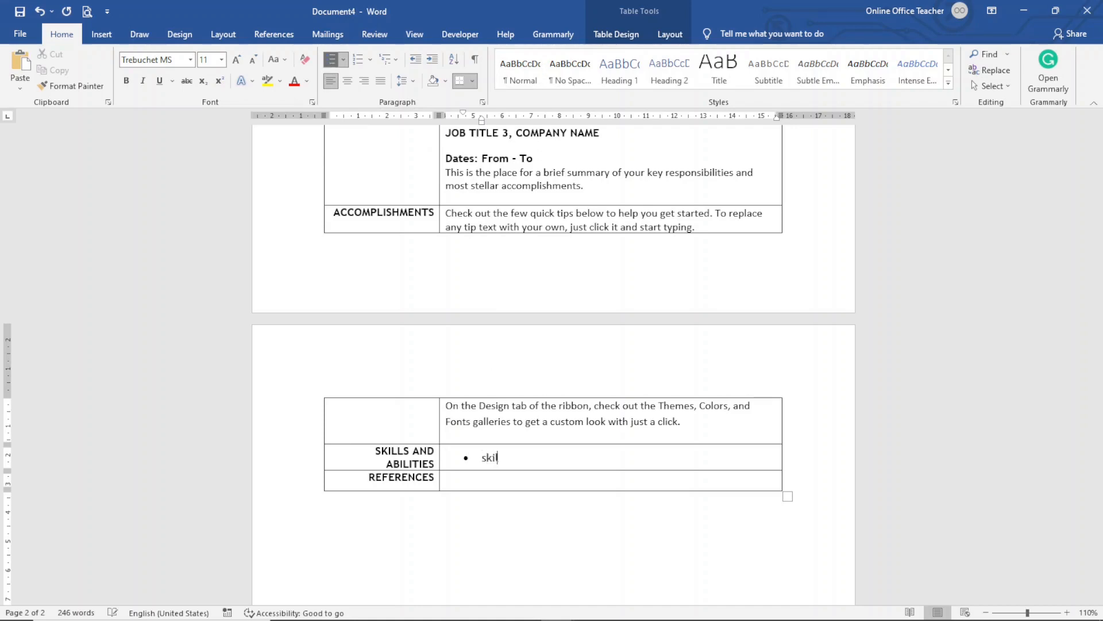
pyautogui.write('Skills and abi')
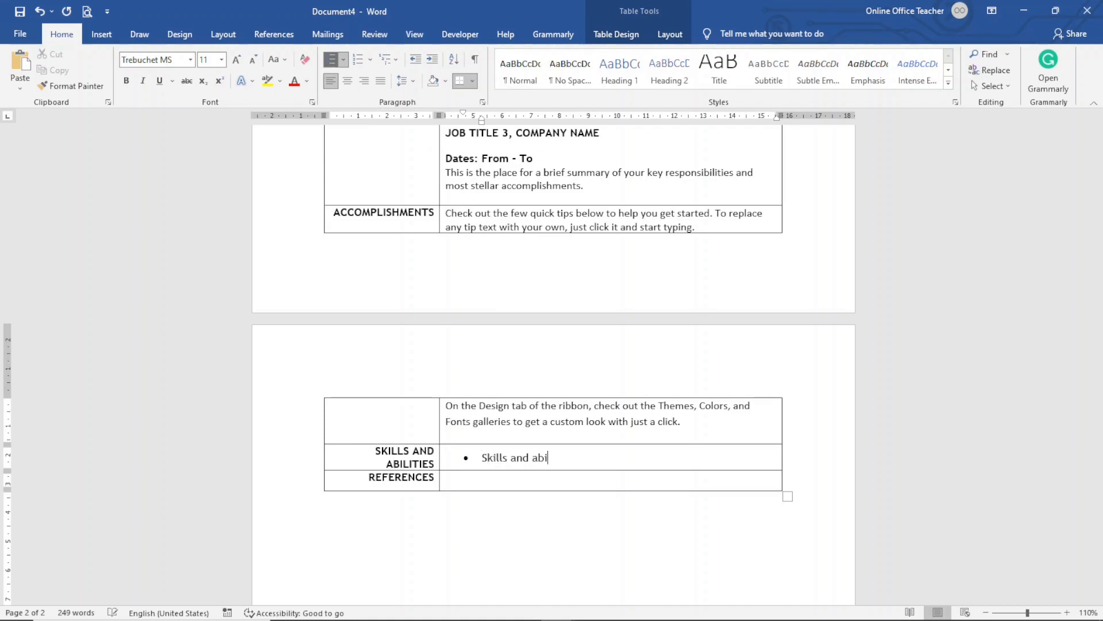
pyautogui.write('lities 1')
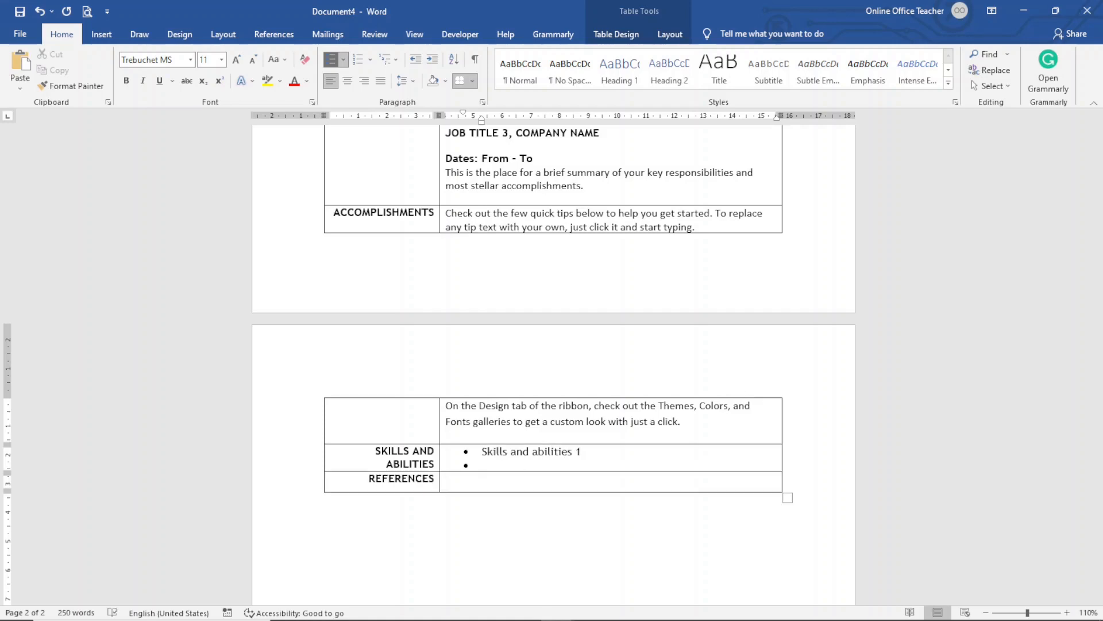
pyautogui.write('Skills and abilities 2')
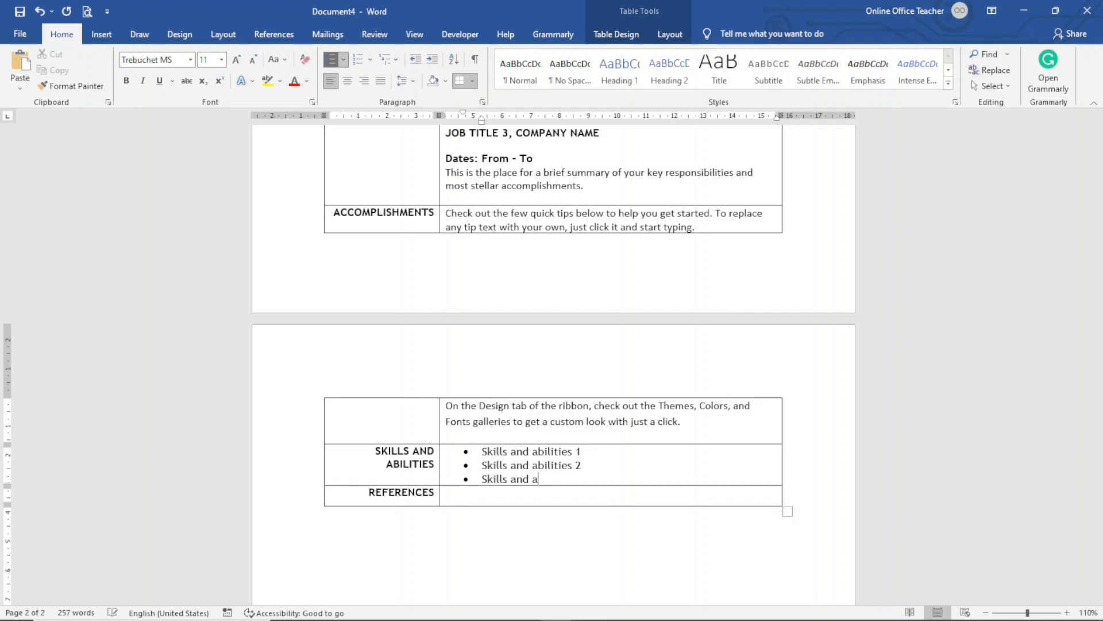
pyautogui.write('bilities 3')
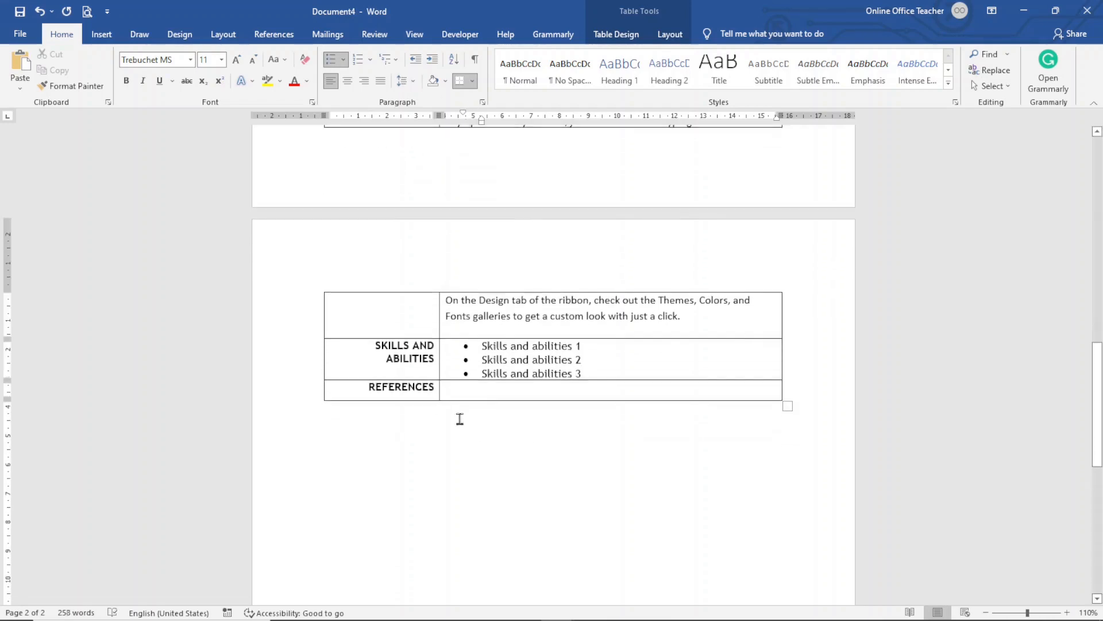
# - Enter a referee block with REFEREE NAME, Job Title, Organization and Phone under References
pyautogui.write('REFEREE NAME')
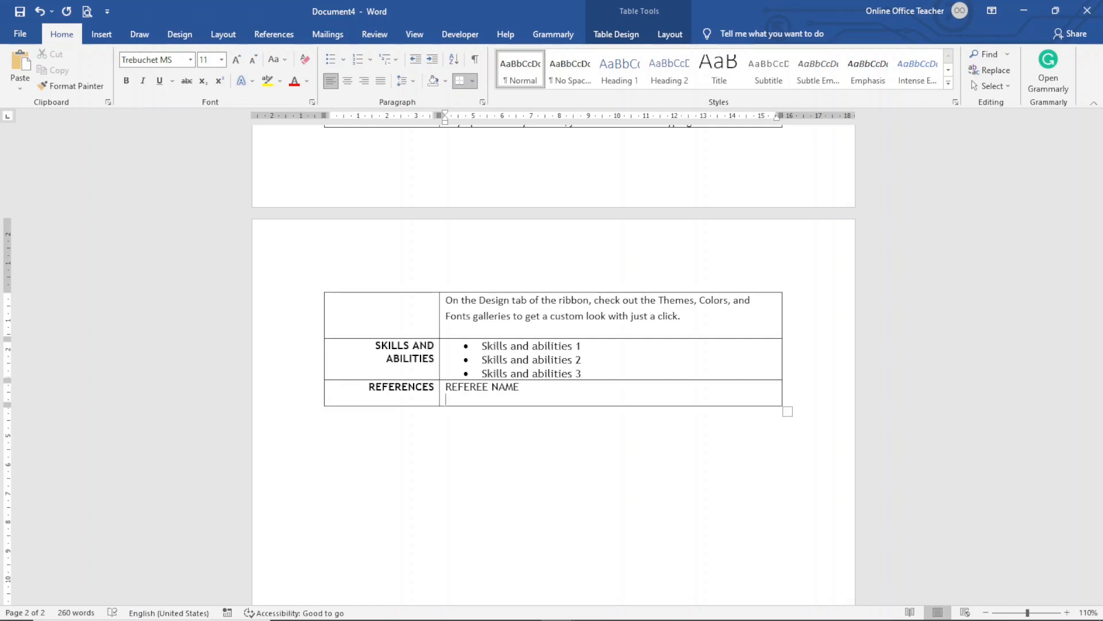
pyautogui.write('Job Title')
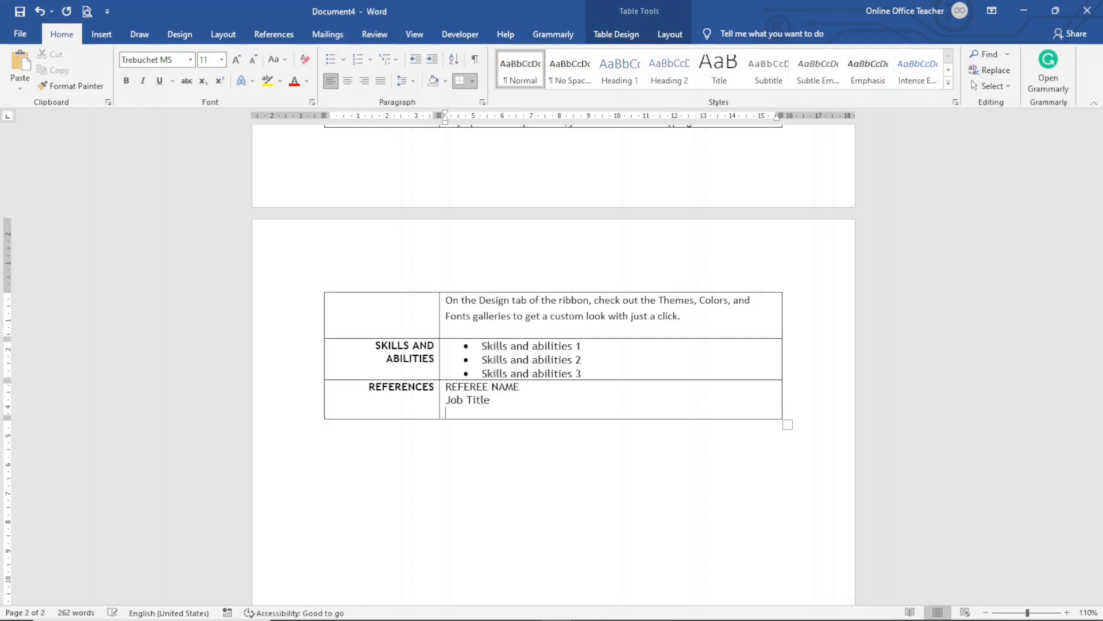
pyautogui.write('organization')
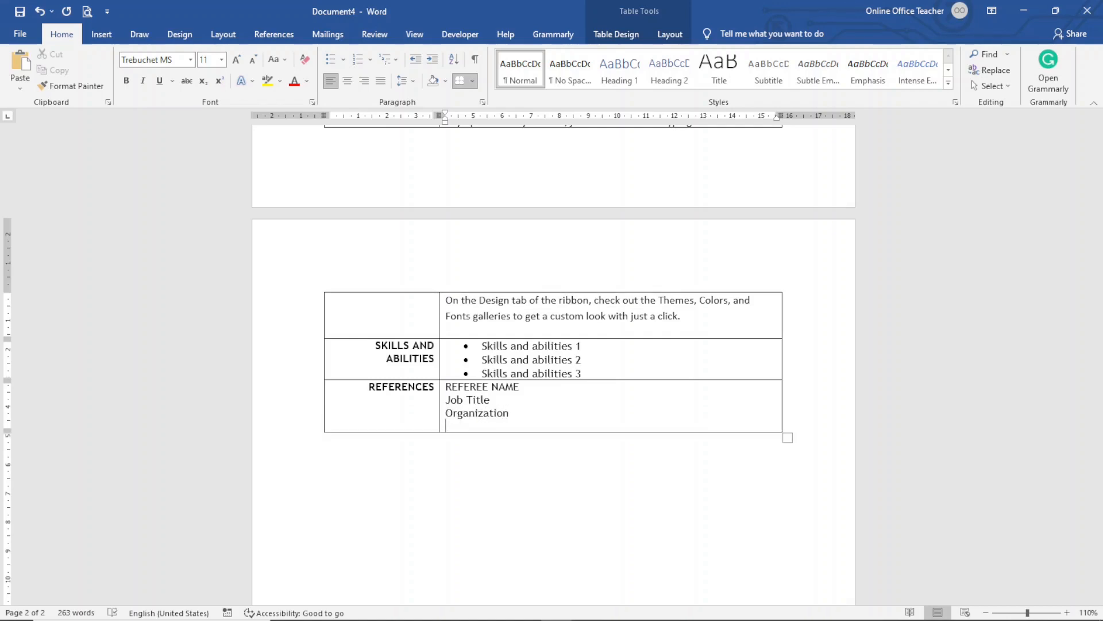
pyautogui.write('phone')
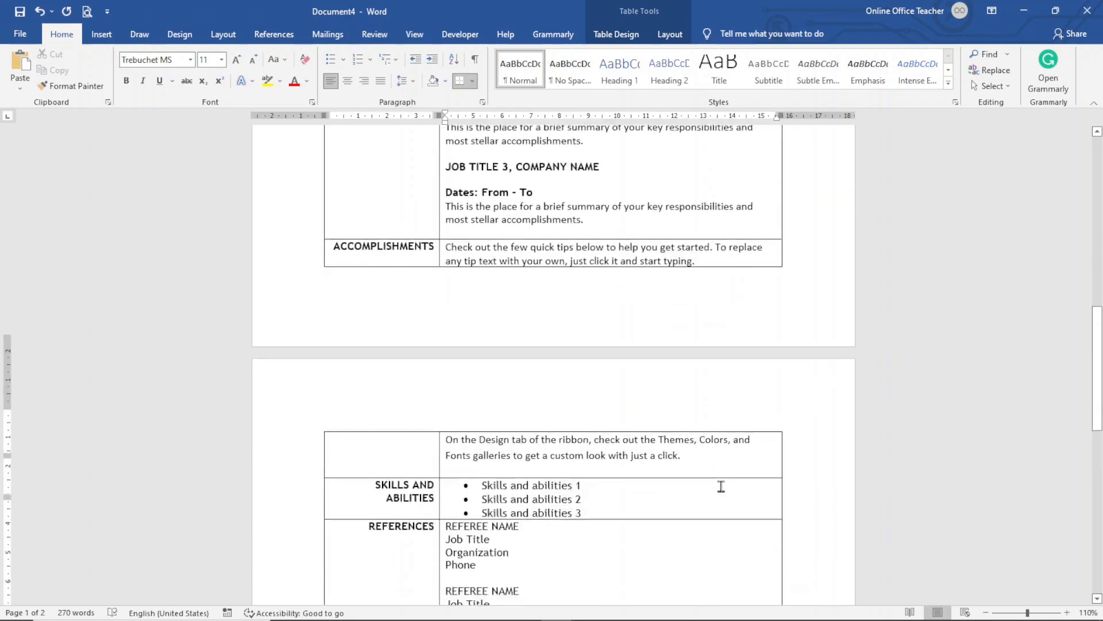
# - Select the whole section table from Career Goal through References
pyautogui.scroll(3)
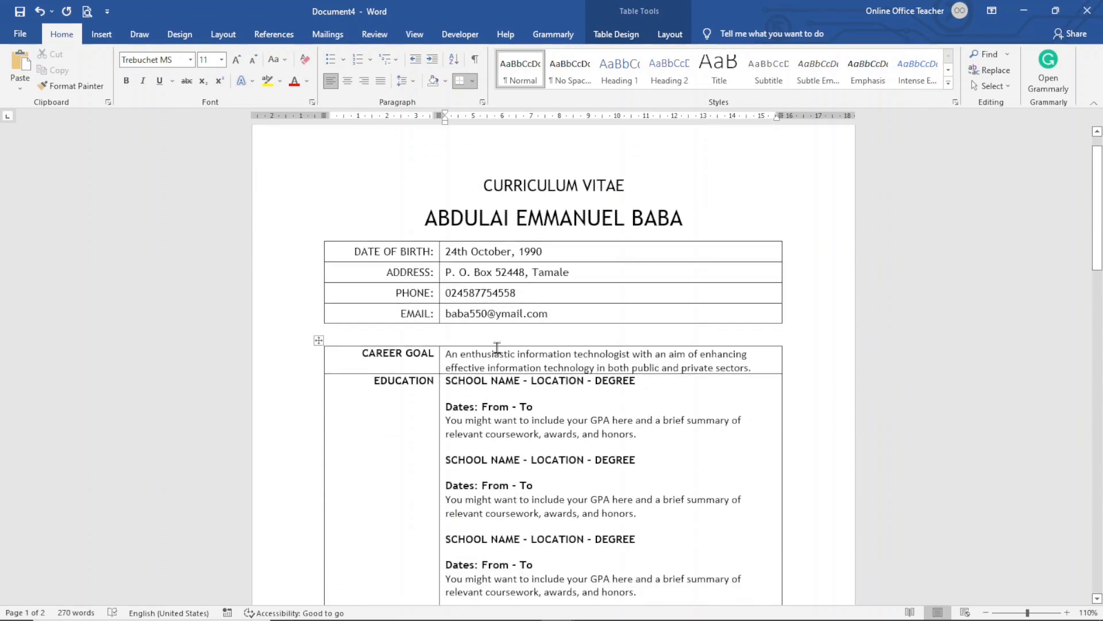
pyautogui.click(751, 366)
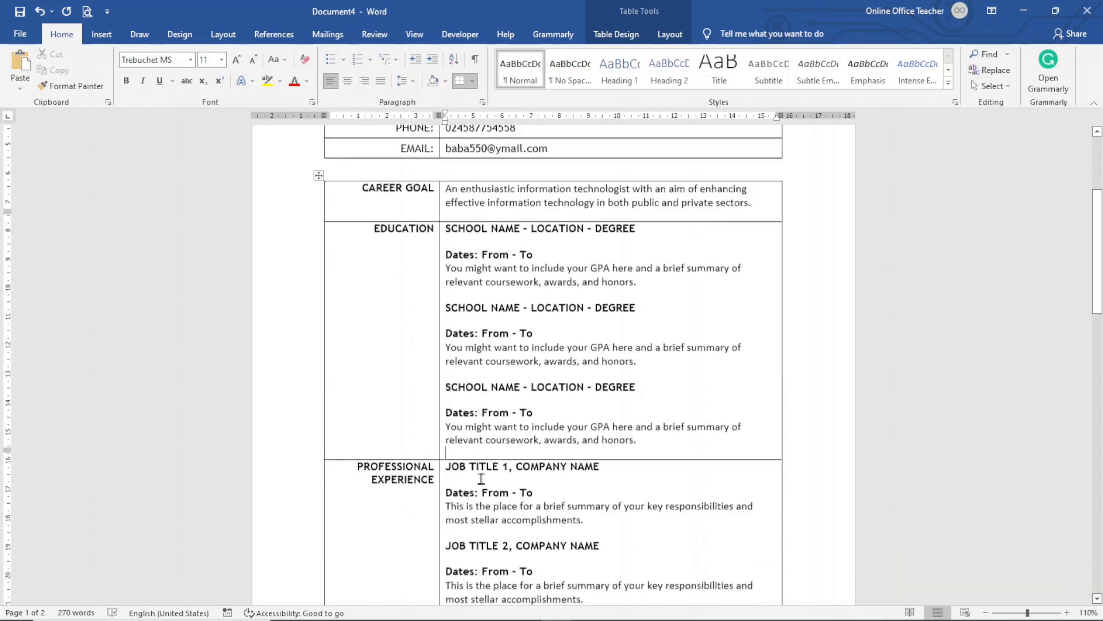
pyautogui.scroll(-3)
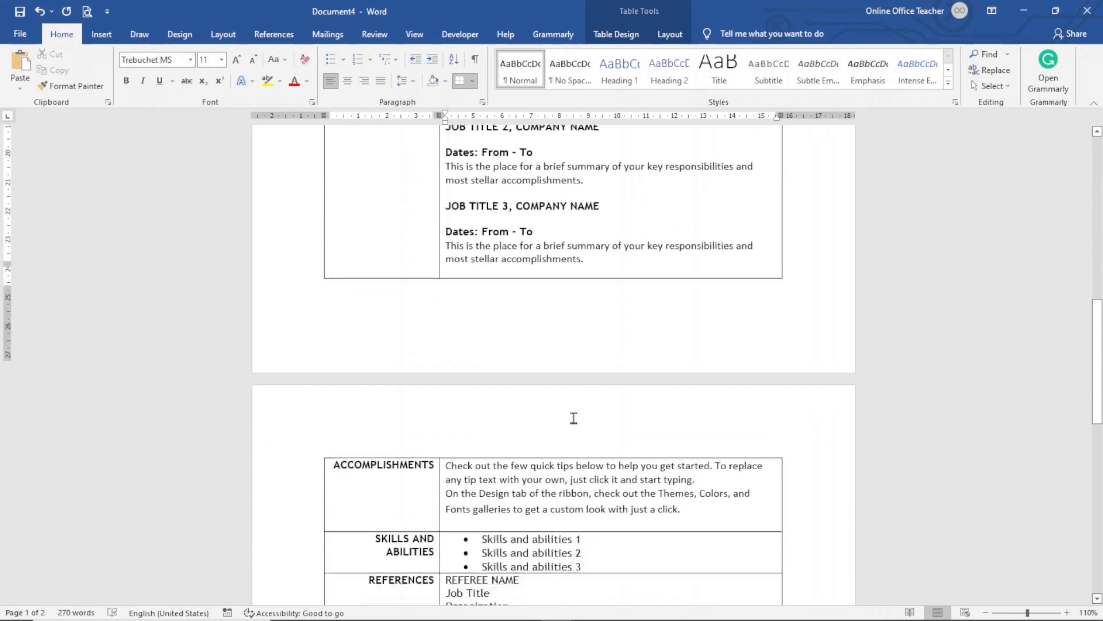
pyautogui.scroll(-3)
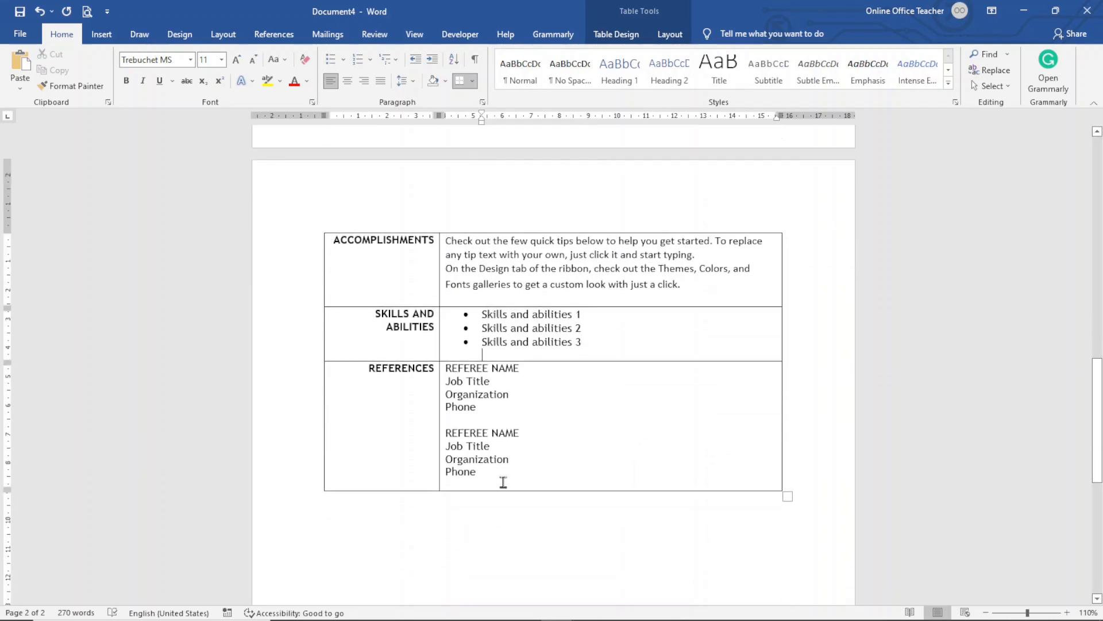
pyautogui.moveTo(628, 467)
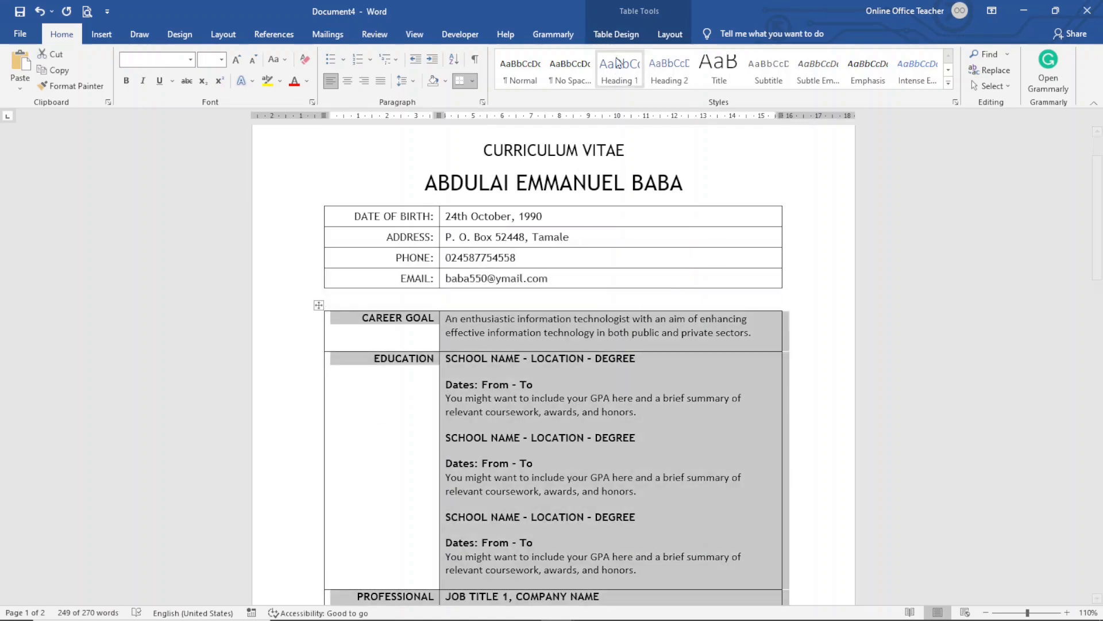
# - Apply No Border to the section table from Table Design > Borders
pyautogui.click(616, 33)
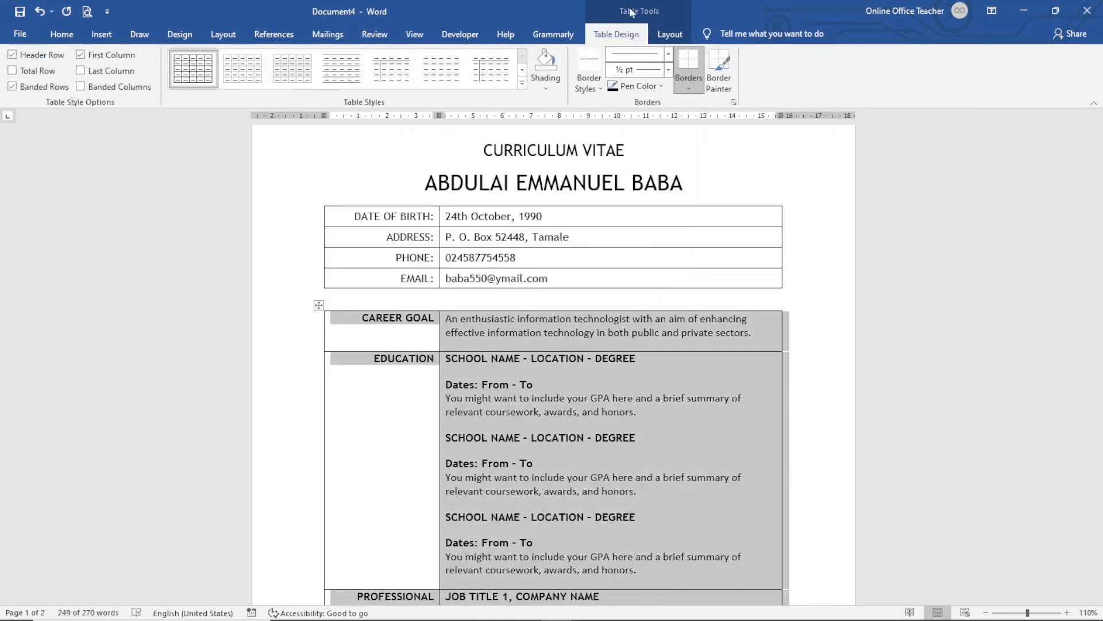
pyautogui.click(688, 89)
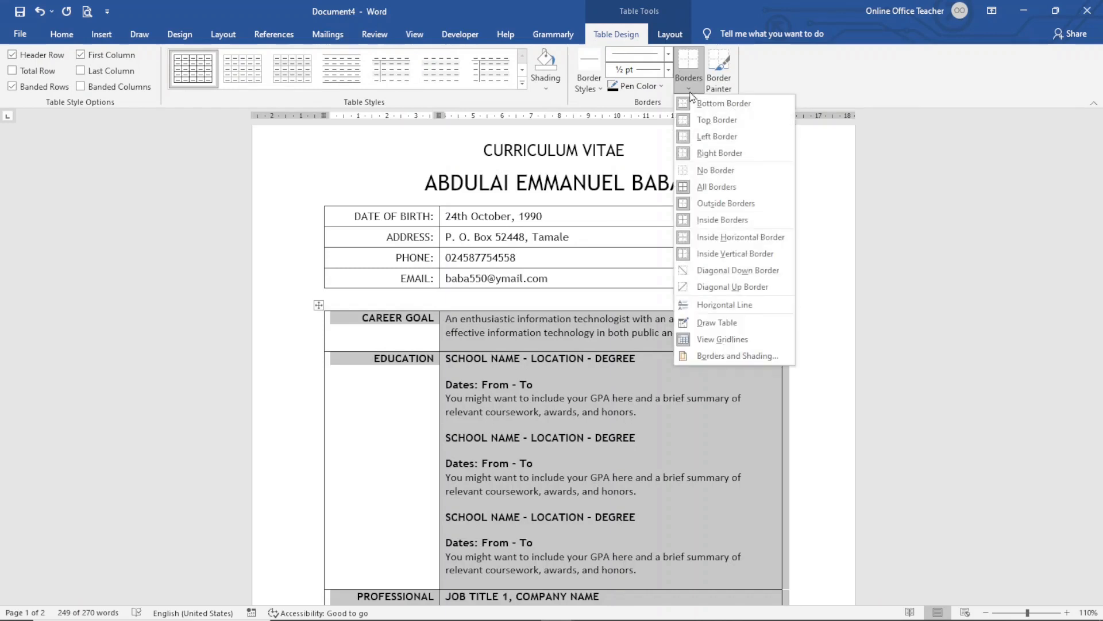
pyautogui.click(716, 186)
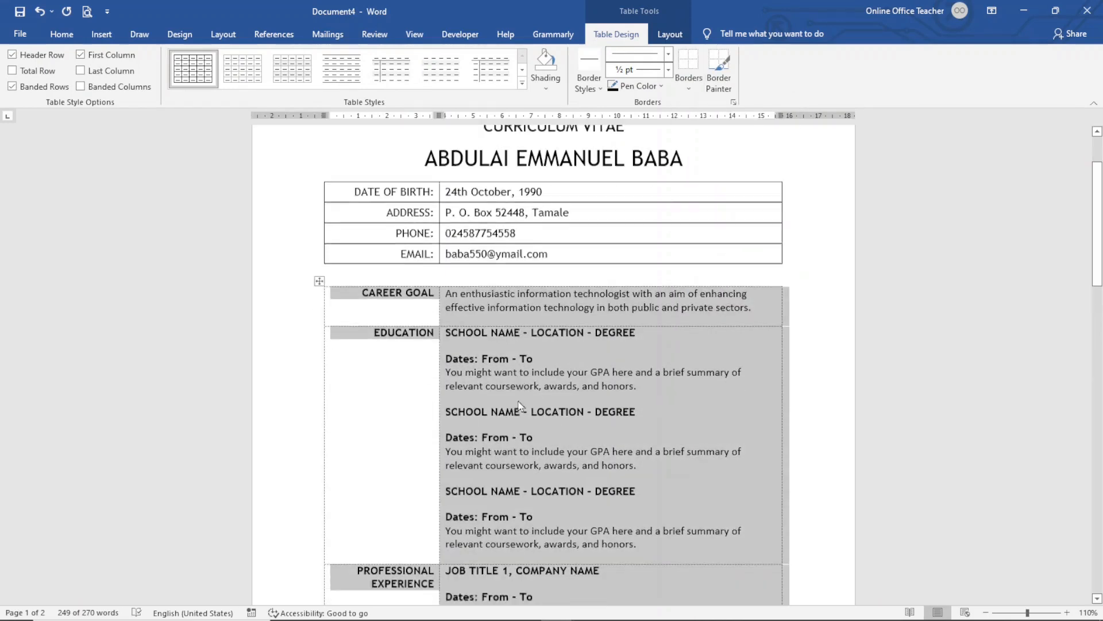
pyautogui.scroll(-3)
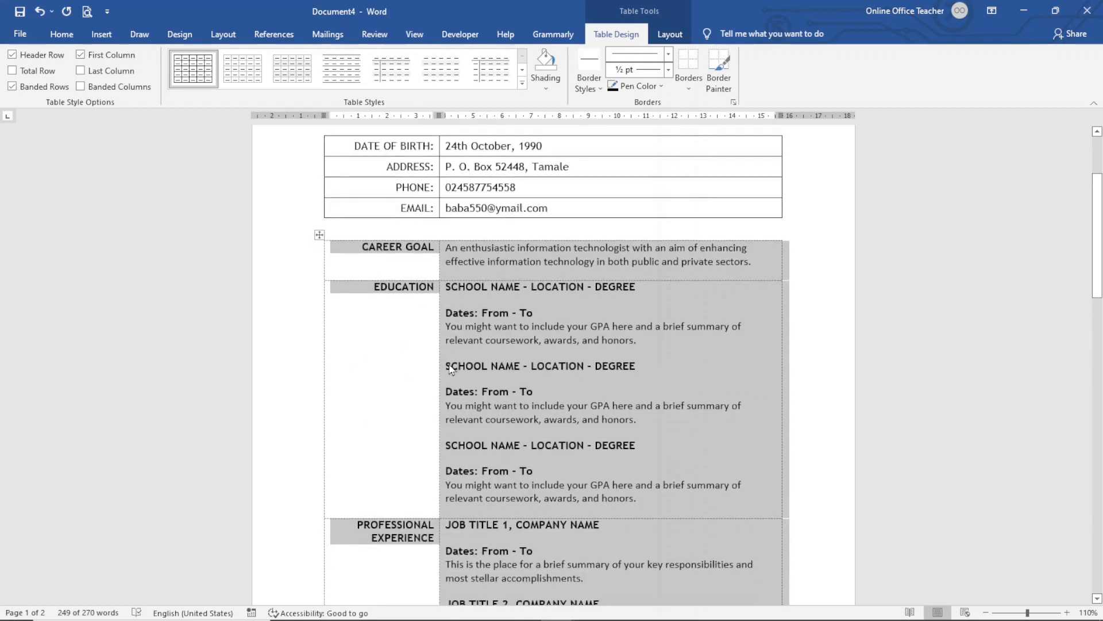
pyautogui.moveTo(540, 386)
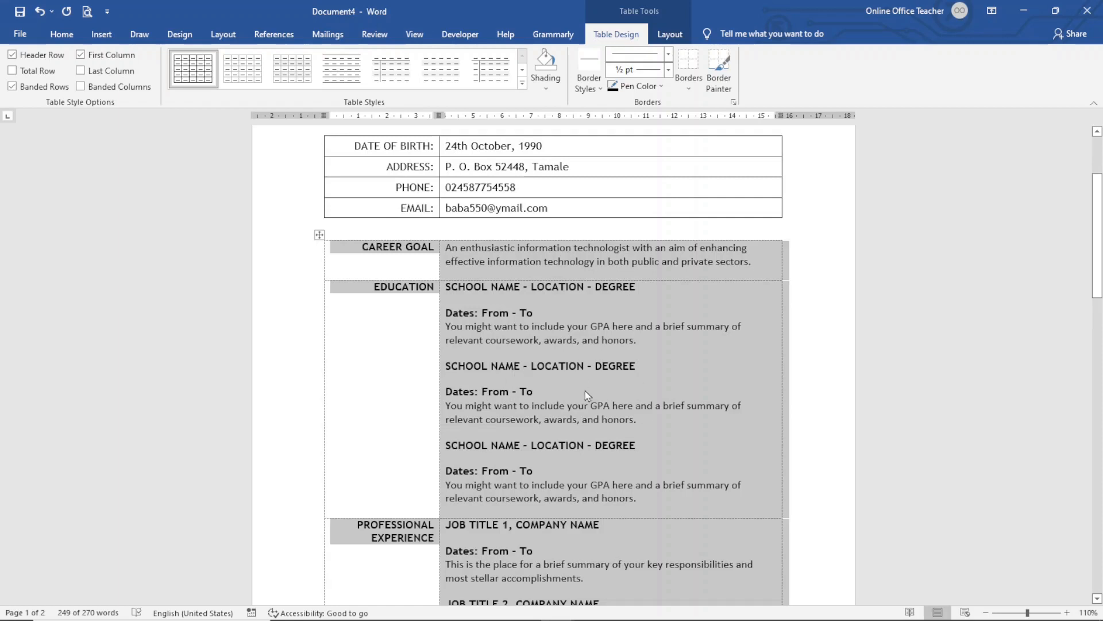
pyautogui.moveTo(551, 385)
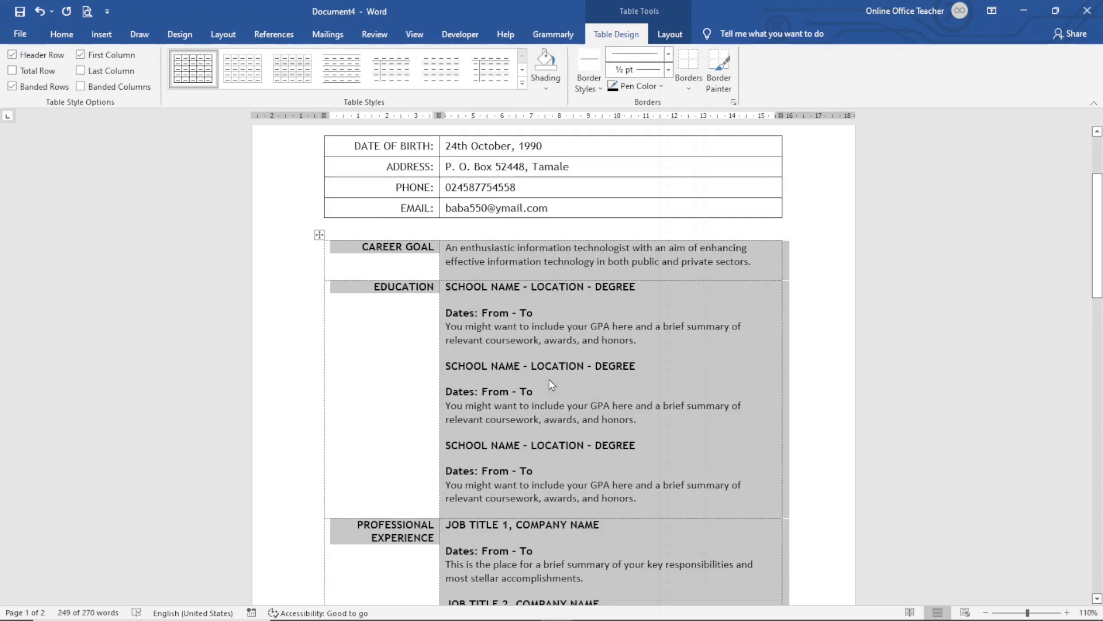
# - Reapply No Border so the remaining rows show only faint gridlines
pyautogui.click(689, 70)
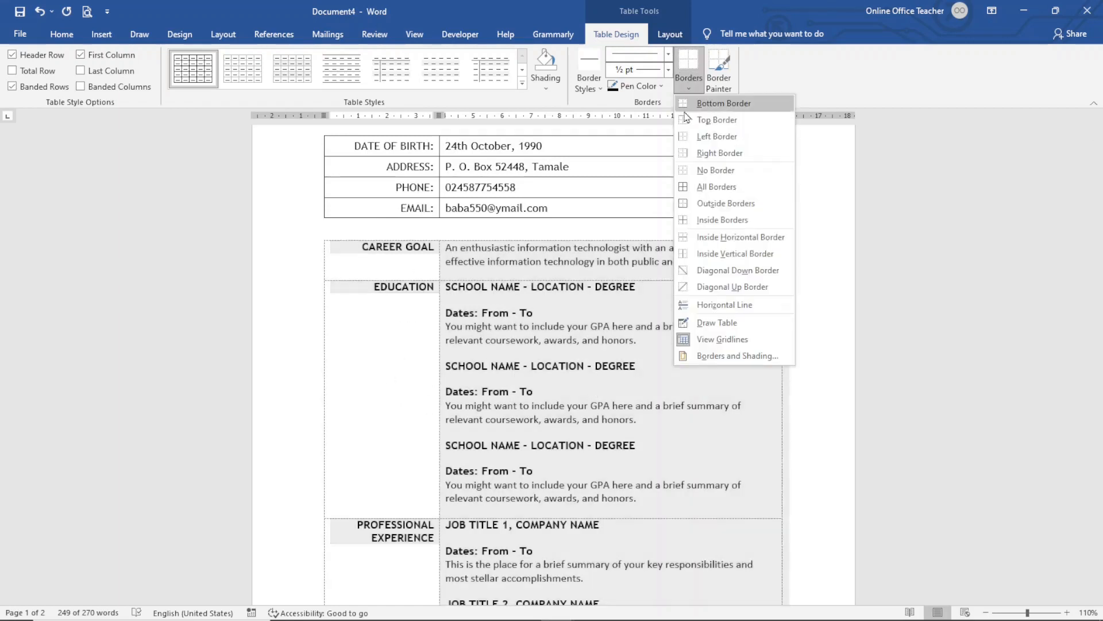
pyautogui.moveTo(722, 338)
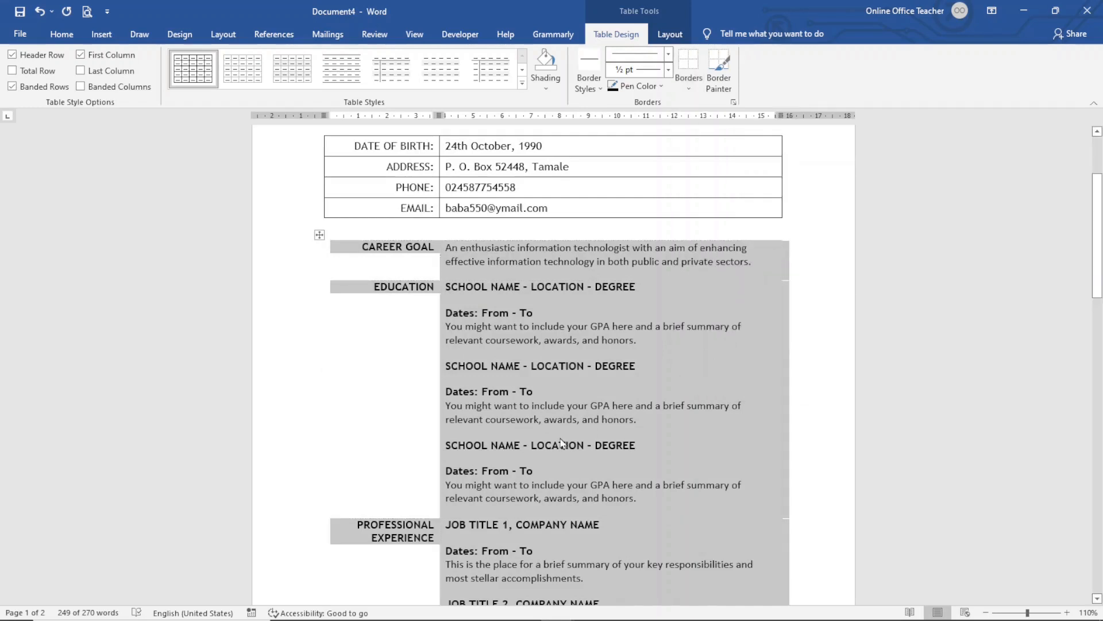
pyautogui.moveTo(514, 484)
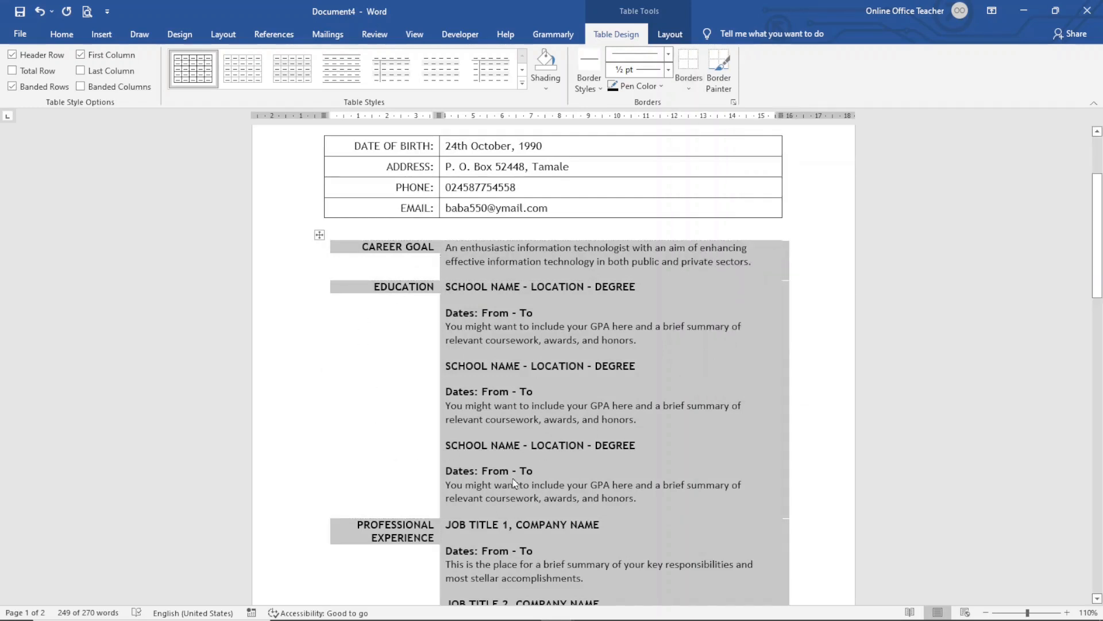
pyautogui.click(688, 69)
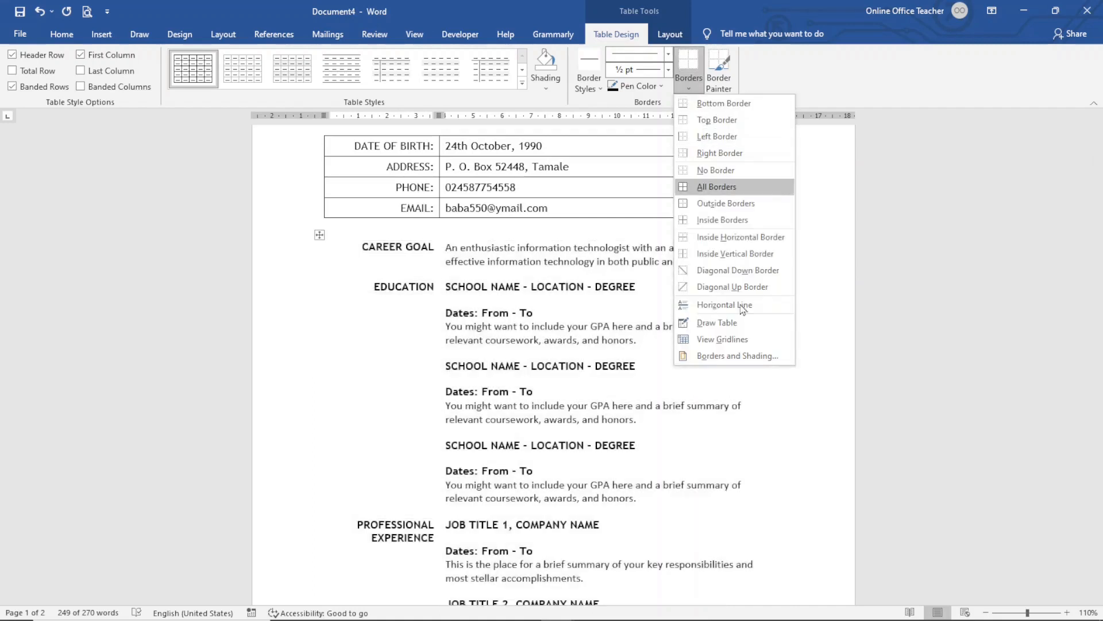
pyautogui.click(716, 186)
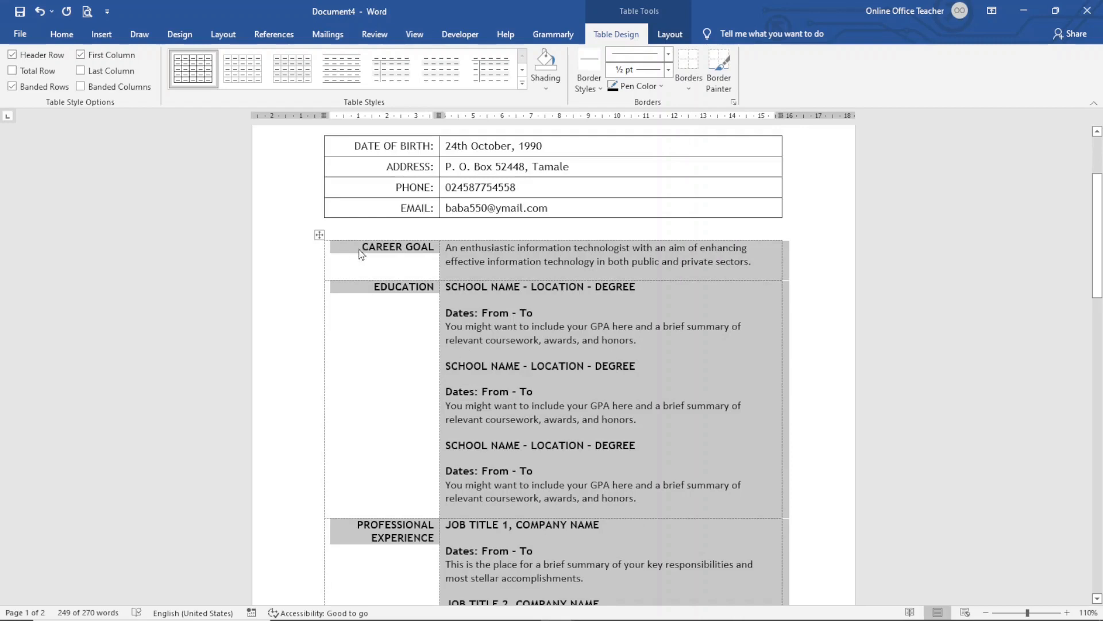
pyautogui.moveTo(316, 274)
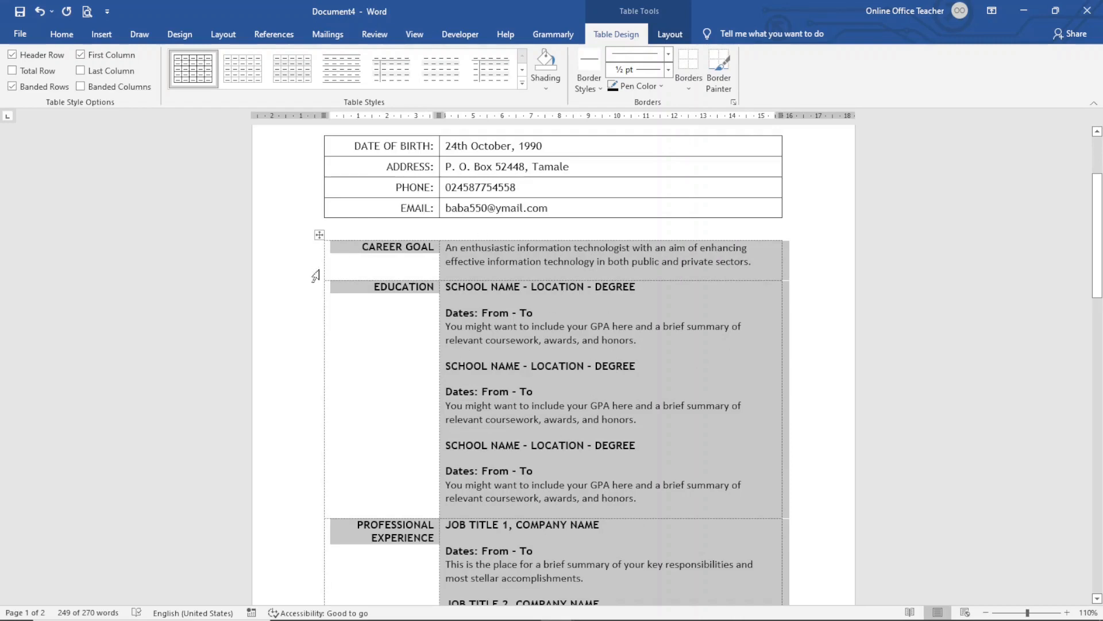
pyautogui.moveTo(627, 249)
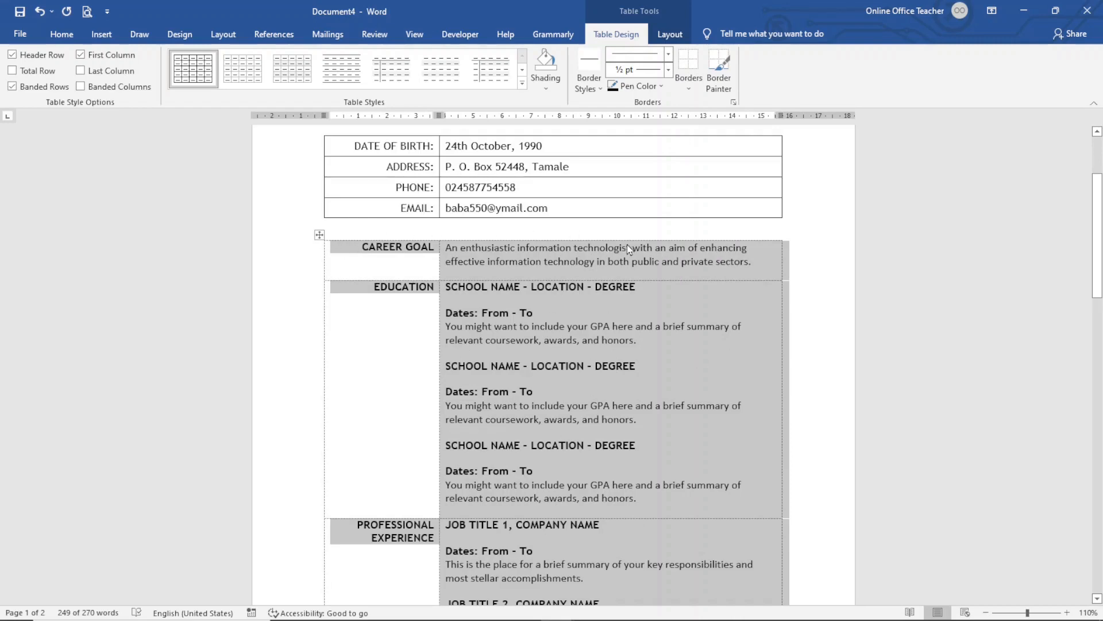
# - Add a Top Border rule line above the Career Goal row
pyautogui.scroll(-3)
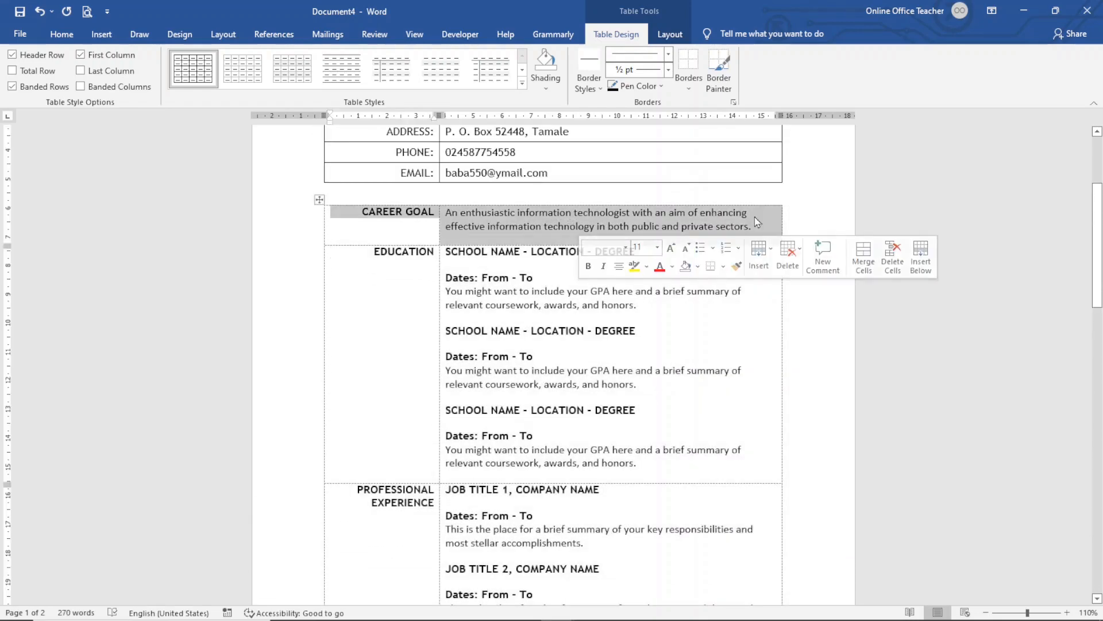
pyautogui.click(687, 69)
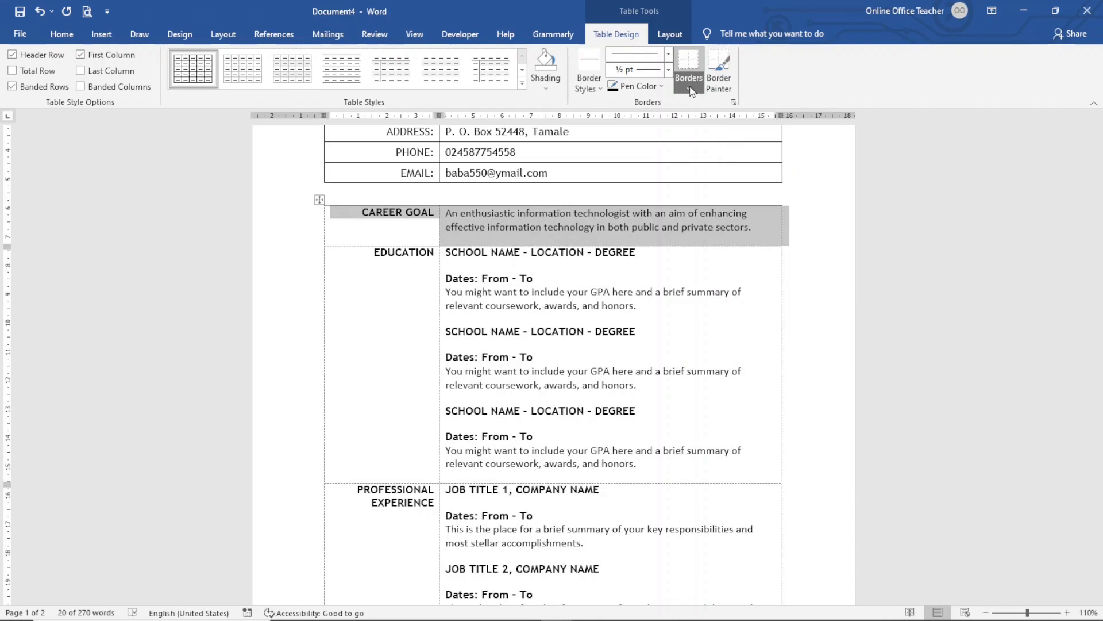
pyautogui.click(687, 71)
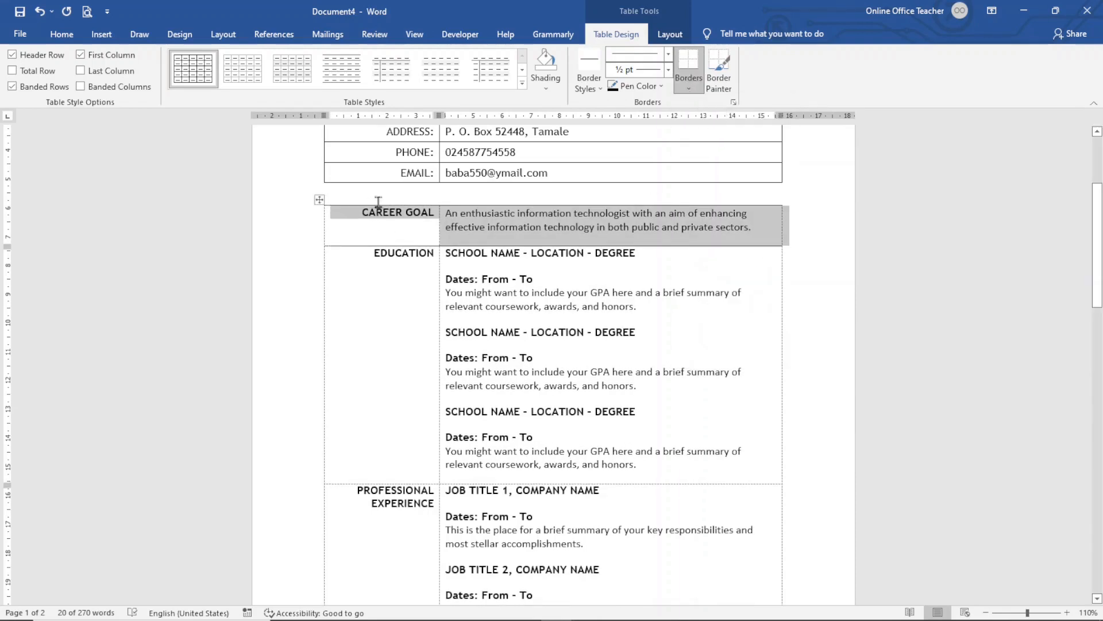
# - Add top rule lines above the Professional Experience and Skills and Abilities rows
pyautogui.scroll(-3)
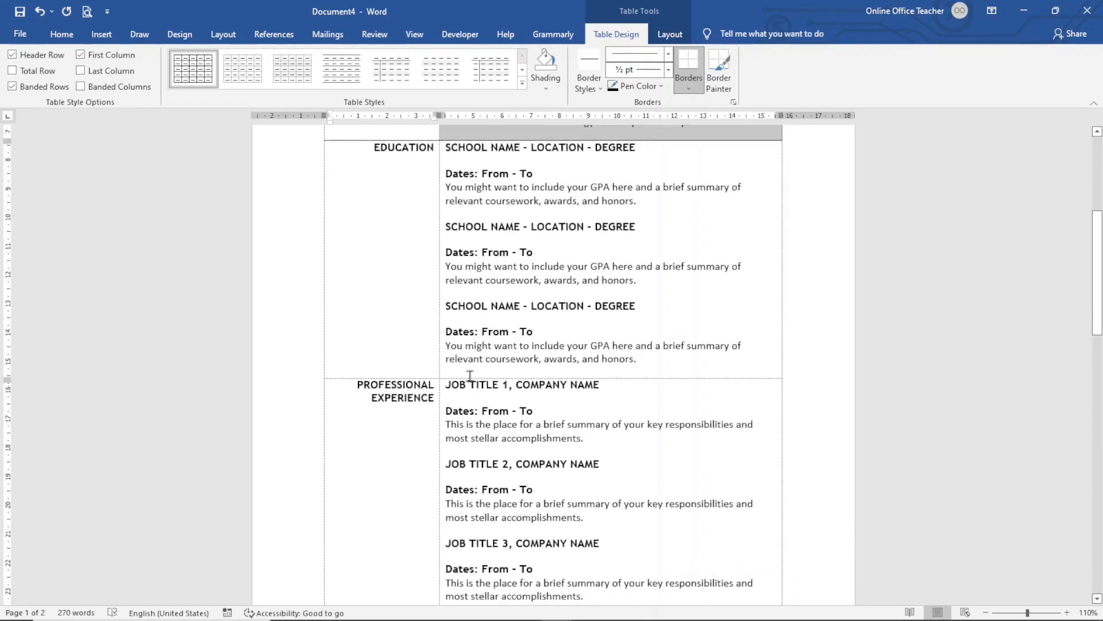
pyautogui.scroll(-3)
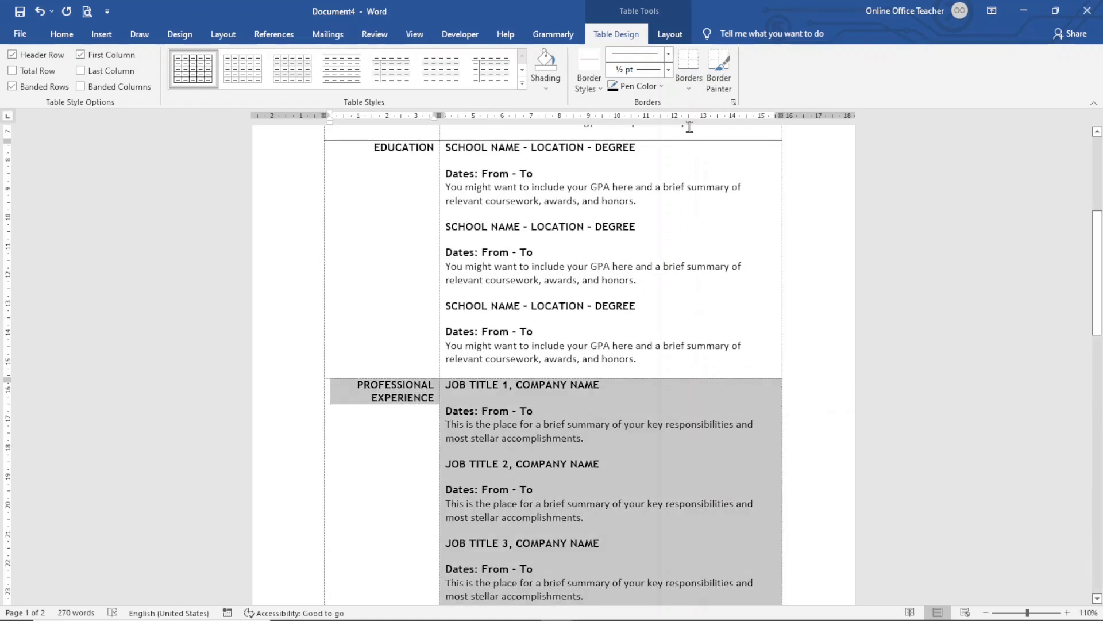
pyautogui.click(687, 70)
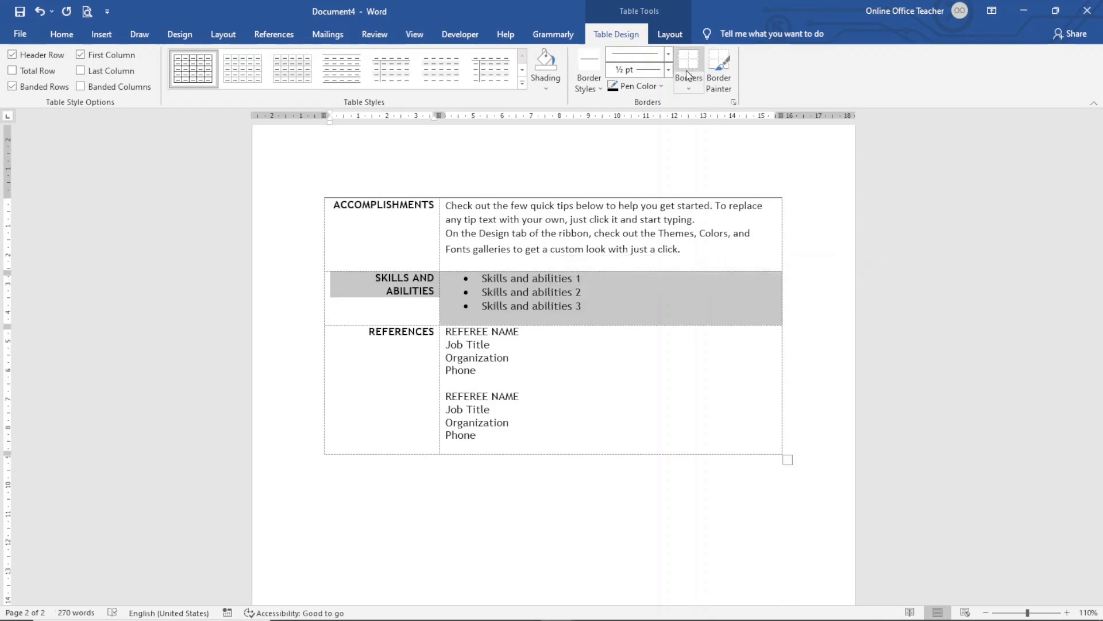
pyautogui.click(688, 70)
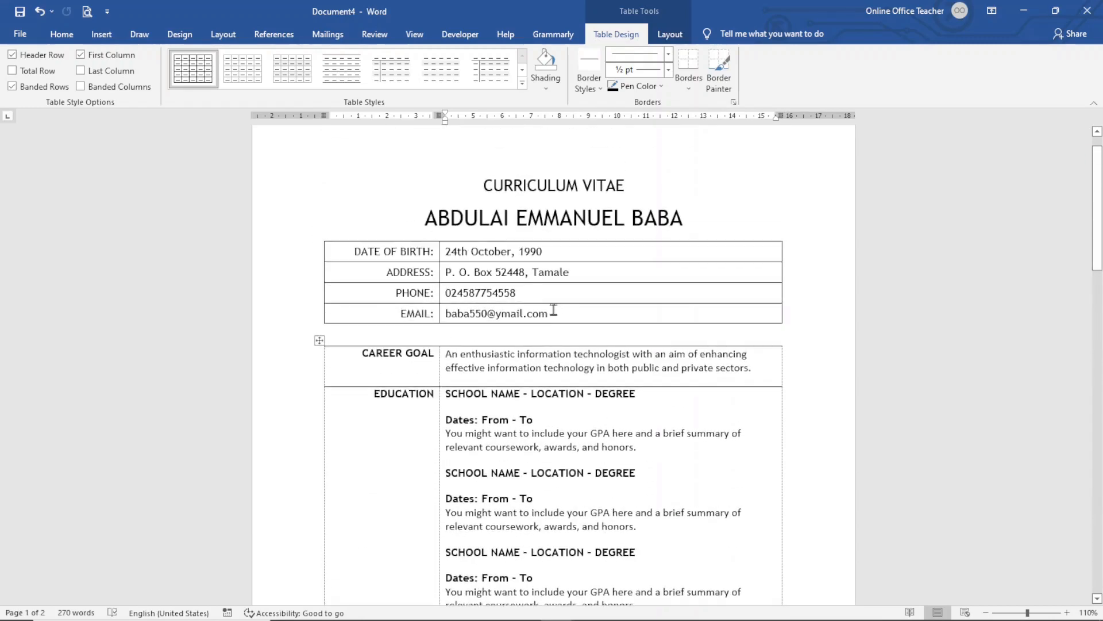
pyautogui.moveTo(537, 380)
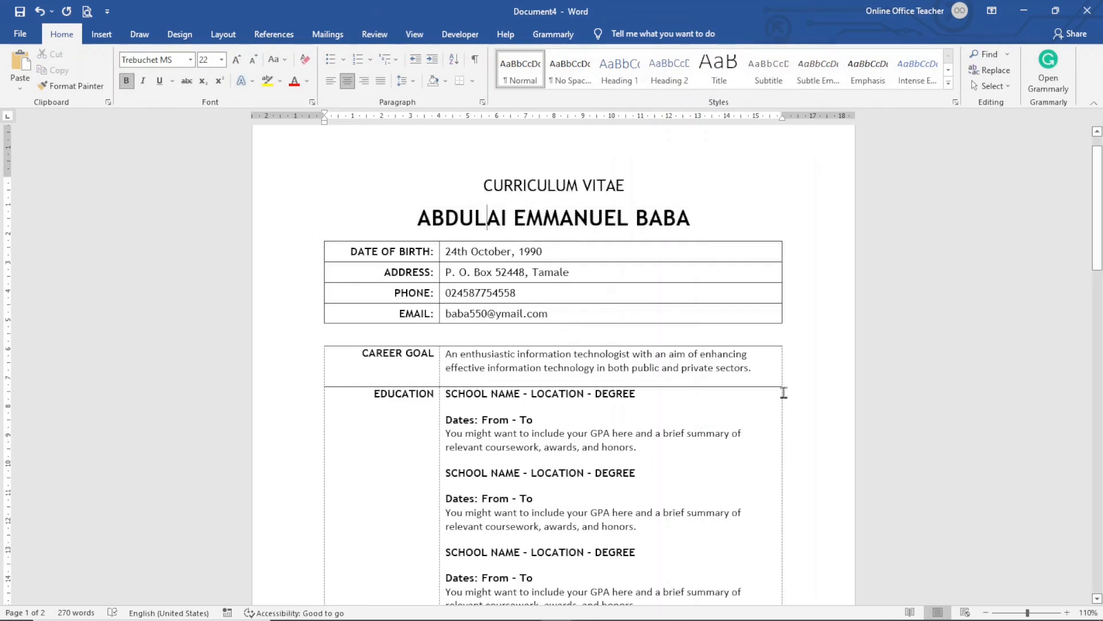
# - Scroll the first page to review the bold name and contact labels
pyautogui.scroll(-3)
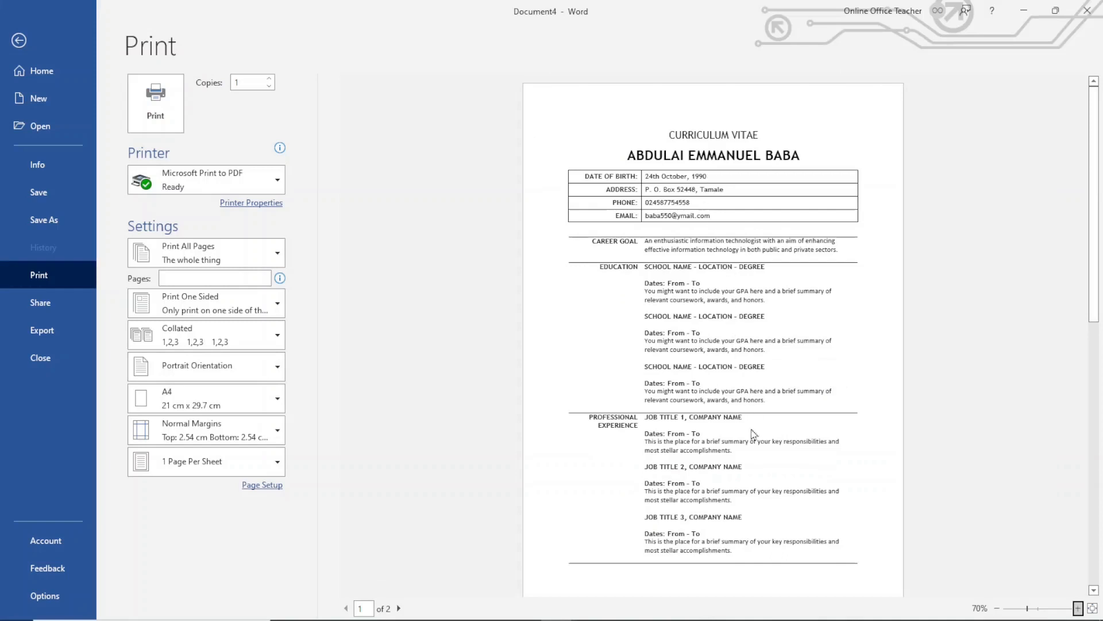
pyautogui.moveTo(663, 559)
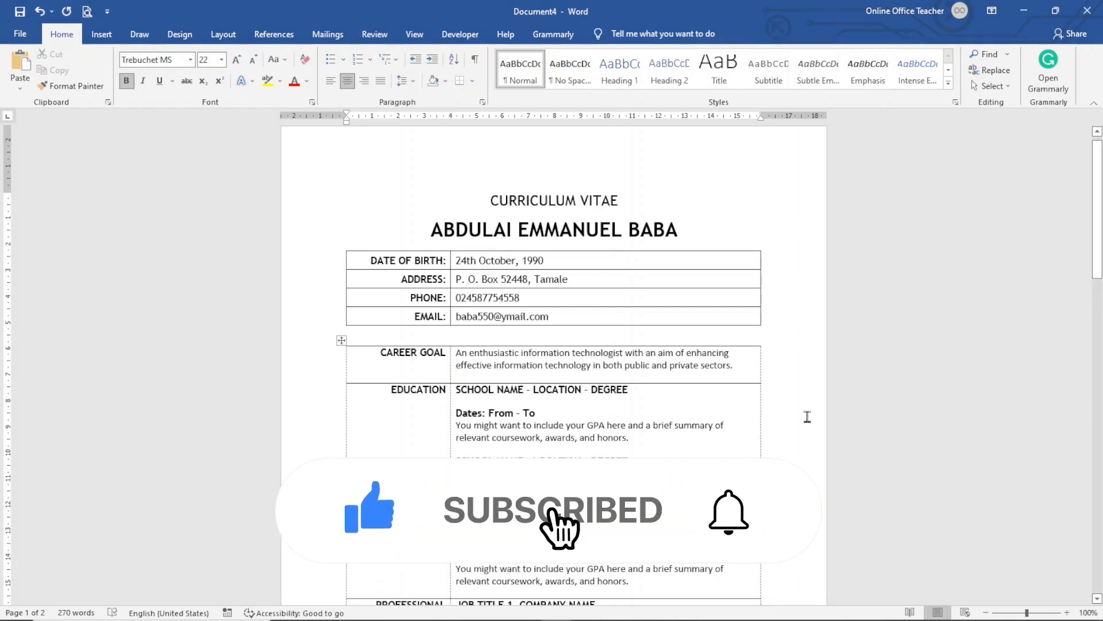
pyautogui.scroll(-3)
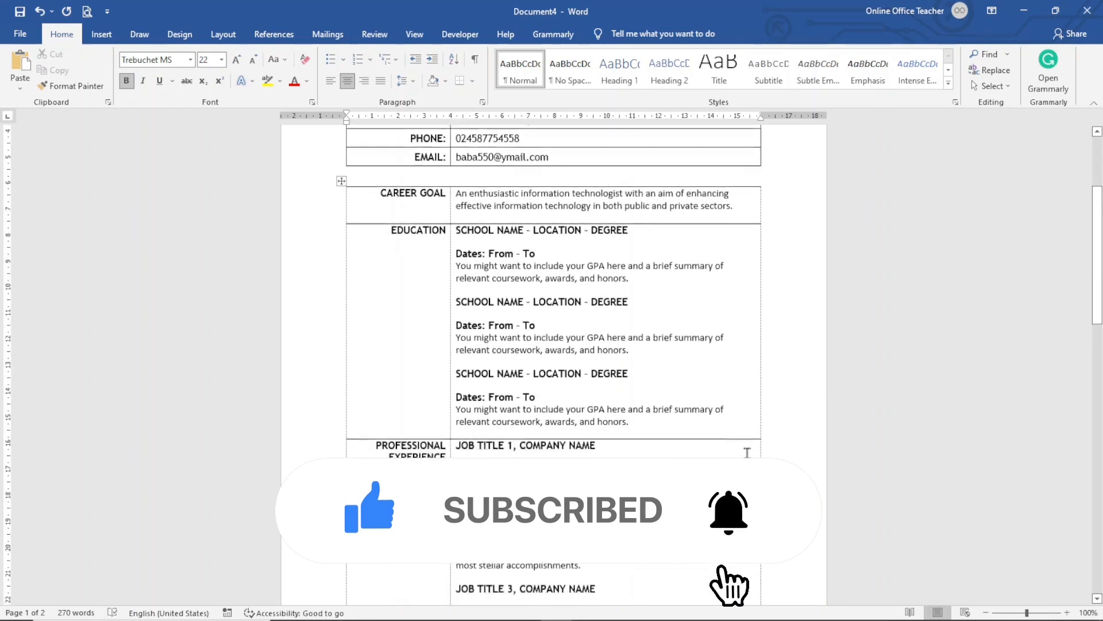
pyautogui.scroll(-3)
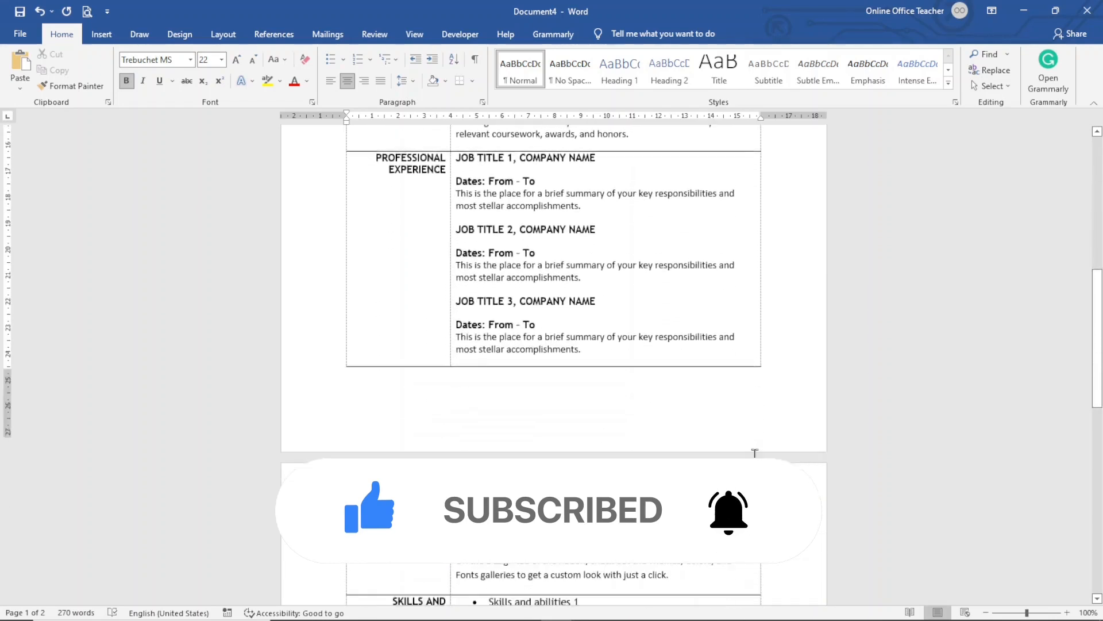
pyautogui.scroll(-3)
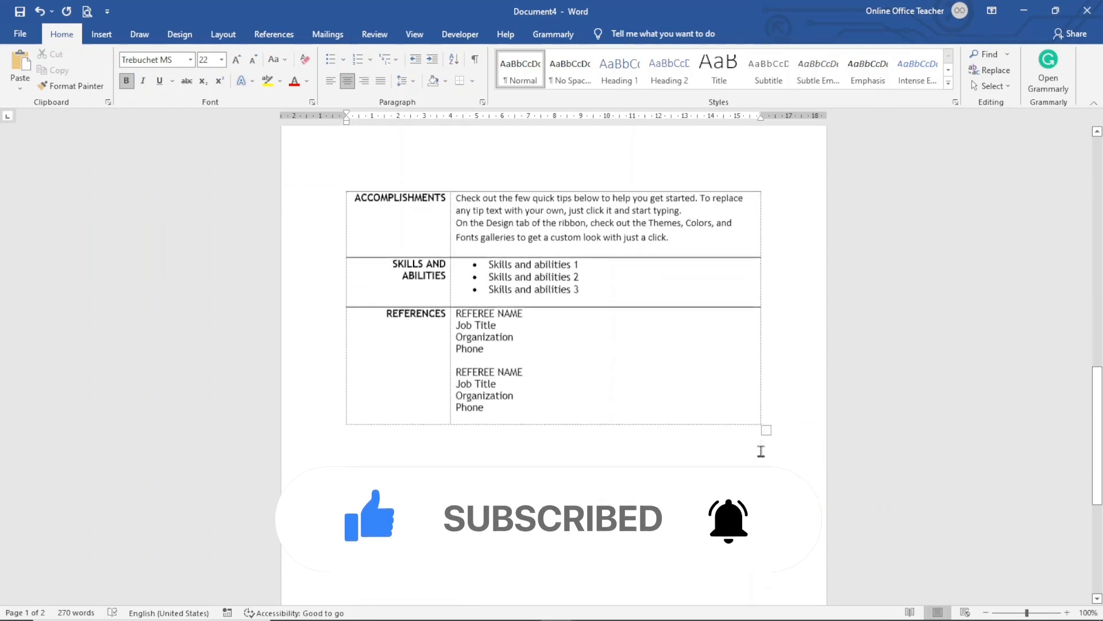
pyautogui.scroll(-3)
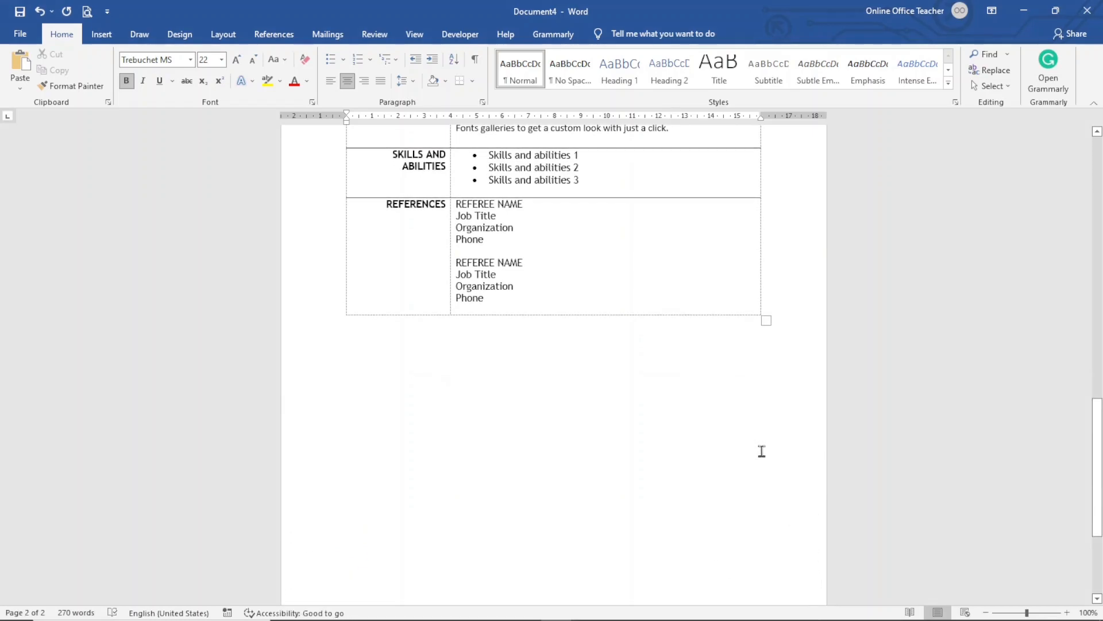